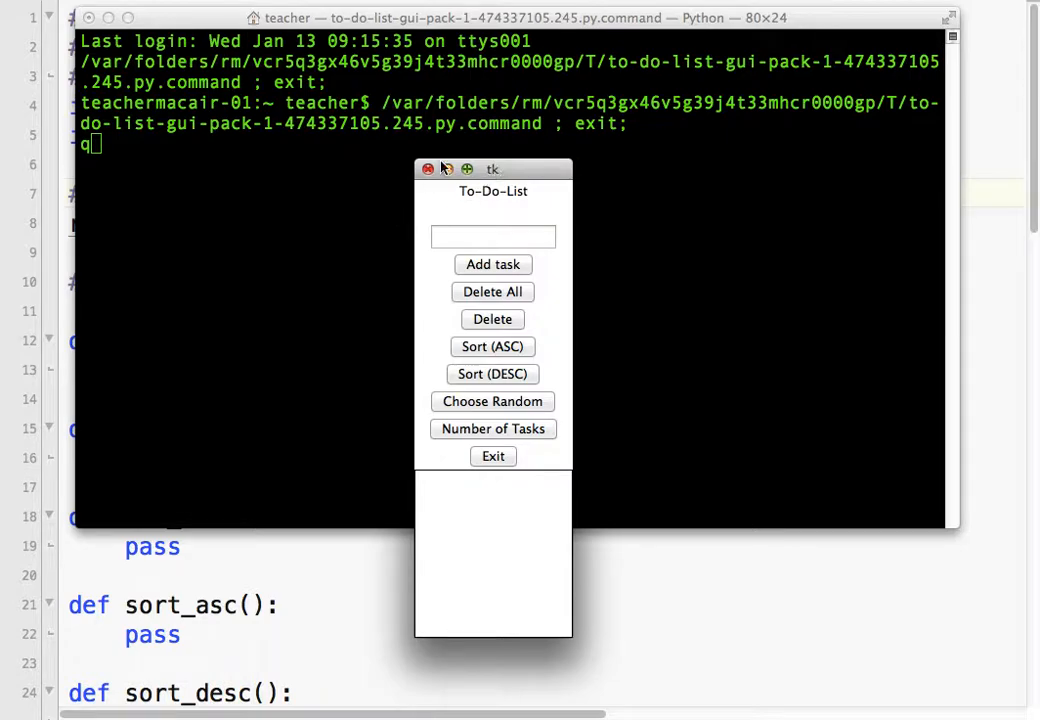
pyautogui.moveTo(480, 188)
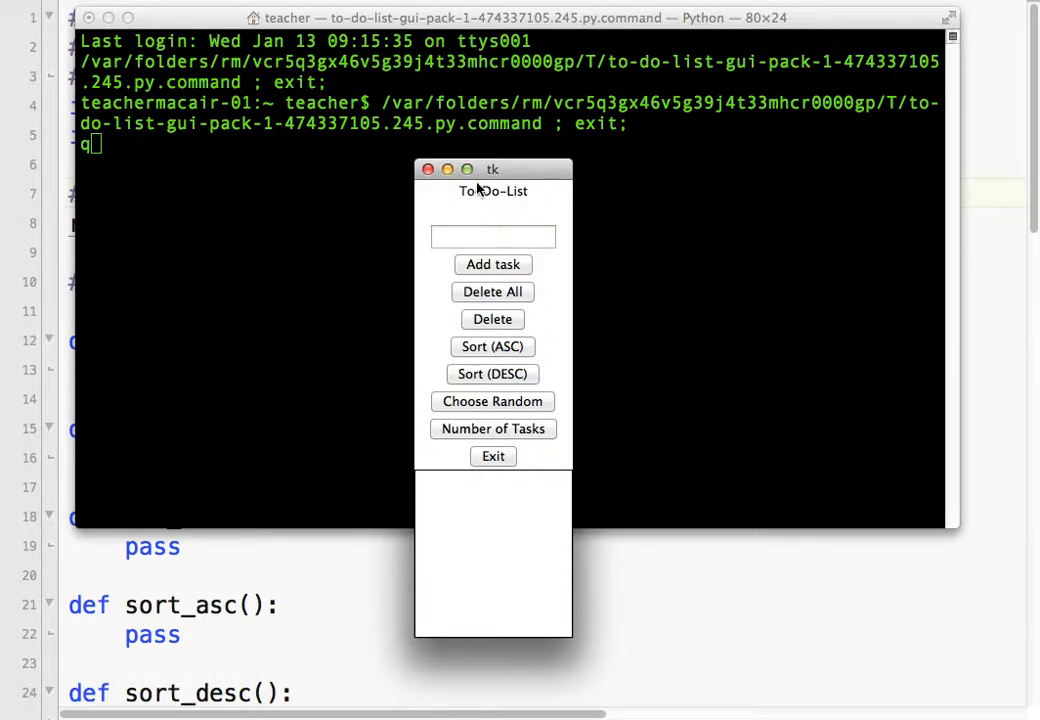
pyautogui.moveTo(472, 196)
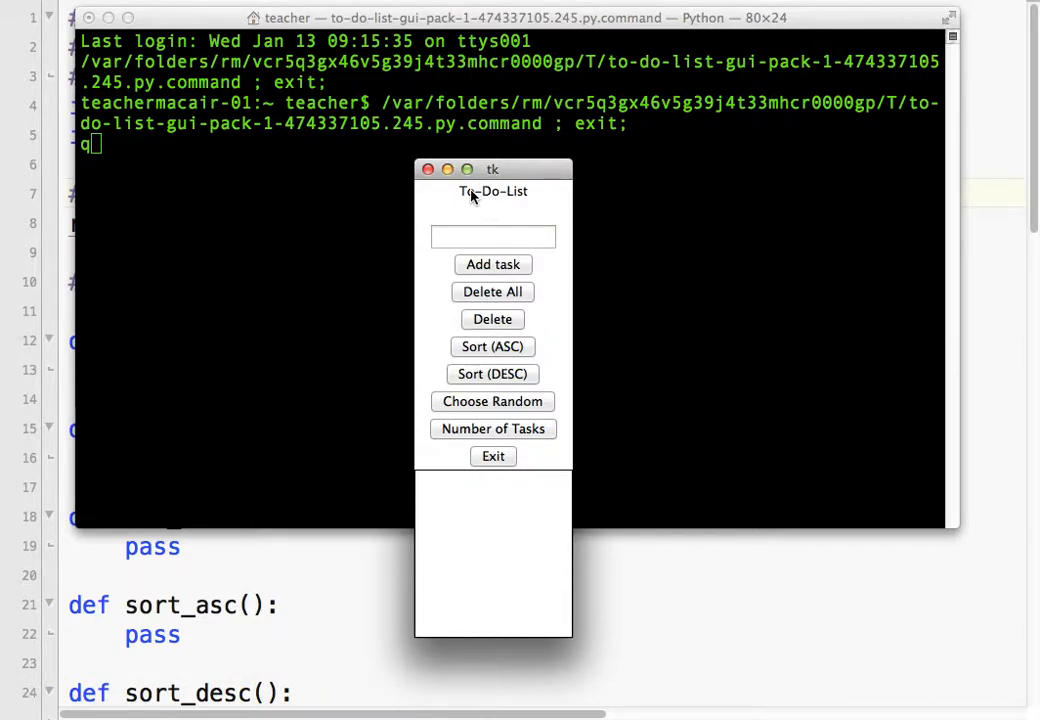
pyautogui.moveTo(500, 240)
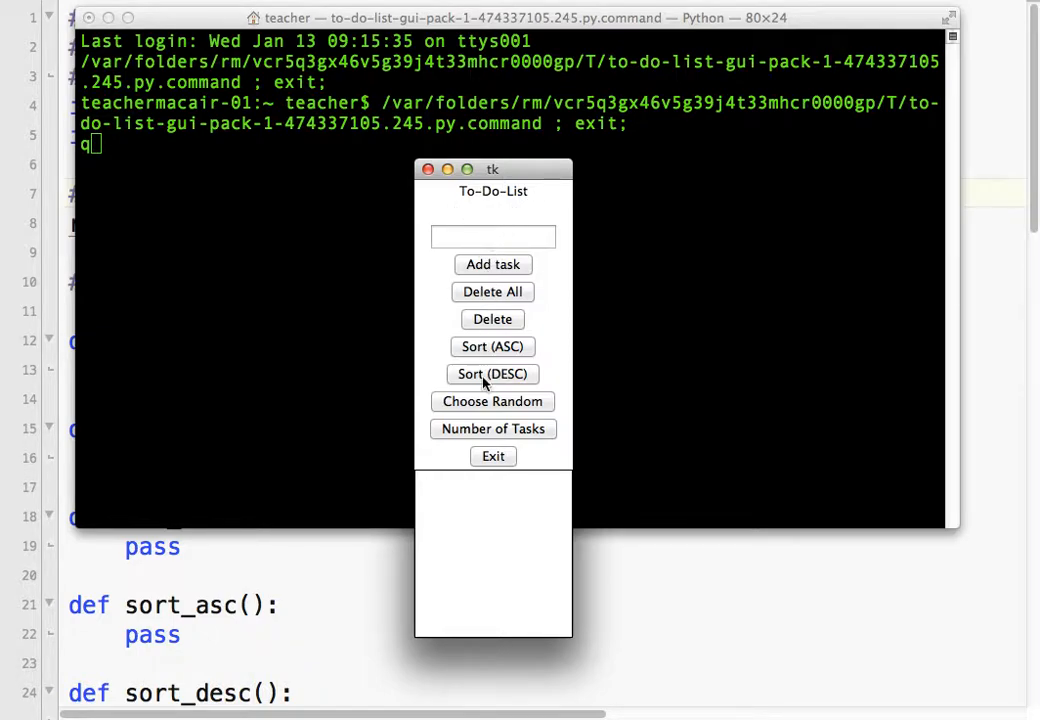
pyautogui.moveTo(630, 180)
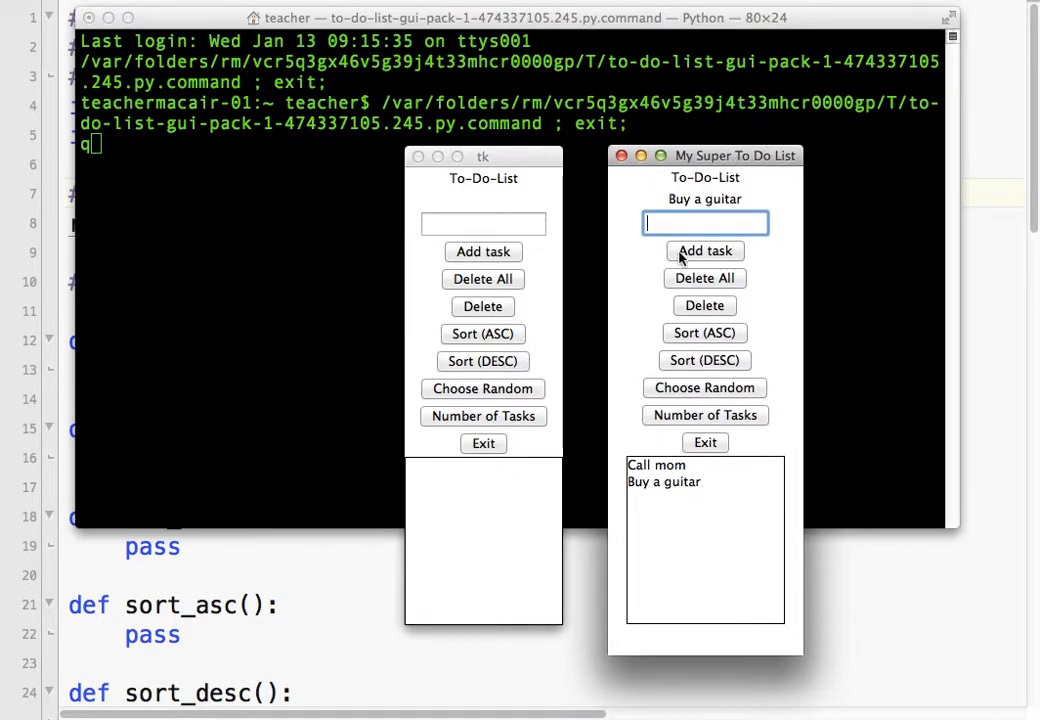
pyautogui.moveTo(720, 172)
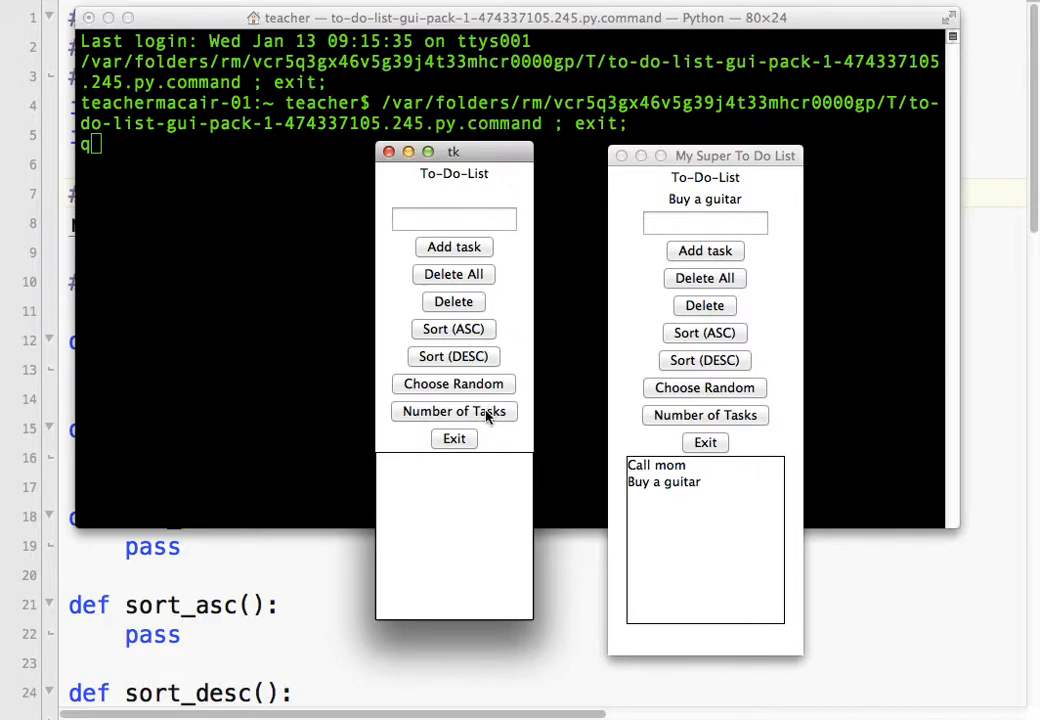
pyautogui.moveTo(656, 496)
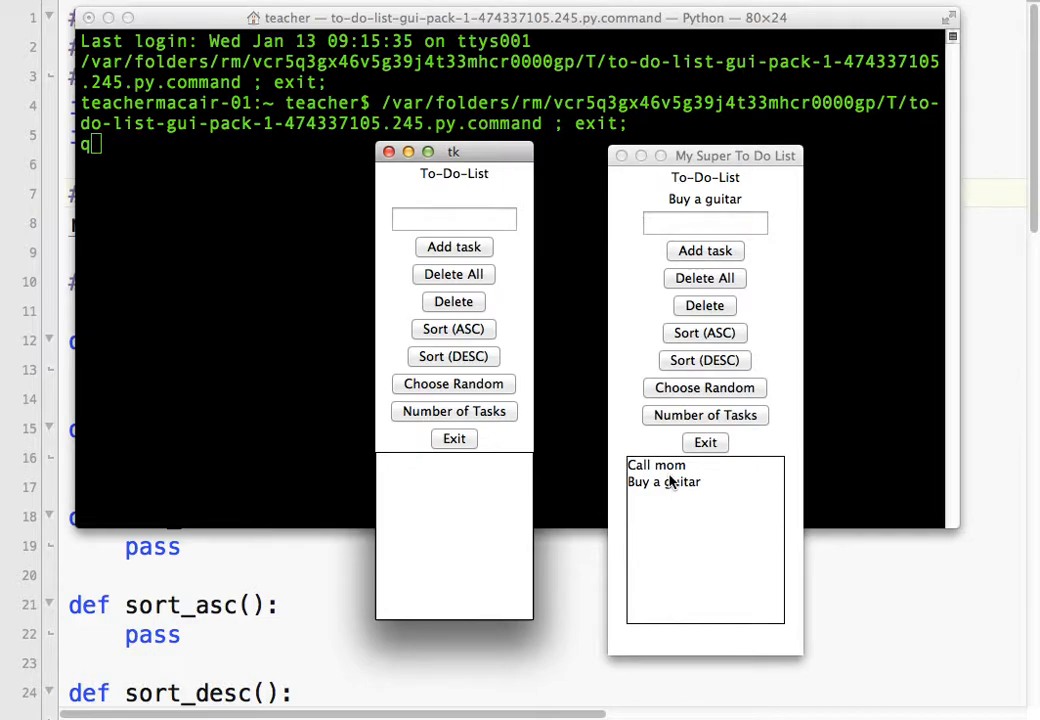
pyautogui.moveTo(692, 172)
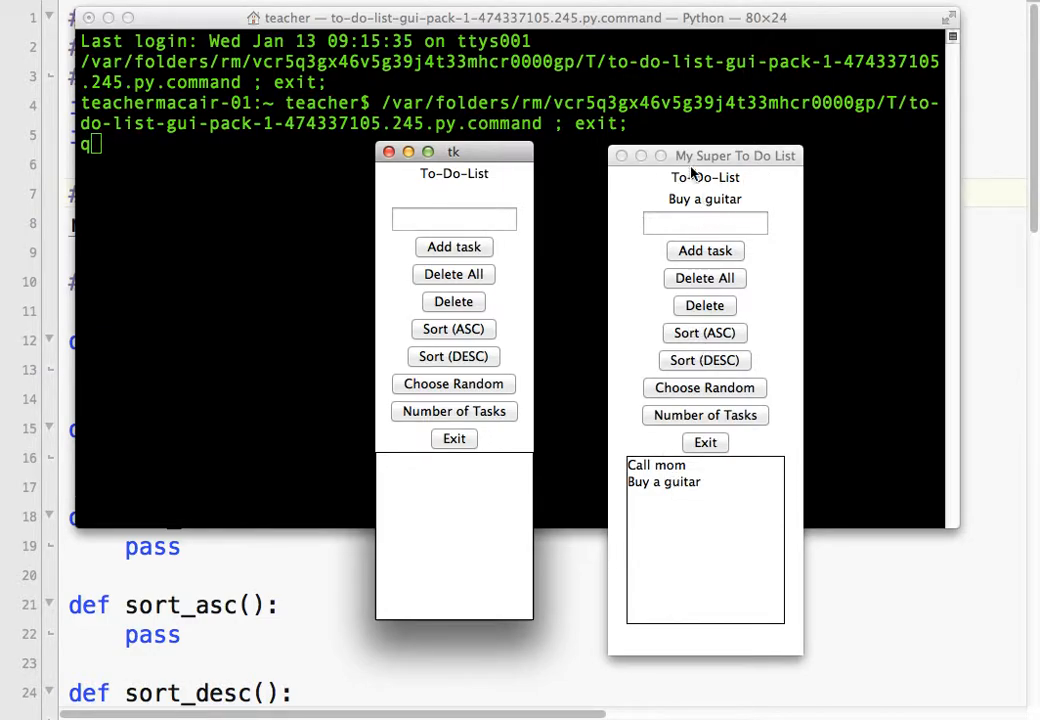
pyautogui.moveTo(620, 156)
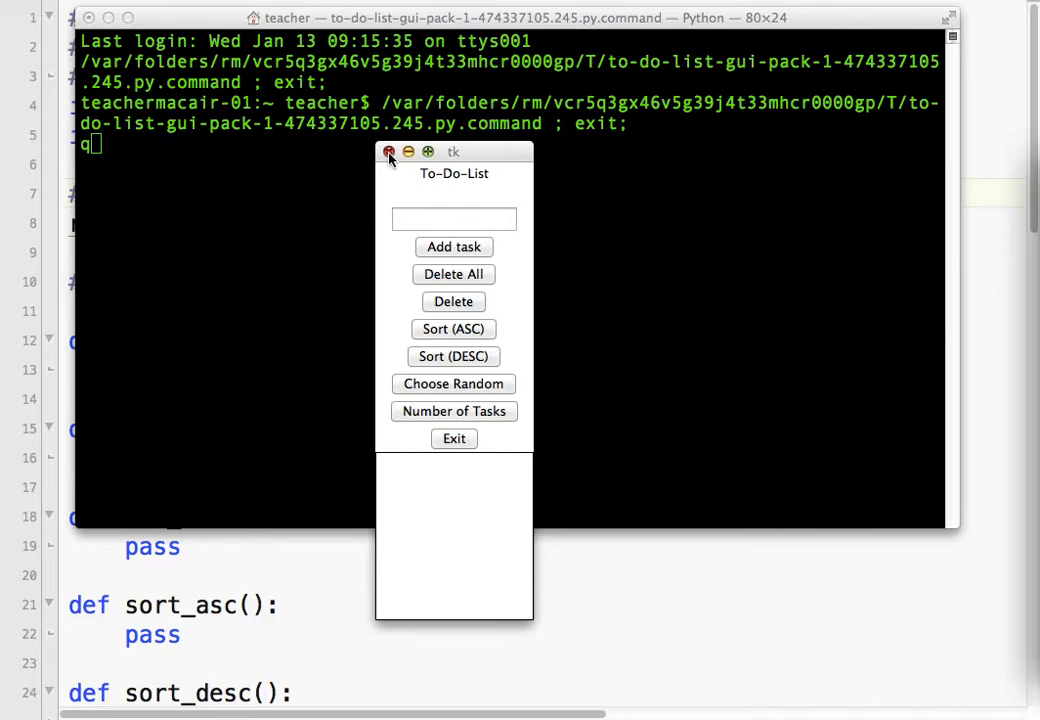
# Add a background comment and root.configure(bg="white") to the script.
pyautogui.click(388, 152)
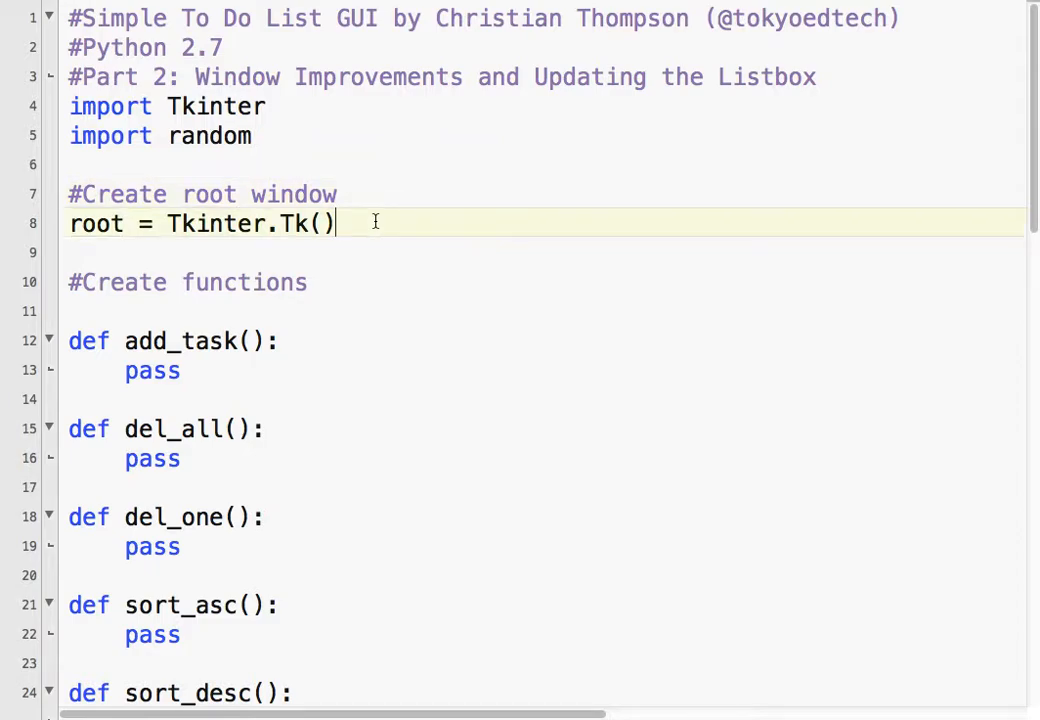
pyautogui.write('#')
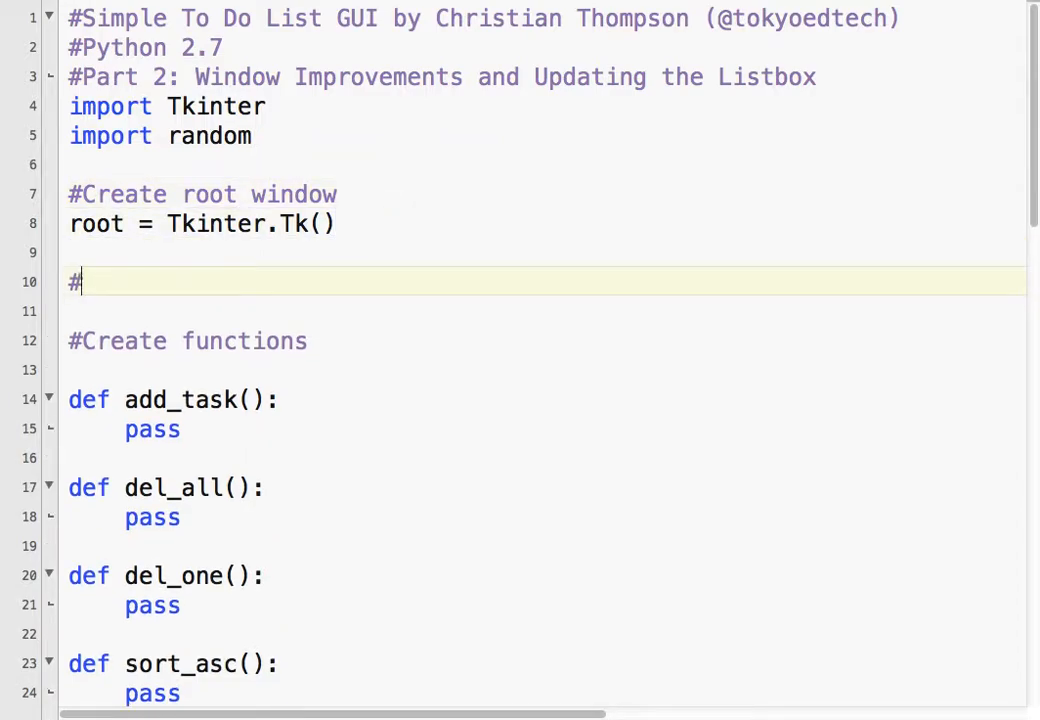
pyautogui.write('Change r')
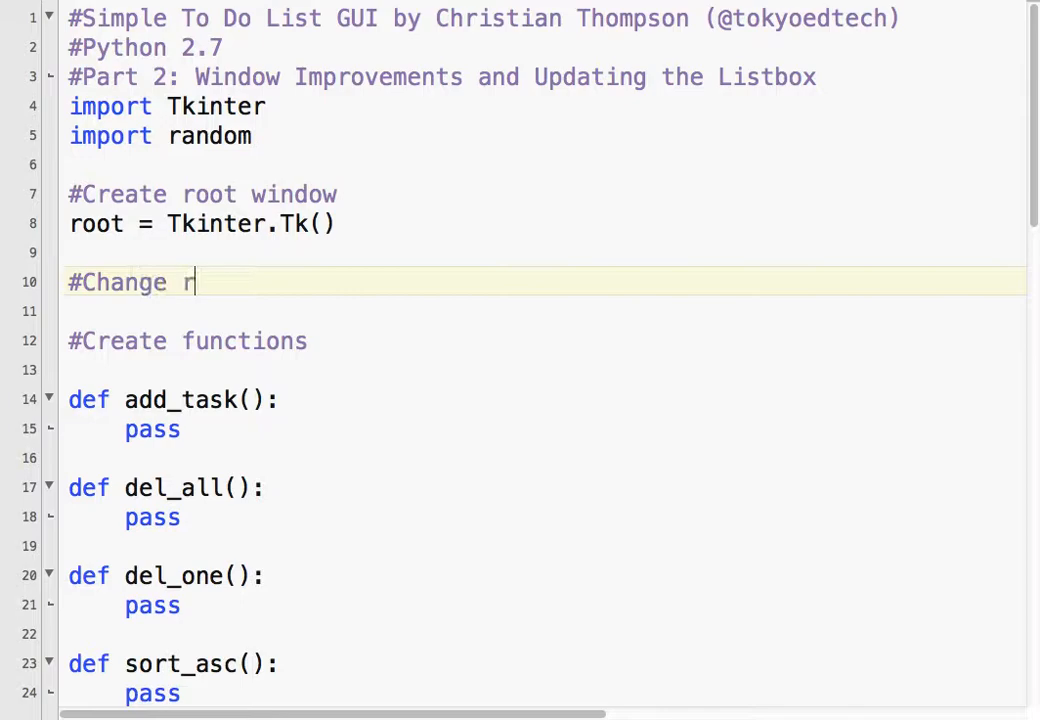
pyautogui.write('oot widn')
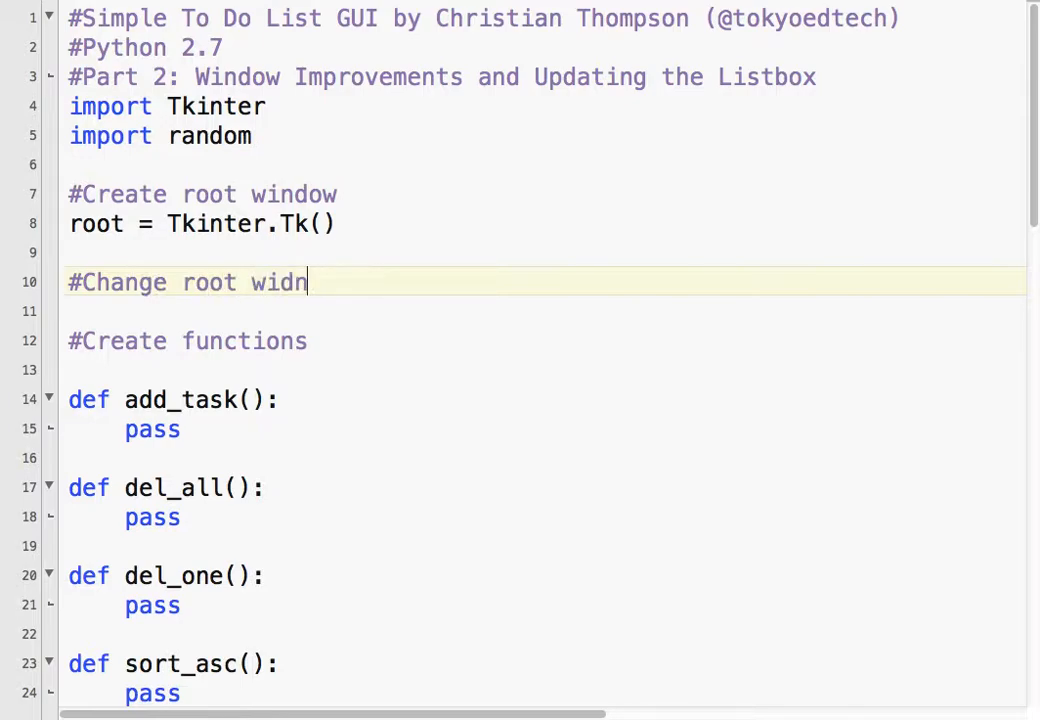
pyautogui.write('wo')
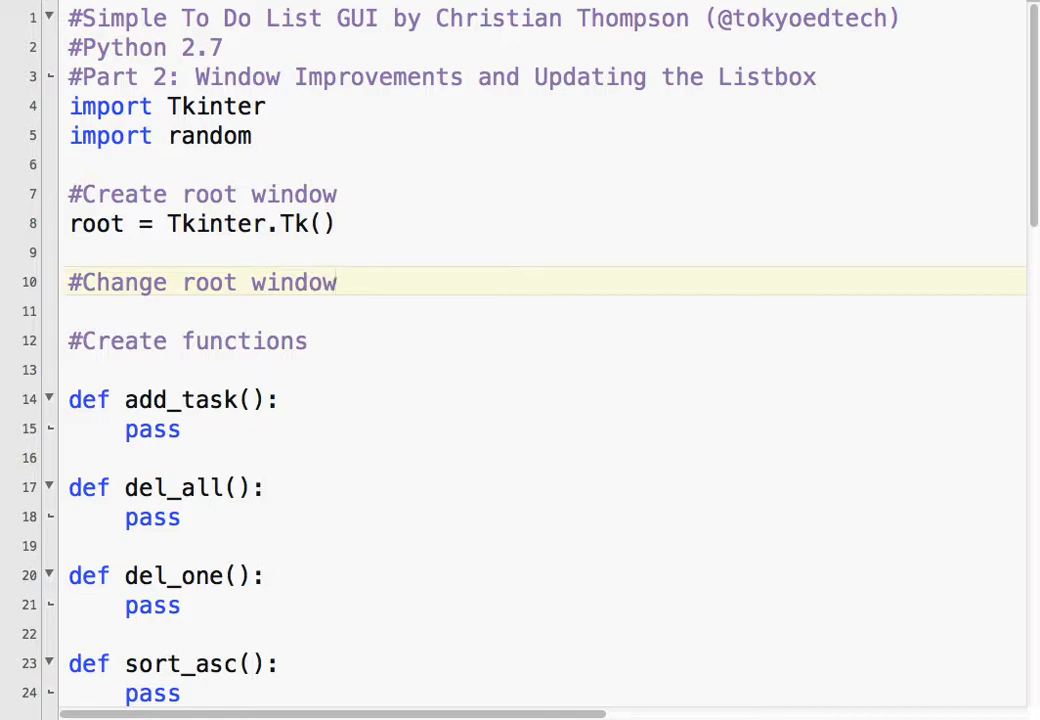
pyautogui.write('background colo')
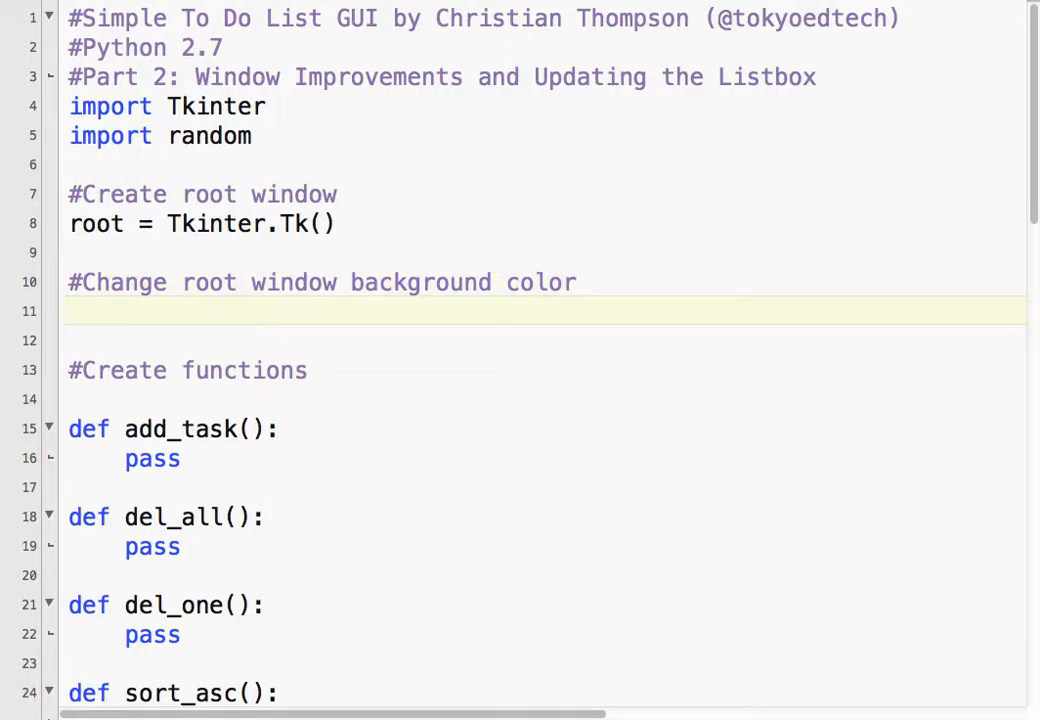
pyautogui.write('root.con')
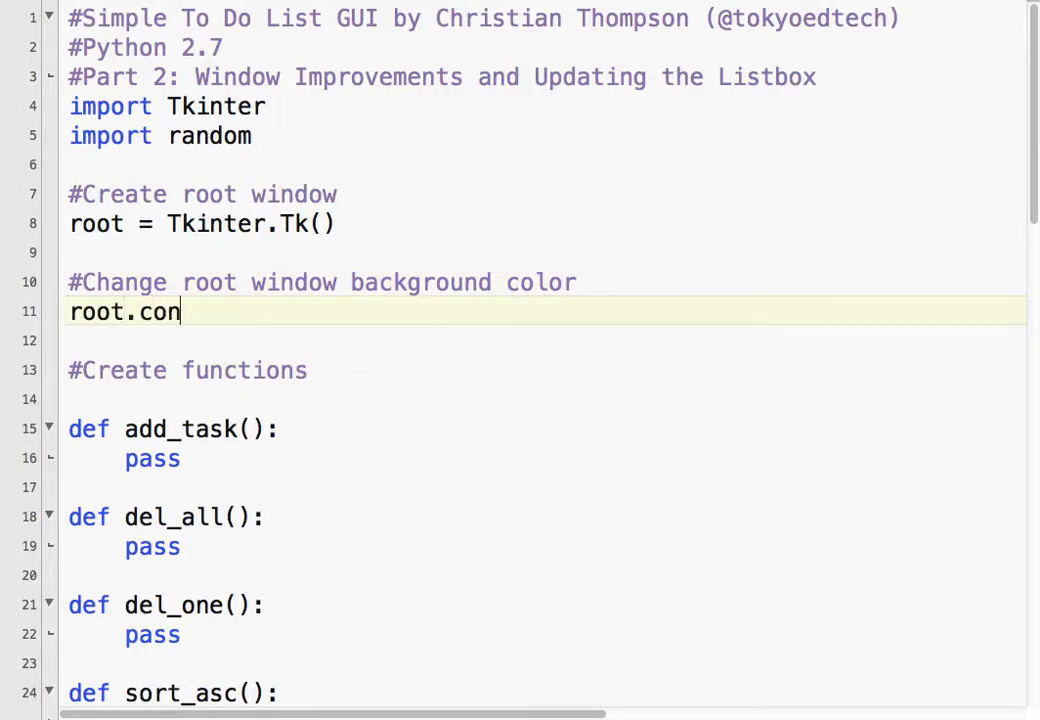
pyautogui.write('figur')
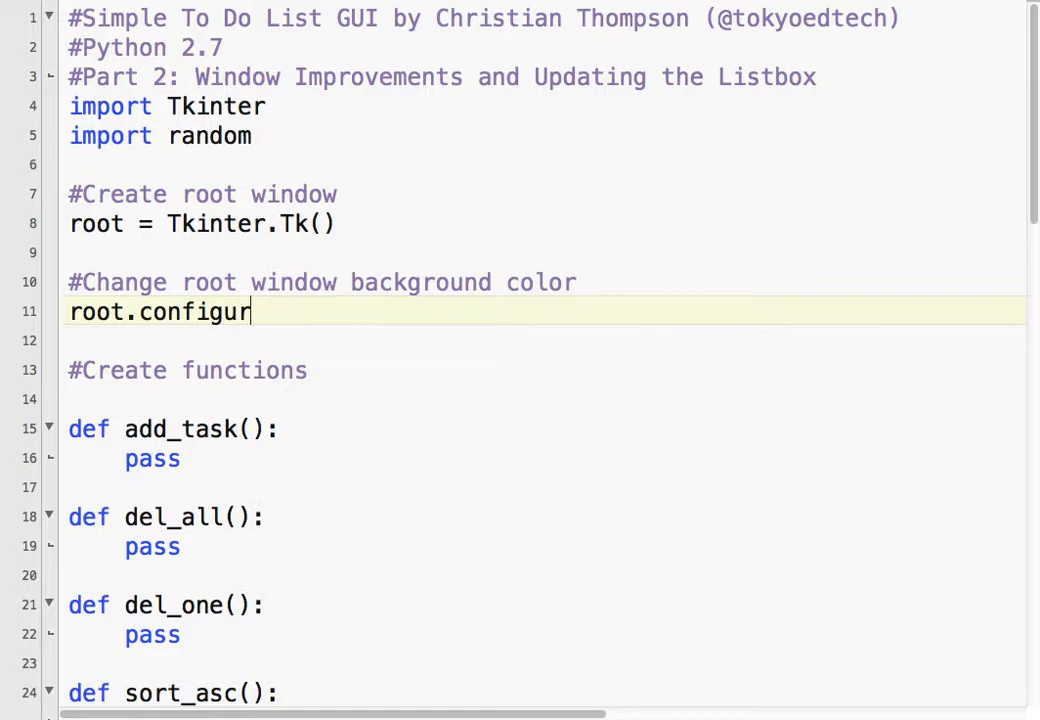
pyautogui.write('e(bg')
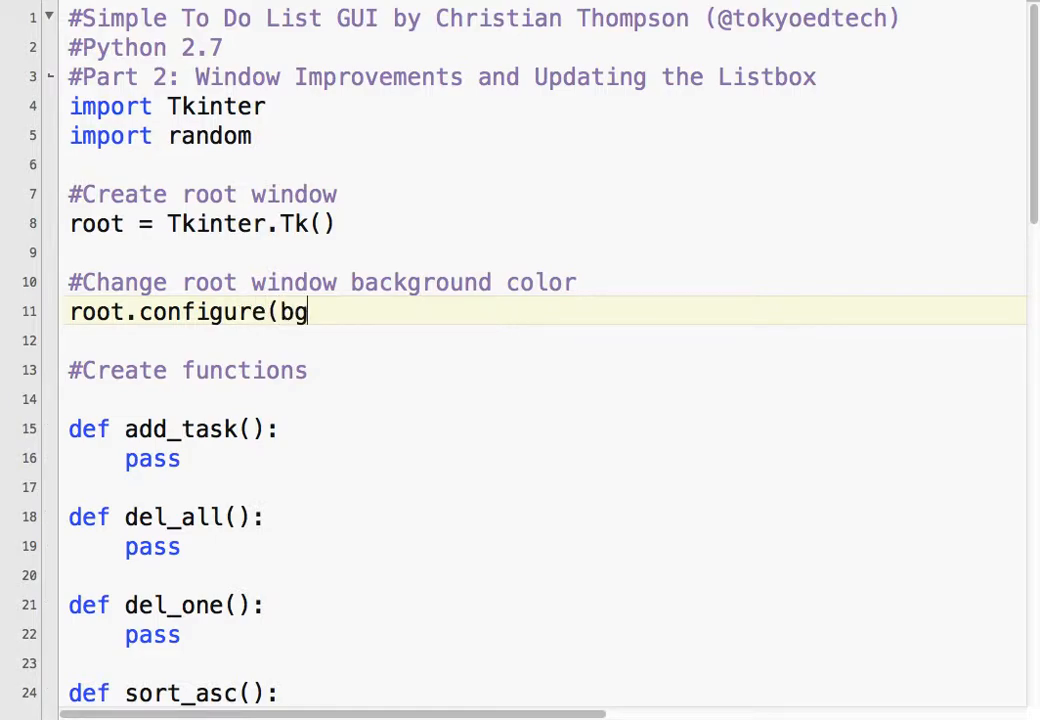
pyautogui.write('="white')
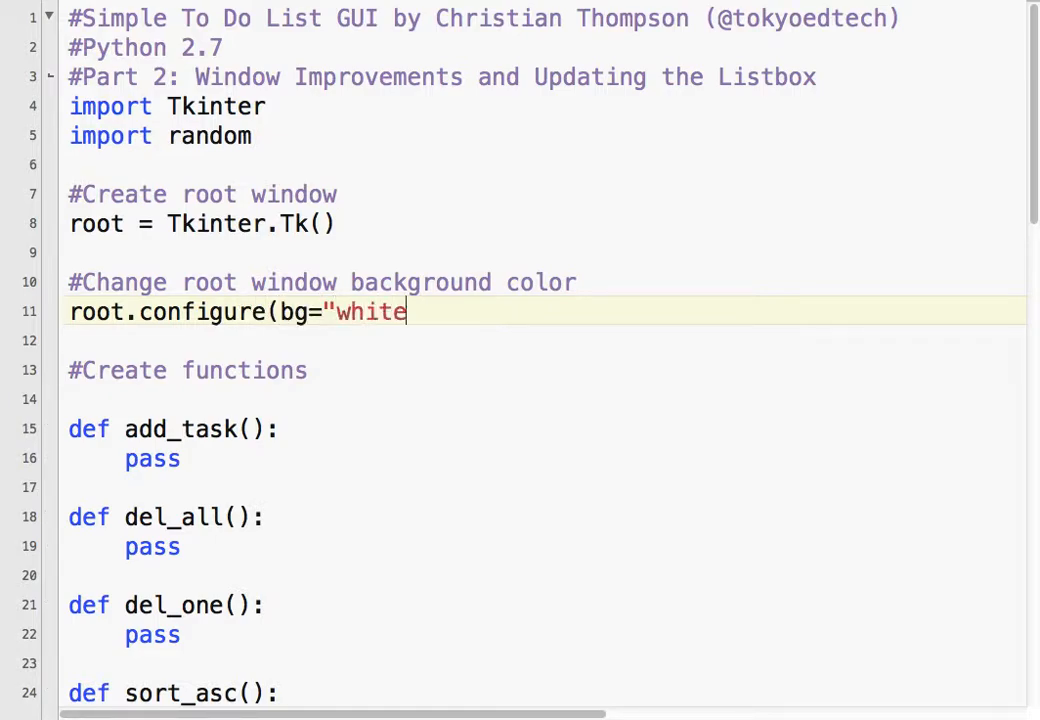
pyautogui.write('")')
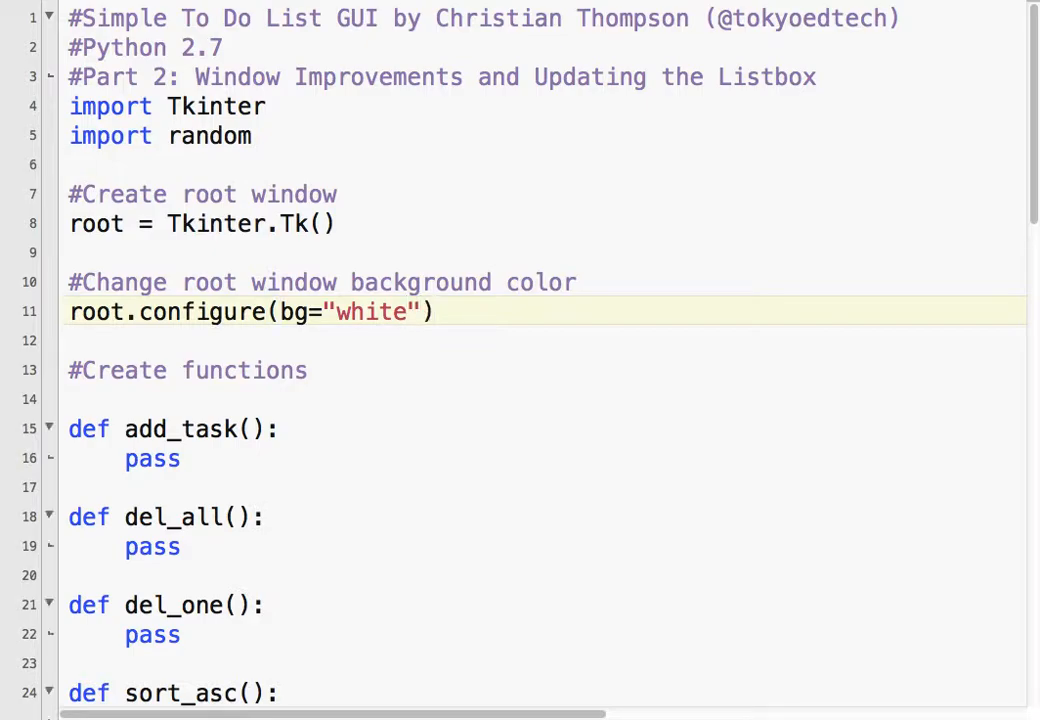
# Add a title comment and root.title("My Super To Do List").
pyautogui.write('#')
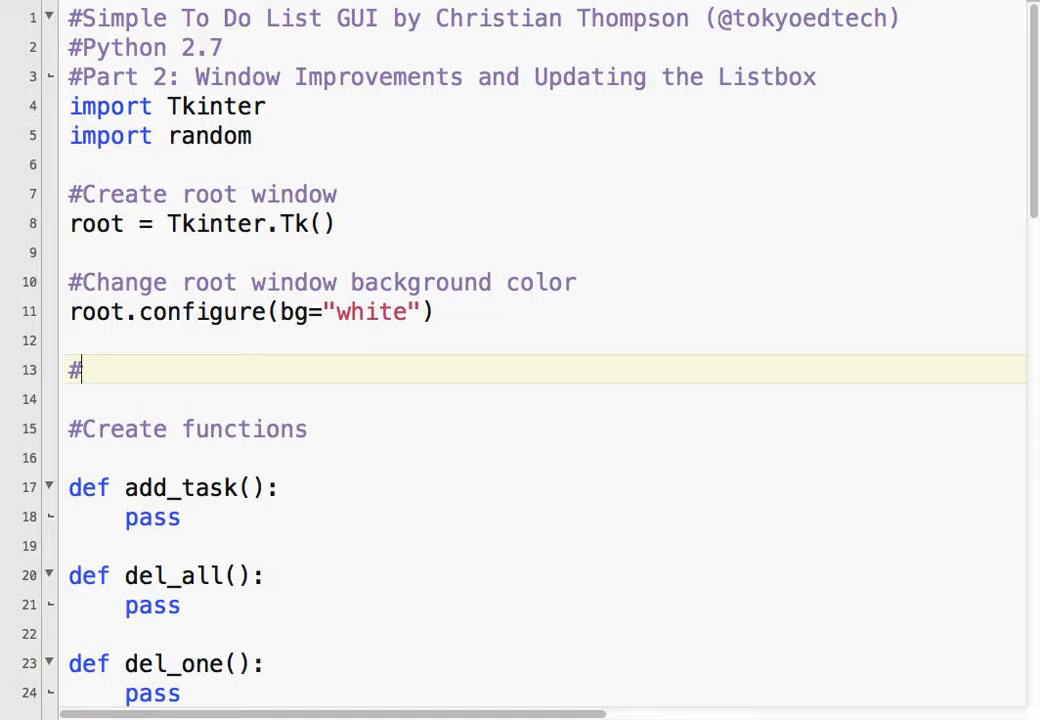
pyautogui.write('r')
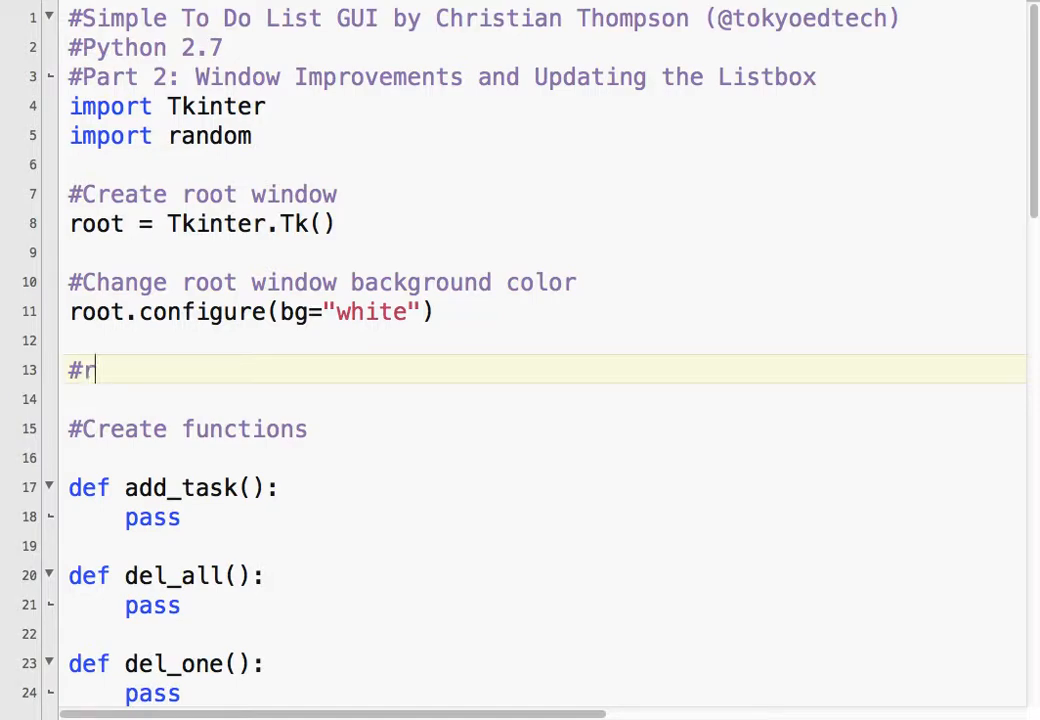
pyautogui.write('Change the title')
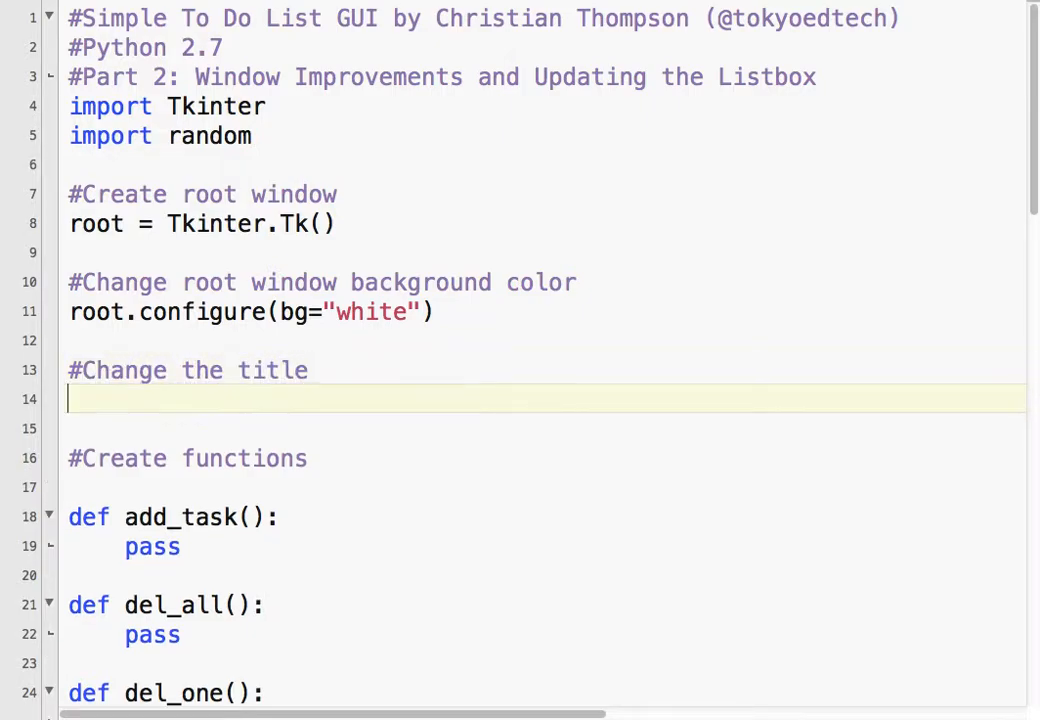
pyautogui.write('root.title')
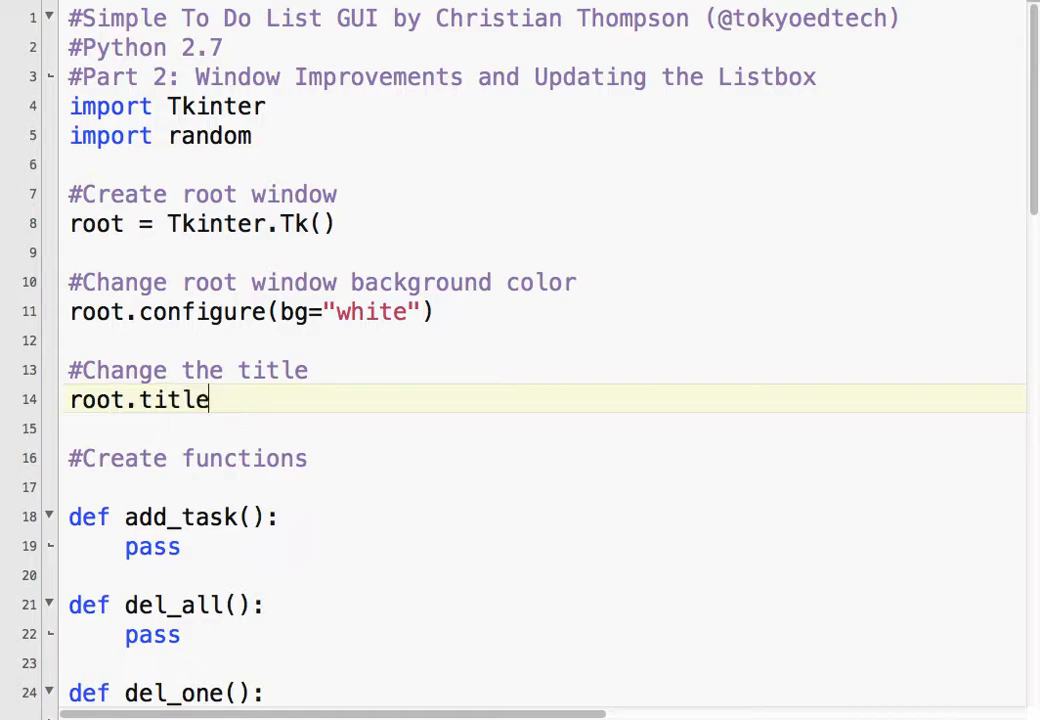
pyautogui.write('("')
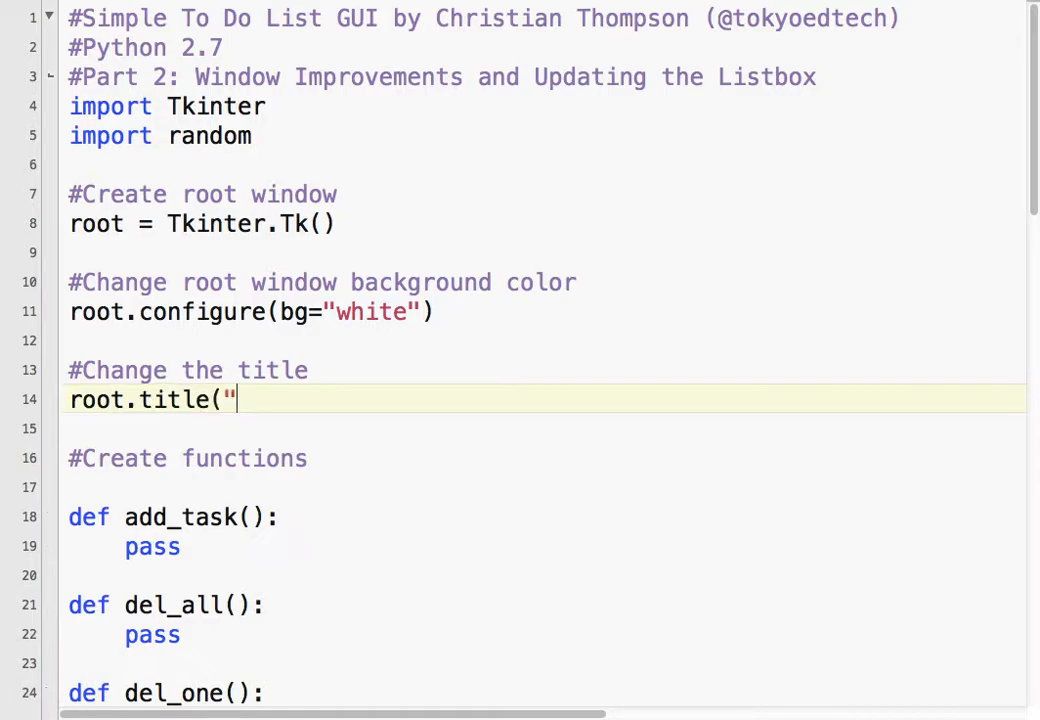
pyautogui.write('My Super')
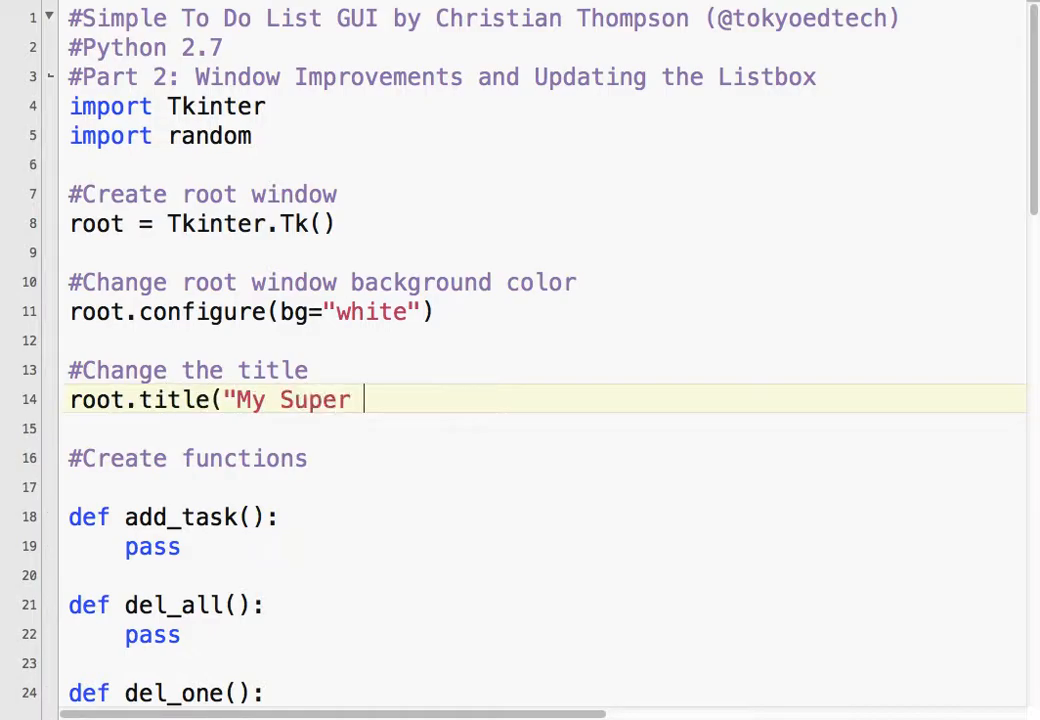
pyautogui.write('To Do List"')
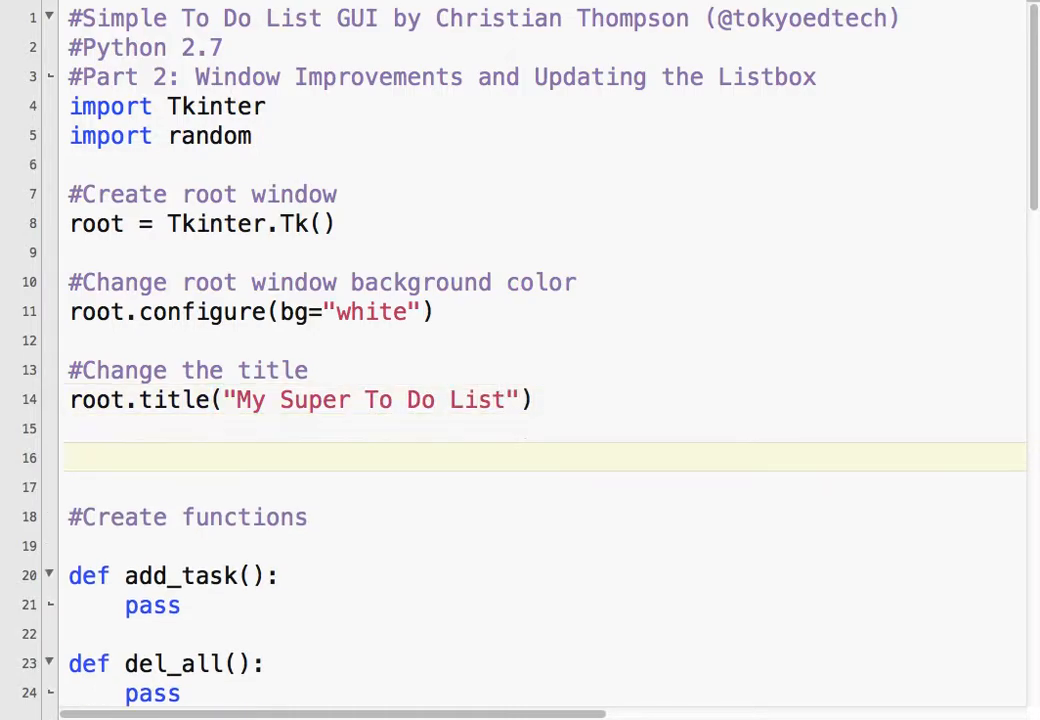
# Add a window-size comment and root.geometry("200x500").
pyautogui.write('#Change the wi')
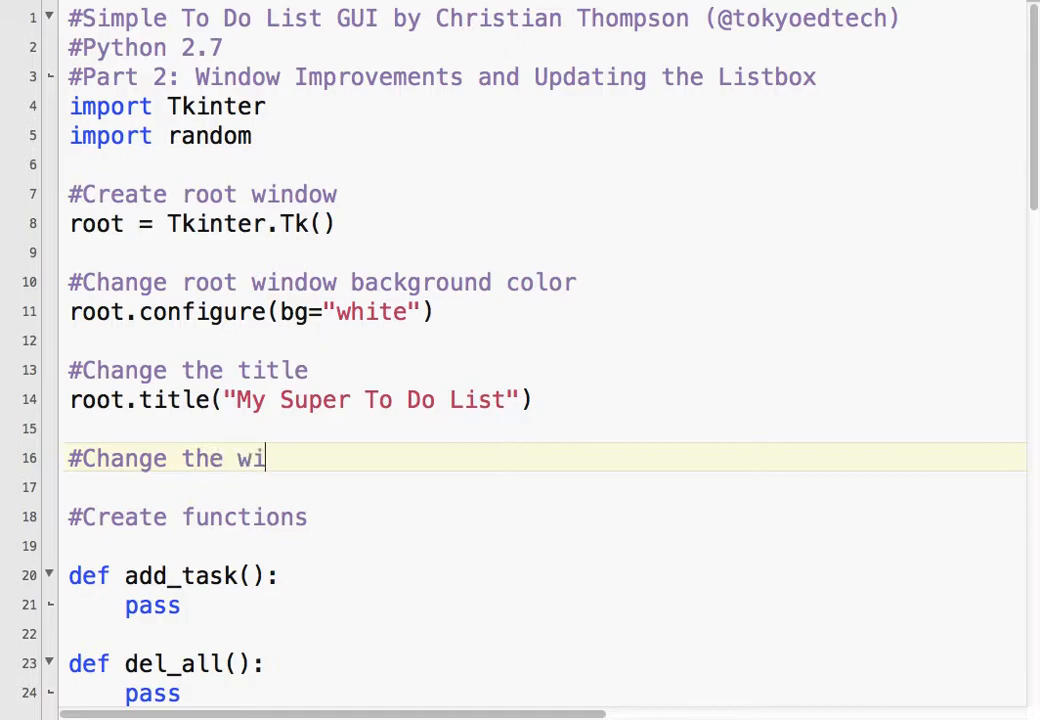
pyautogui.write('ndo')
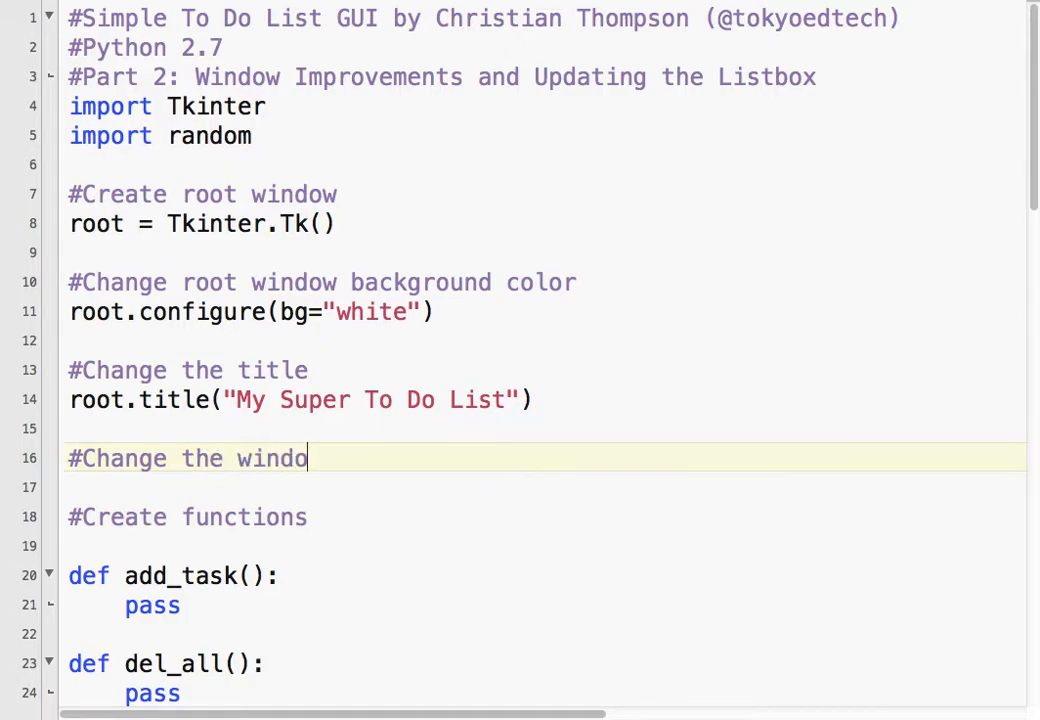
pyautogui.write('w size')
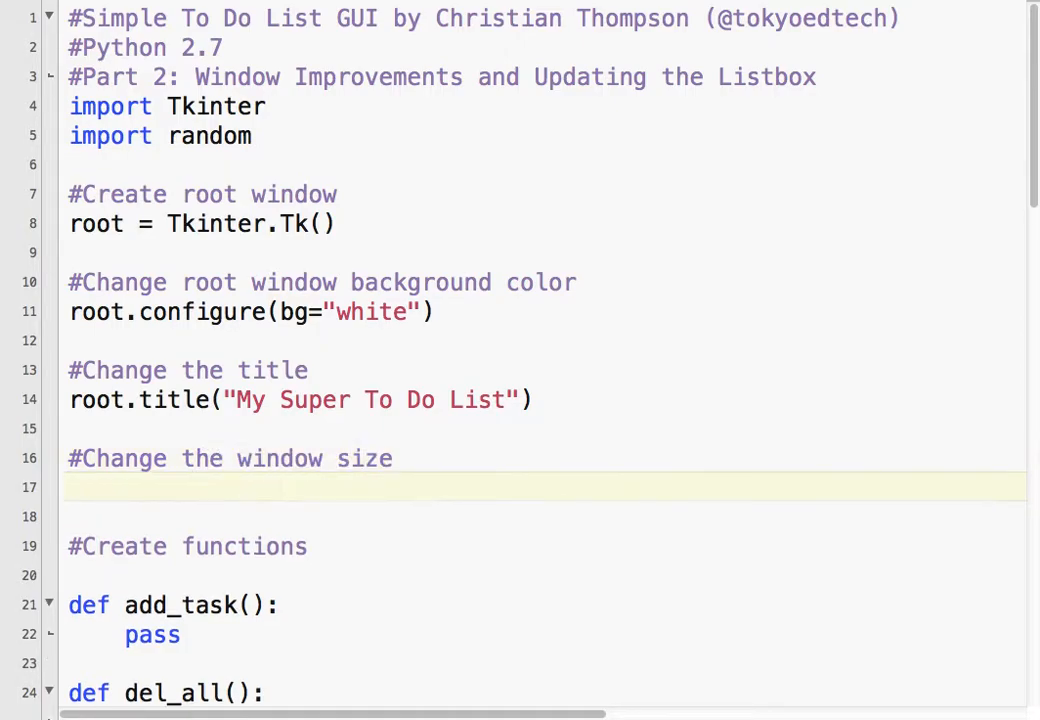
pyautogui.write('root')
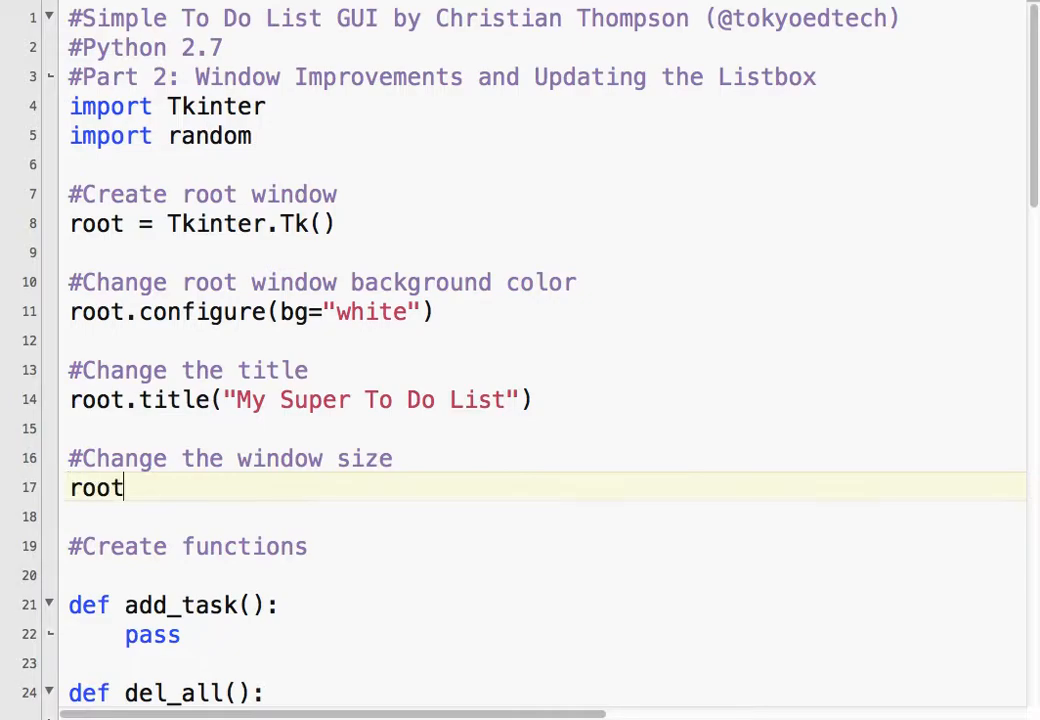
pyautogui.write('.geo')
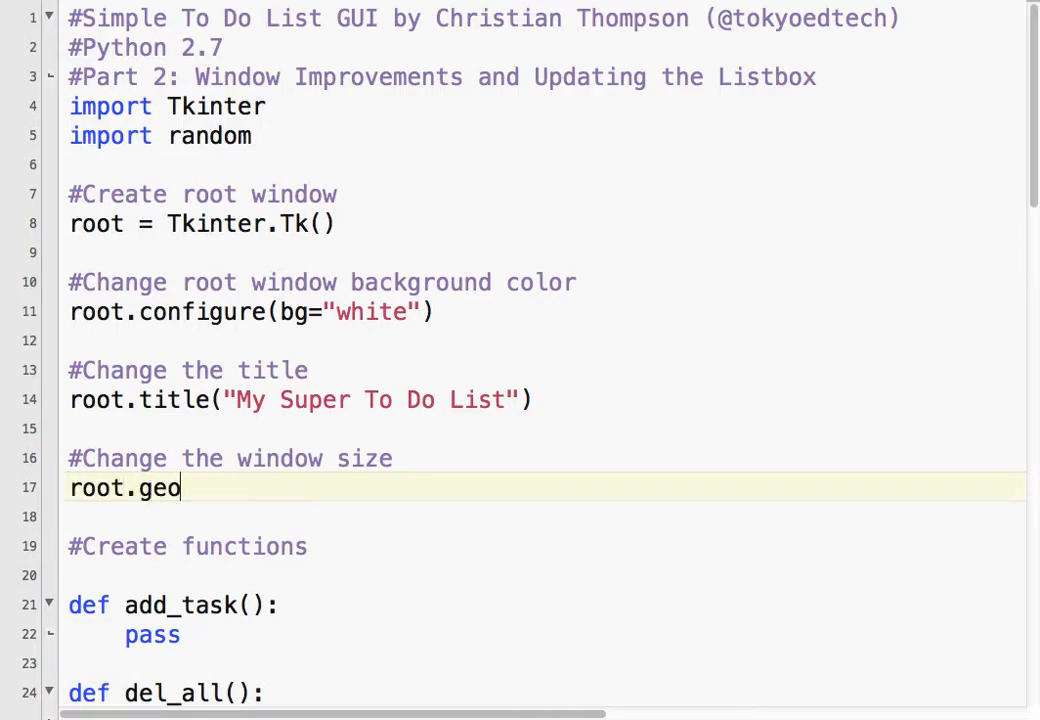
pyautogui.write('metry')
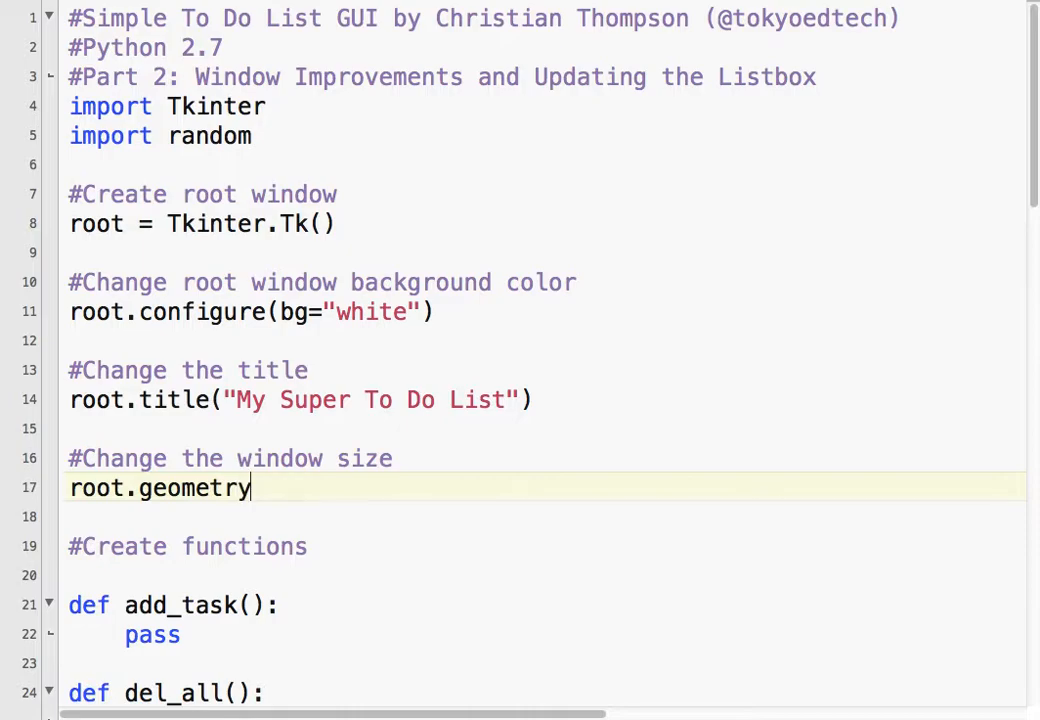
pyautogui.write('("')
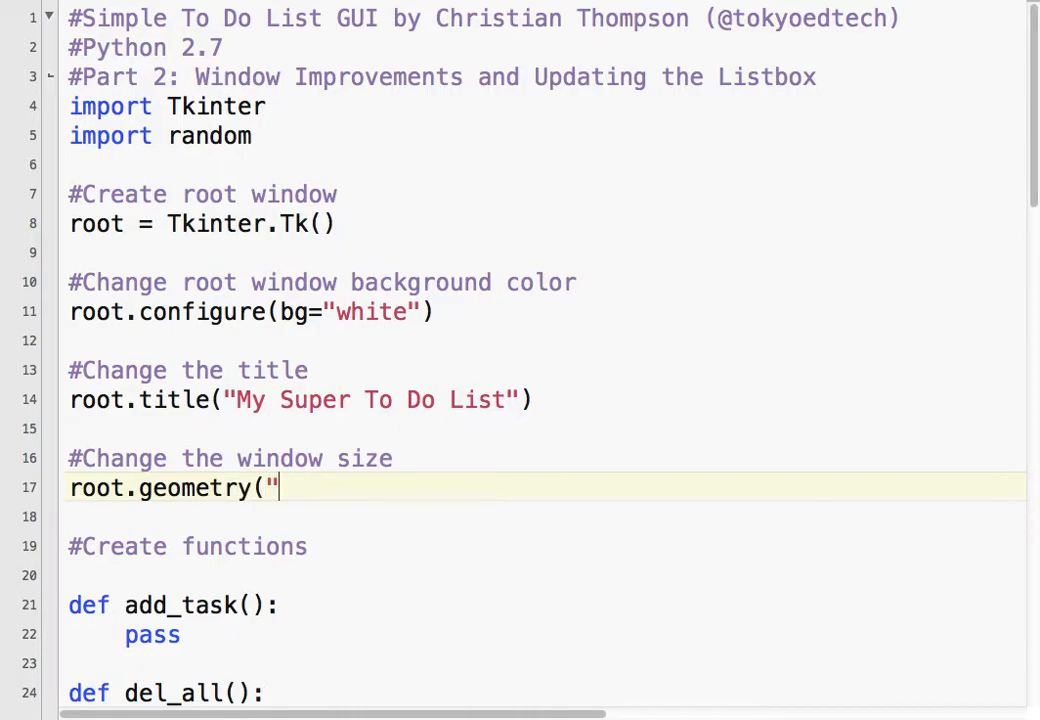
pyautogui.write('200x')
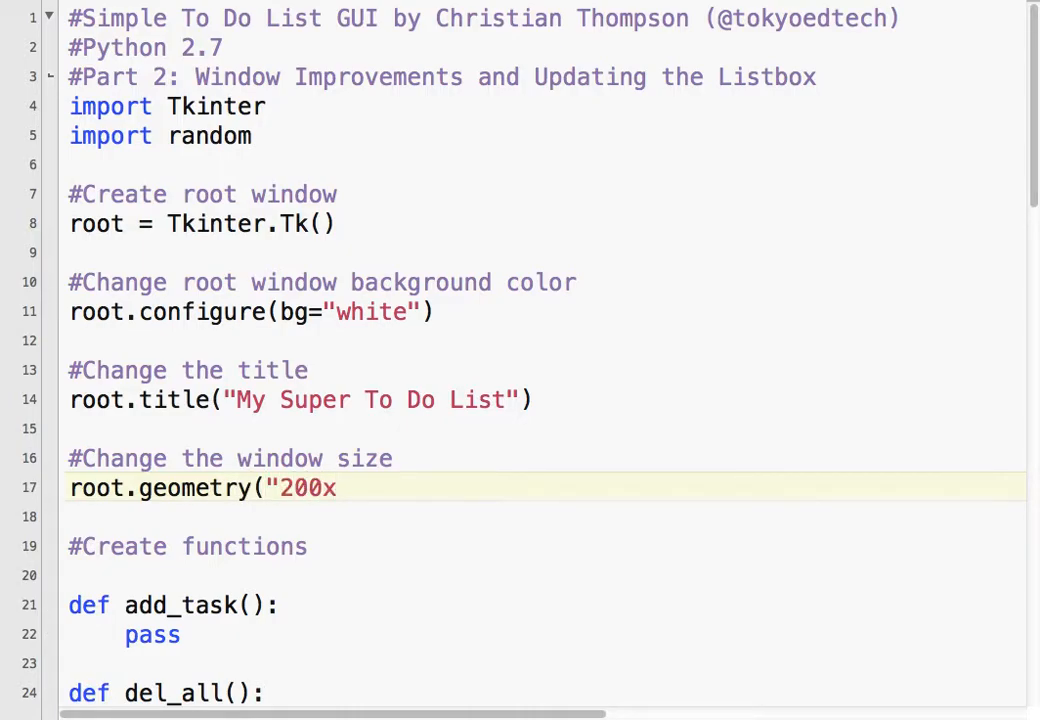
pyautogui.write('500')
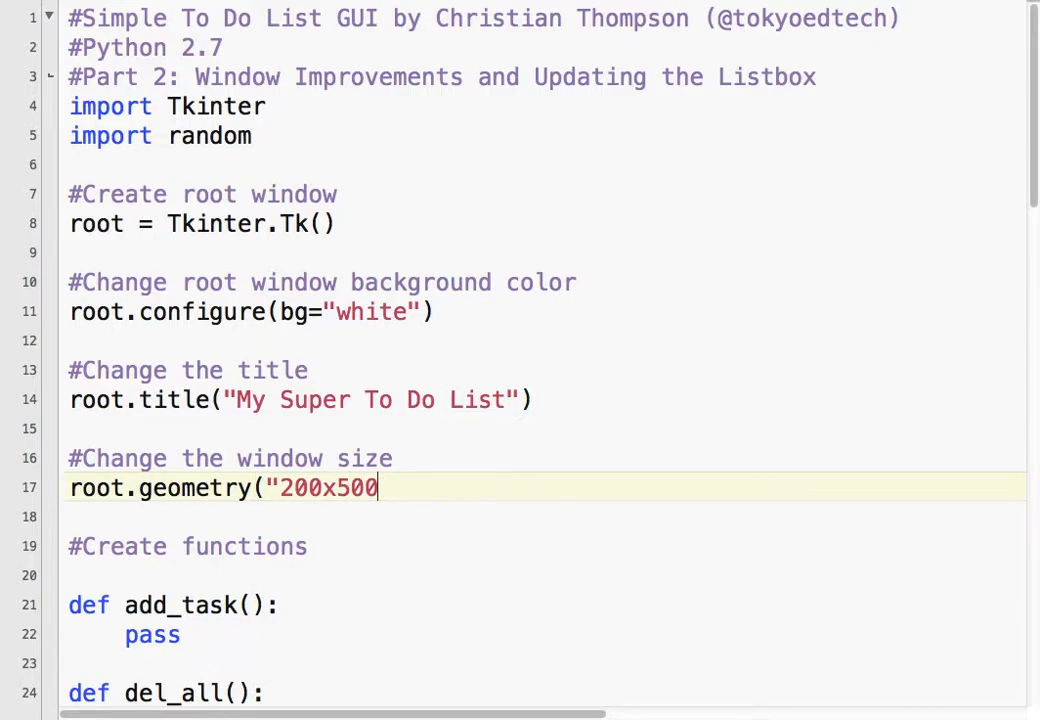
pyautogui.write(')')
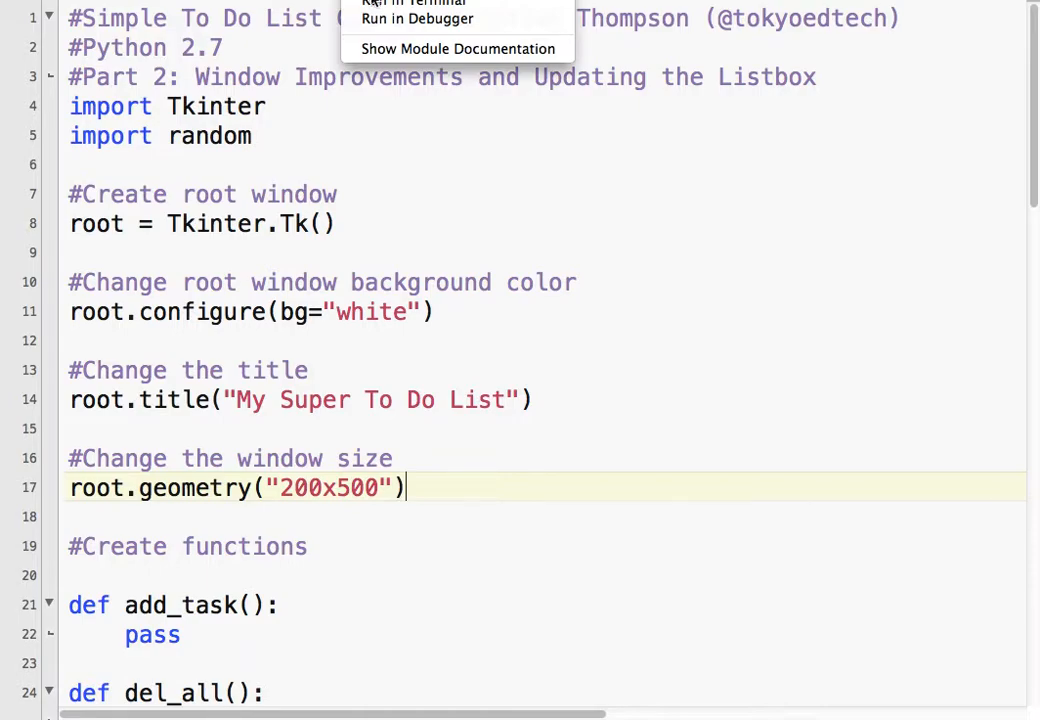
# Run the script in Terminal, check the to-do windows, then close them and the Terminal session.
pyautogui.click(412, 4)
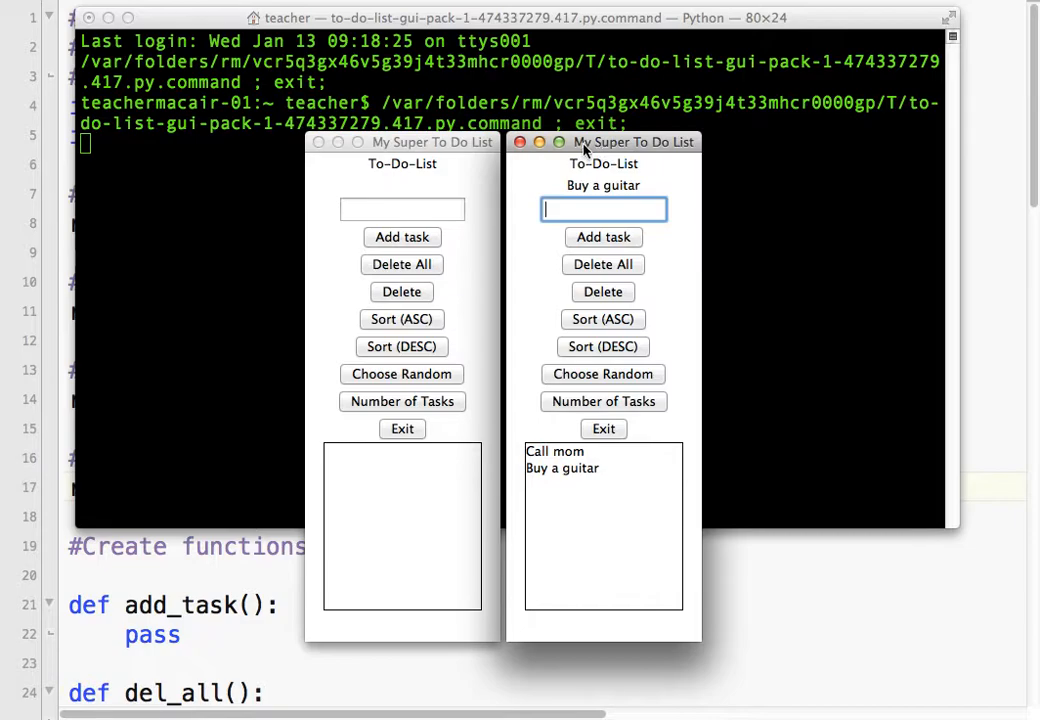
pyautogui.click(520, 140)
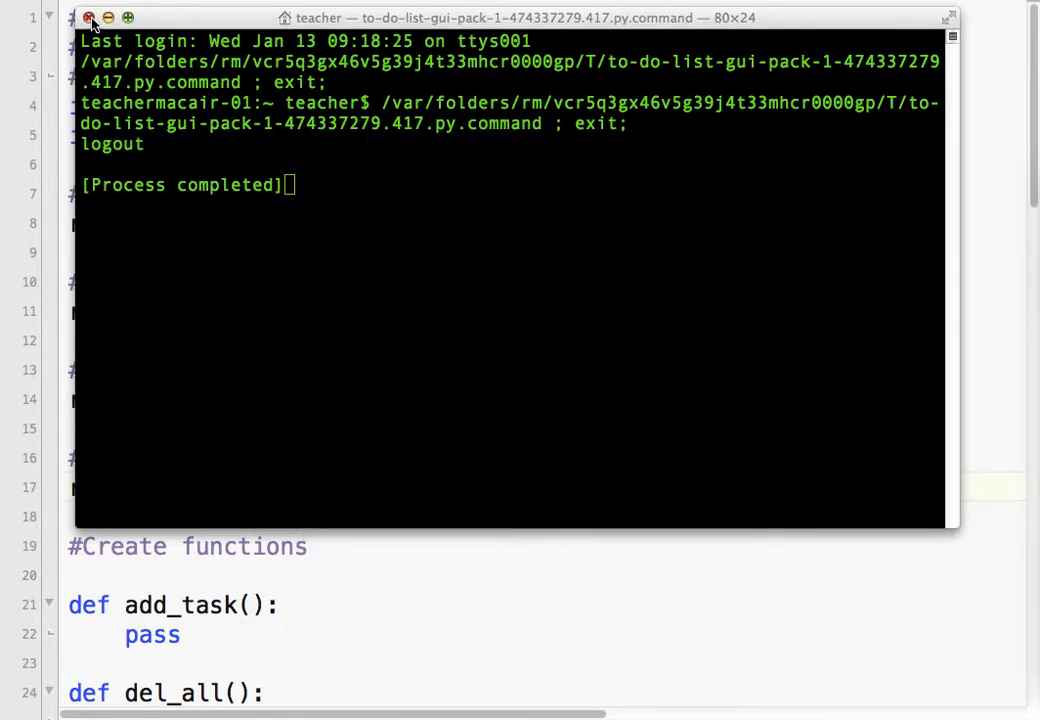
pyautogui.click(88, 18)
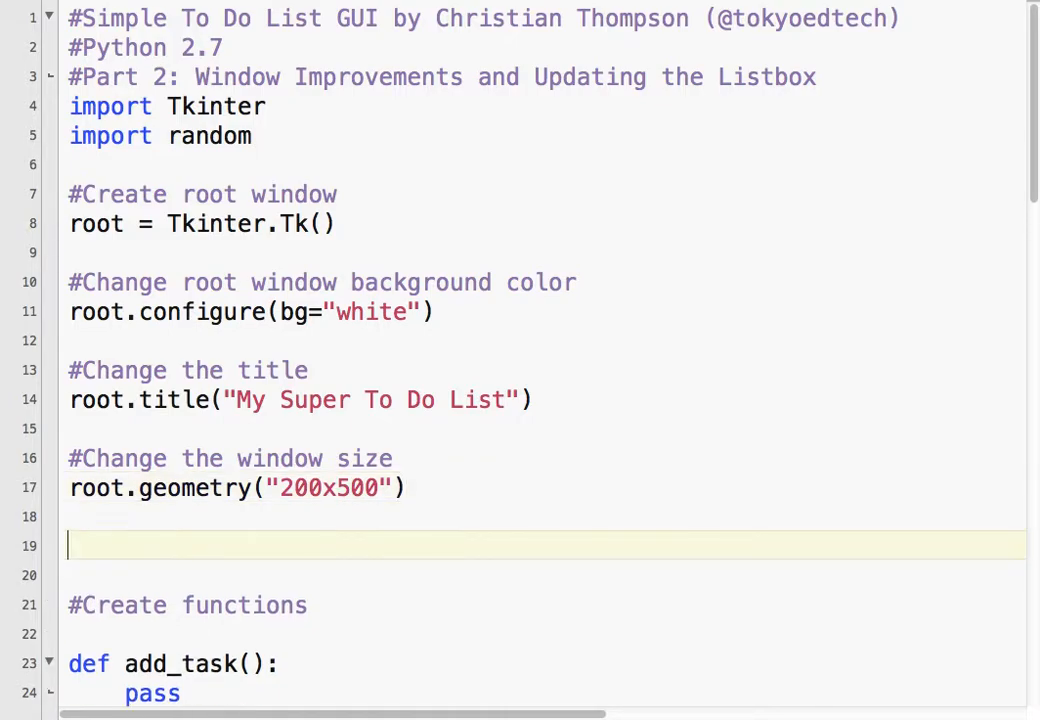
# Add a comment and an empty tasks = [] list below the geometry line.
pyautogui.write('#Create and empty list')
pyautogui.click(542, 574)
pyautogui.write('tasks')
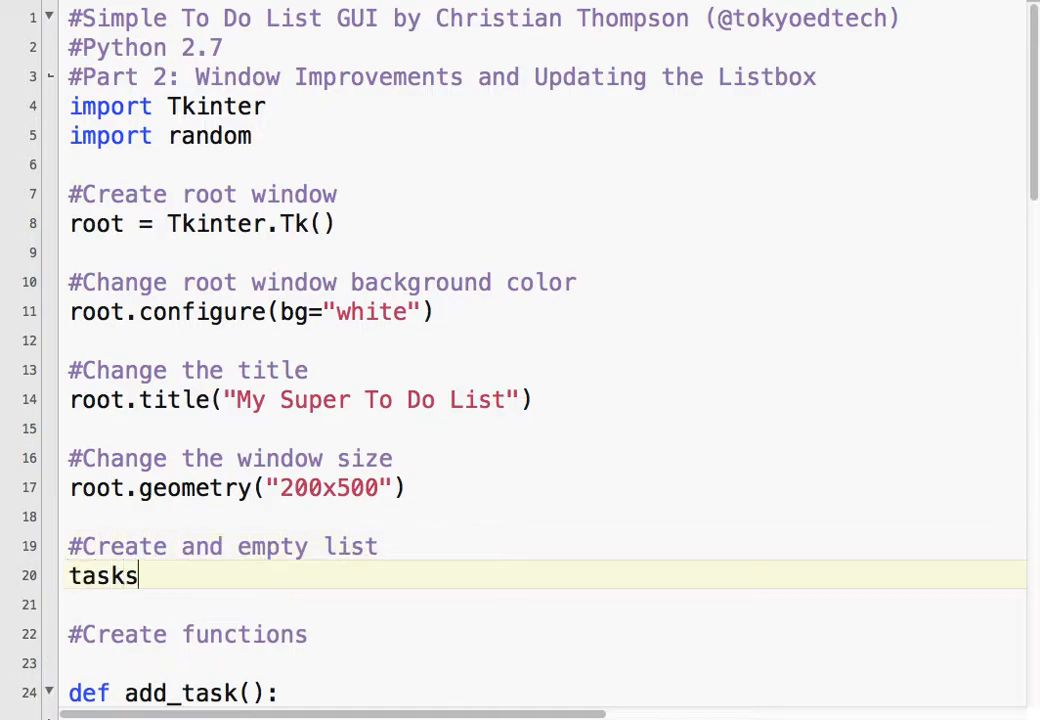
pyautogui.write('=')
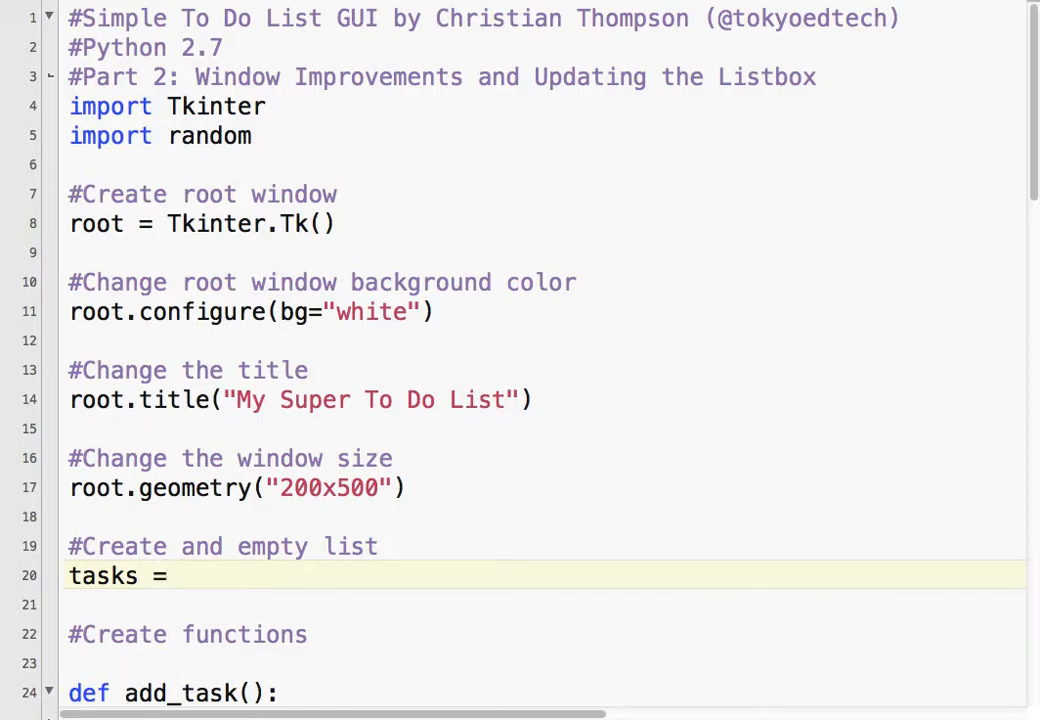
pyautogui.write('[]')
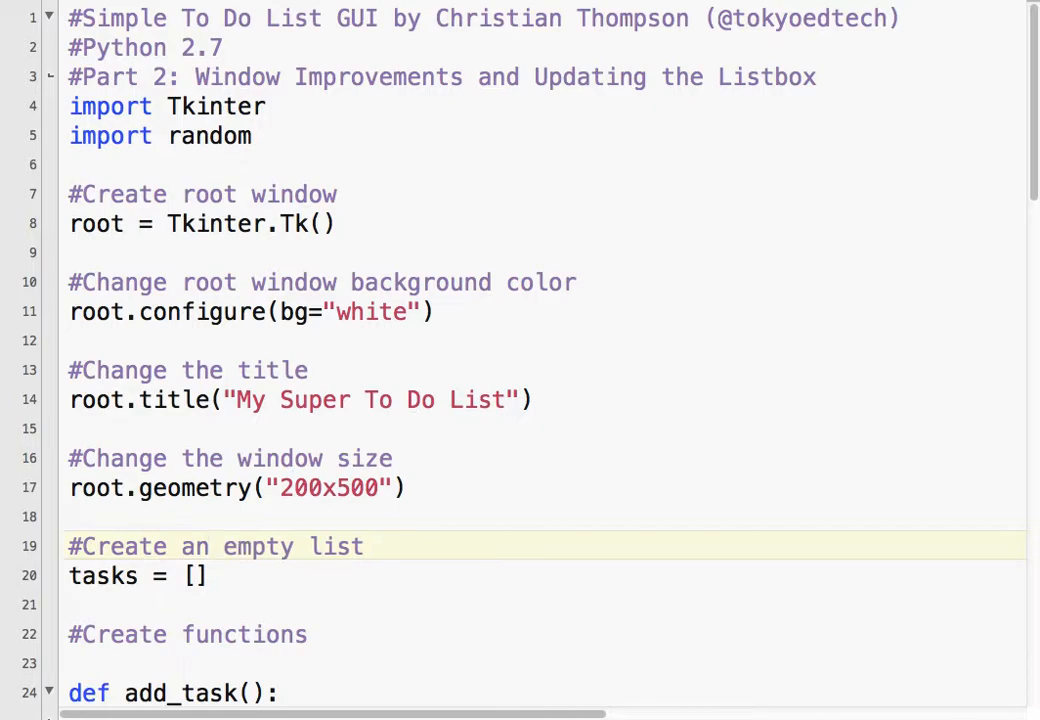
# Add a testing comment and default tasks = ["Call mom", "Buy a guitar", "Eat sushi"].
pyautogui.write('#')
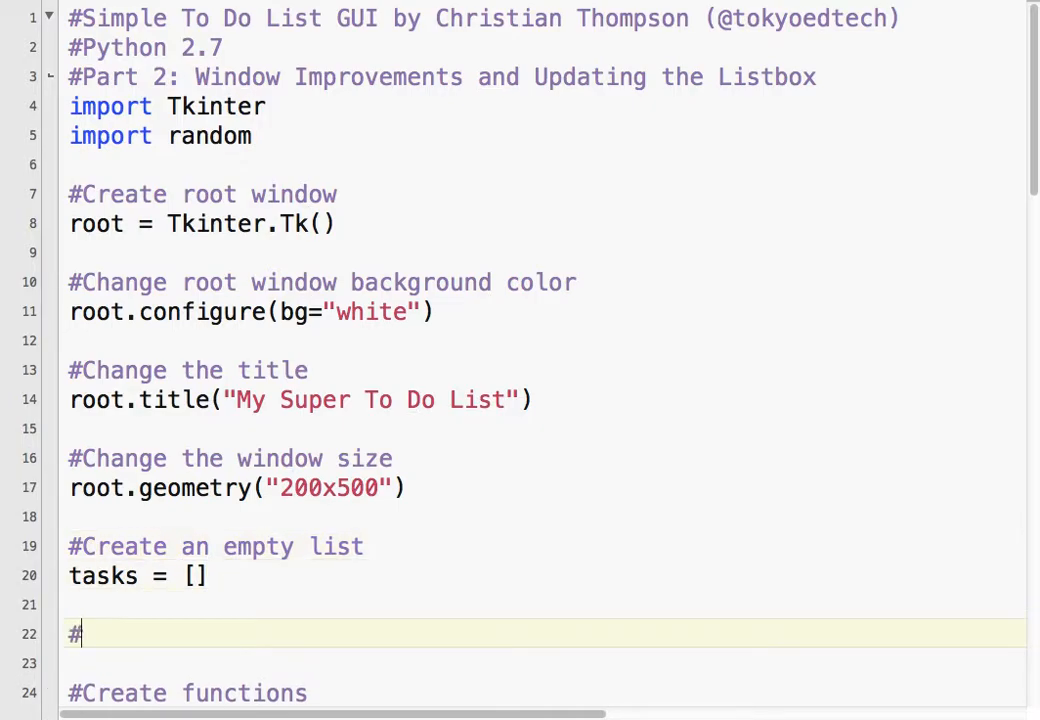
pyautogui.write('For testing purpos')
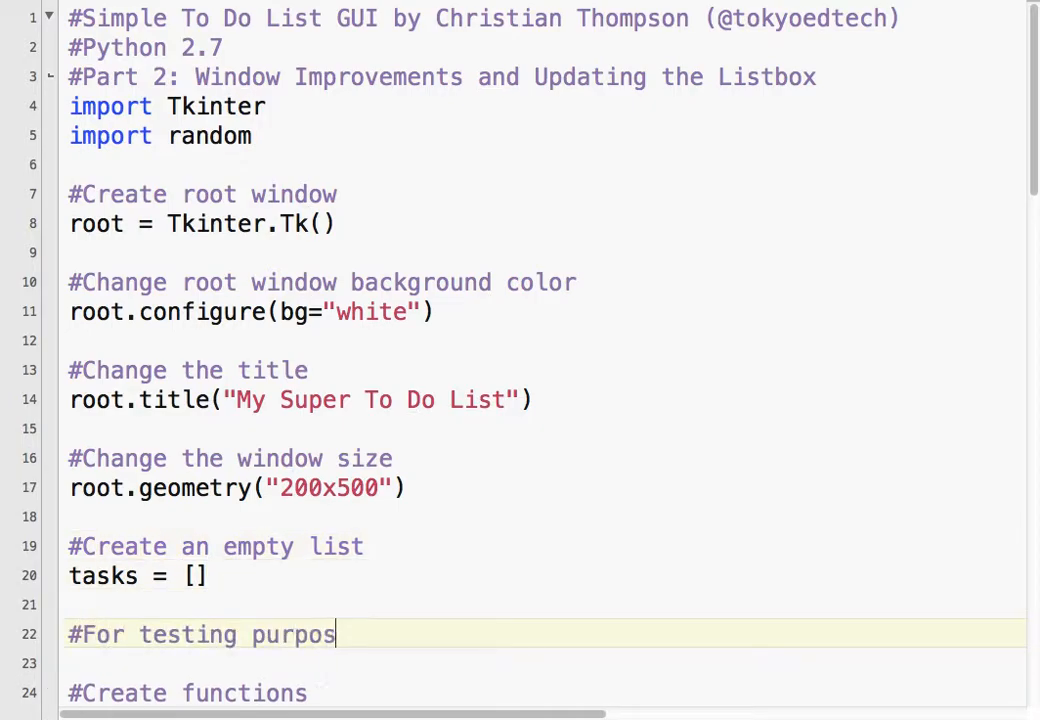
pyautogui.write('es')
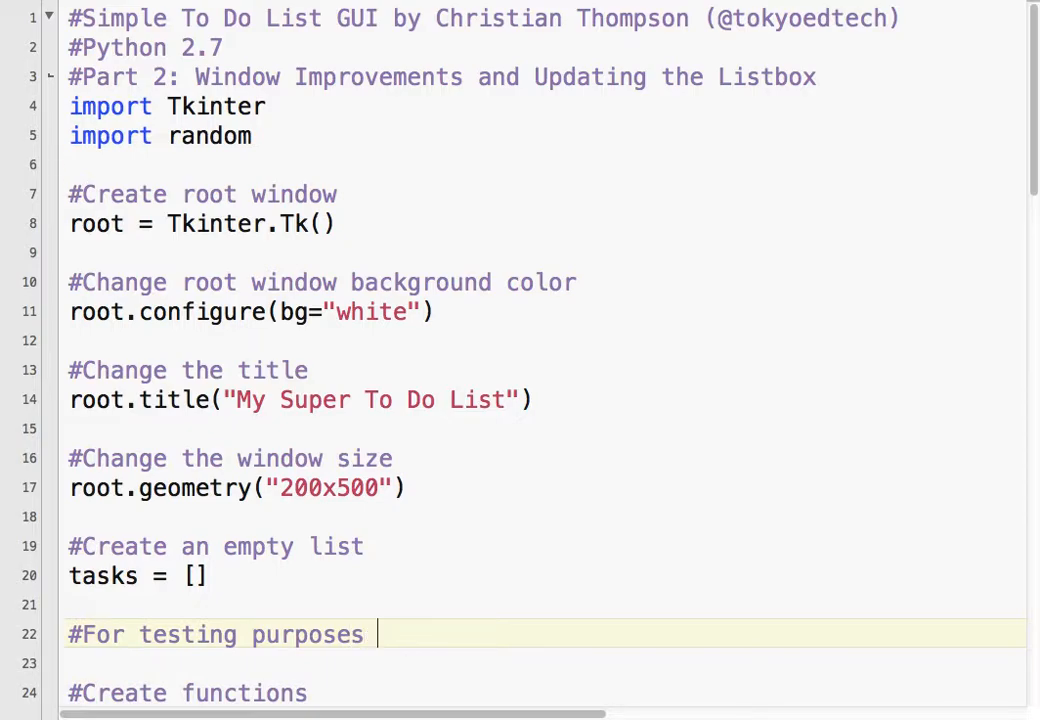
pyautogui.write('use a')
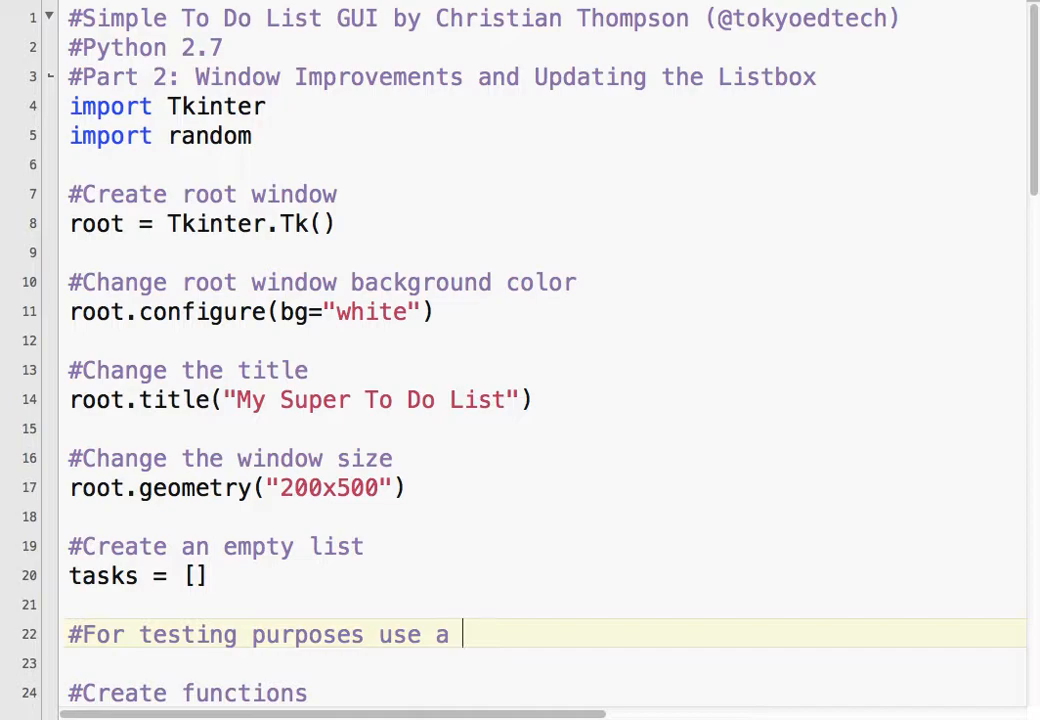
pyautogui.write('default list')
pyautogui.click(542, 662)
pyautogui.write('tas')
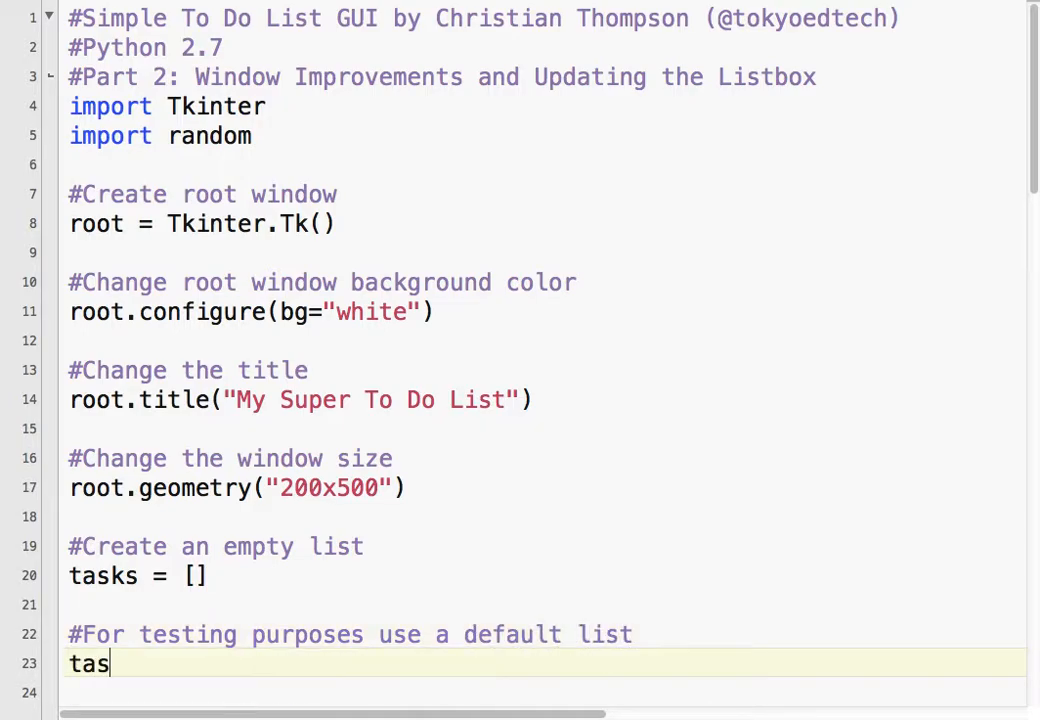
pyautogui.write('ks = "')
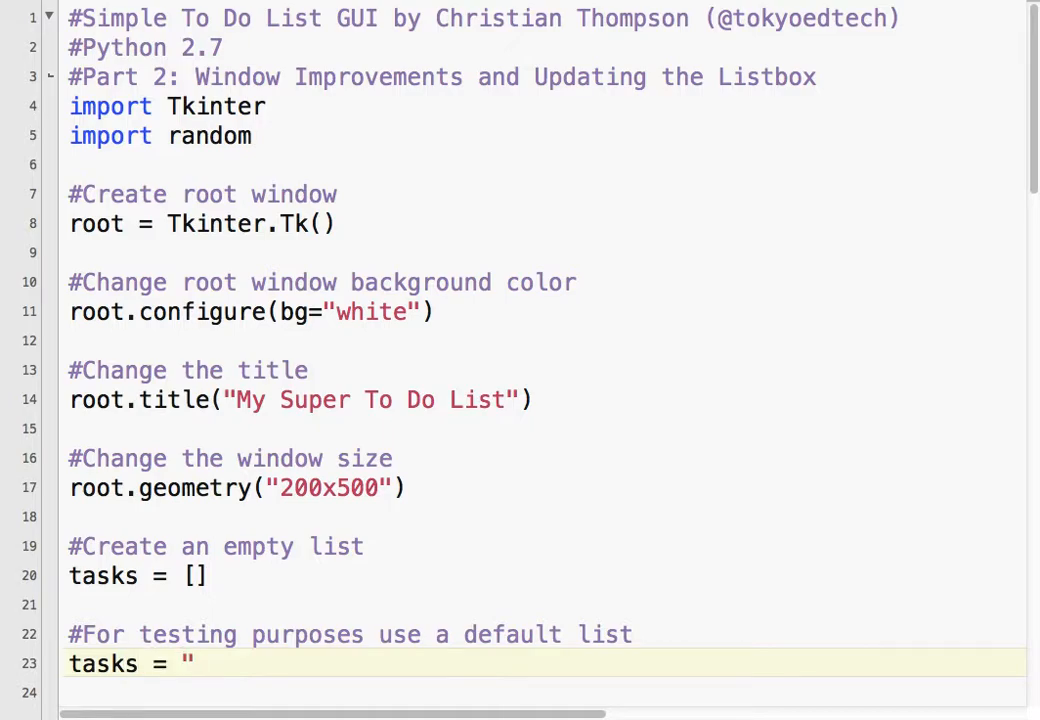
pyautogui.write('[C')
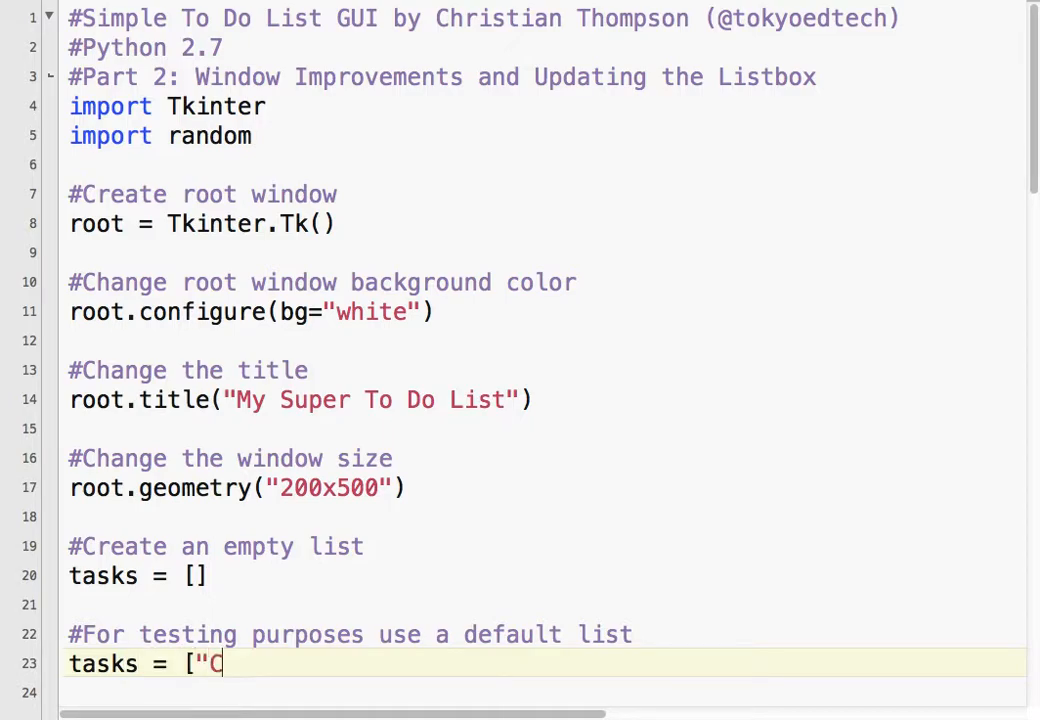
pyautogui.write('all mom",')
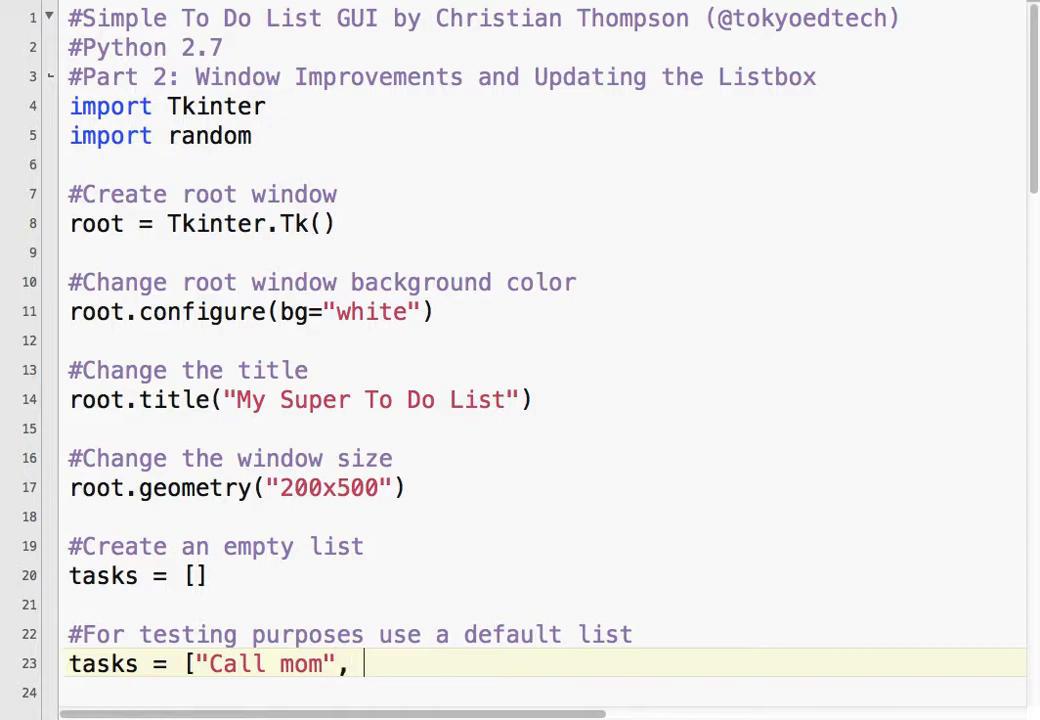
pyautogui.write('"Buy a guit')
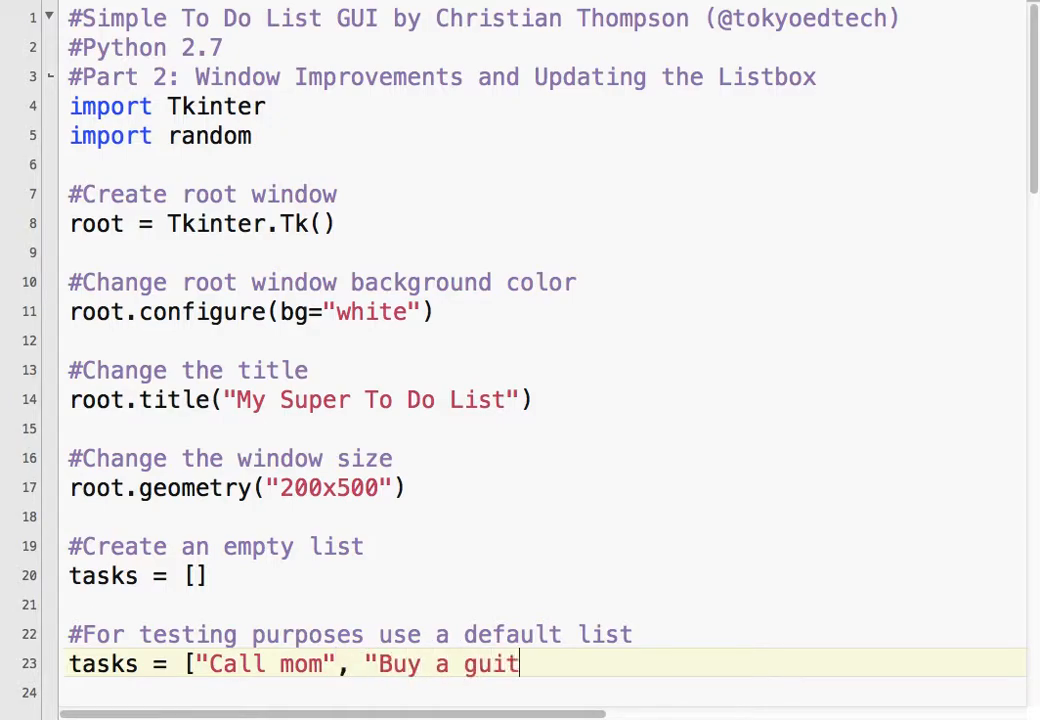
pyautogui.write('ar",')
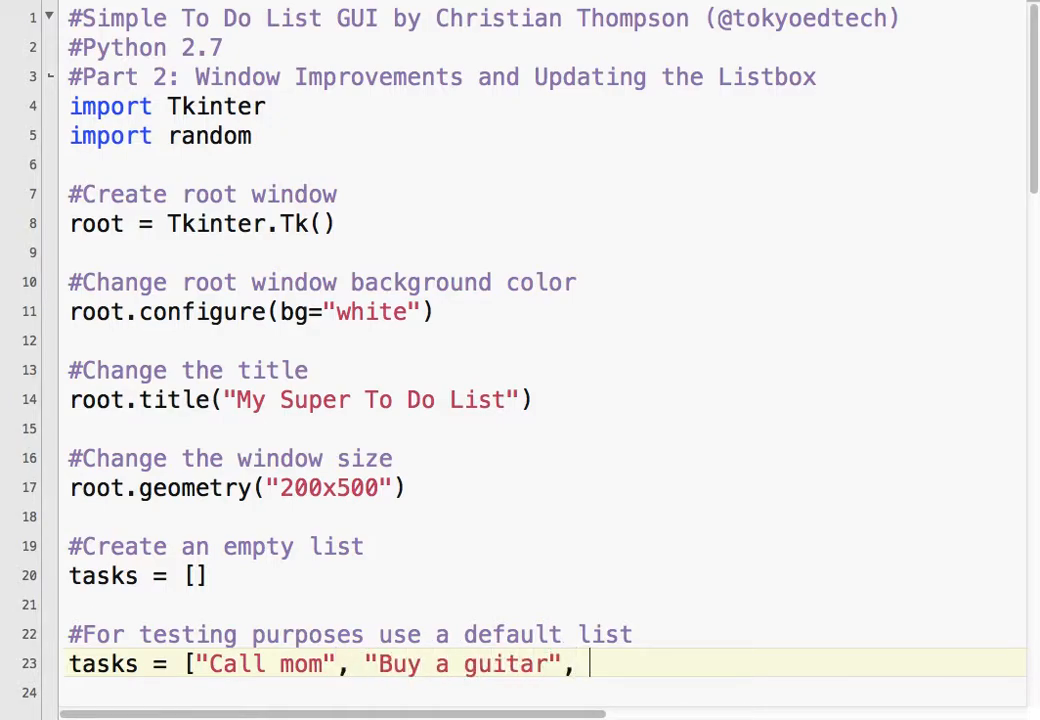
pyautogui.write('"East')
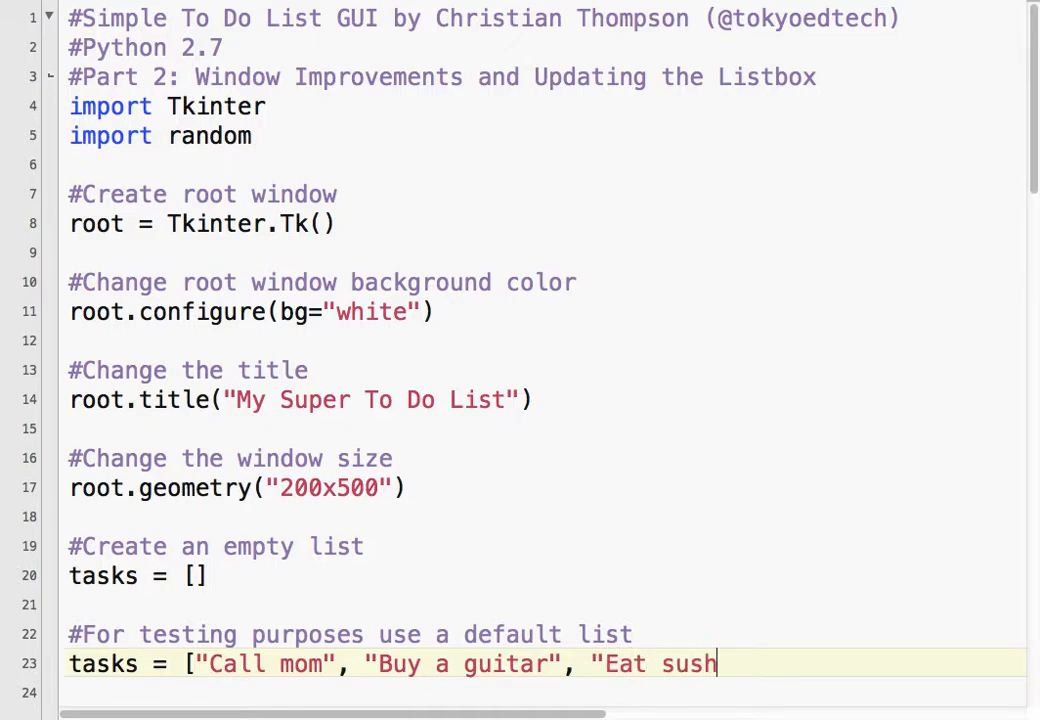
pyautogui.write('i"]')
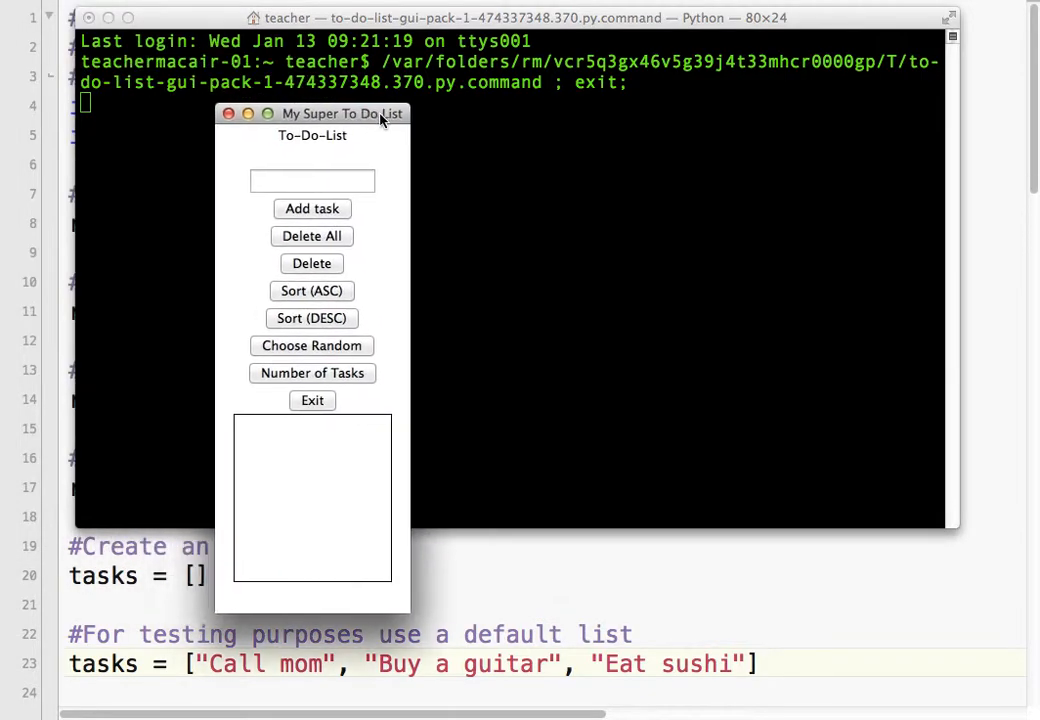
# Drag the running My Super To Do List window toward the middle of the screen.
pyautogui.moveTo(344, 112); pyautogui.dragTo(418, 132)
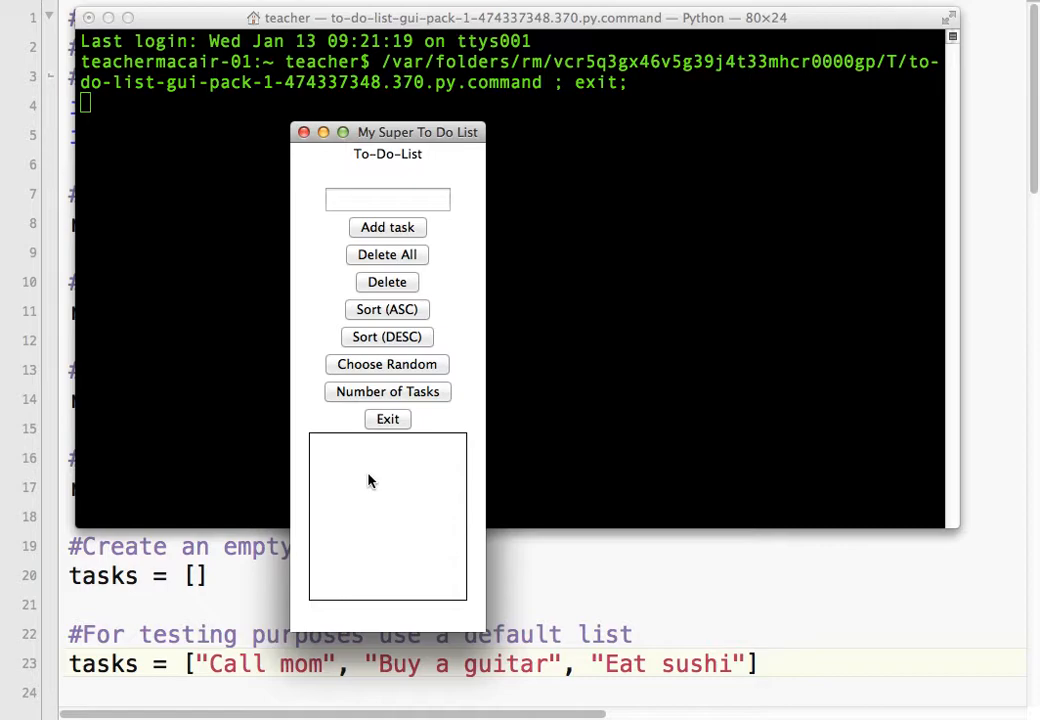
pyautogui.moveTo(308, 166)
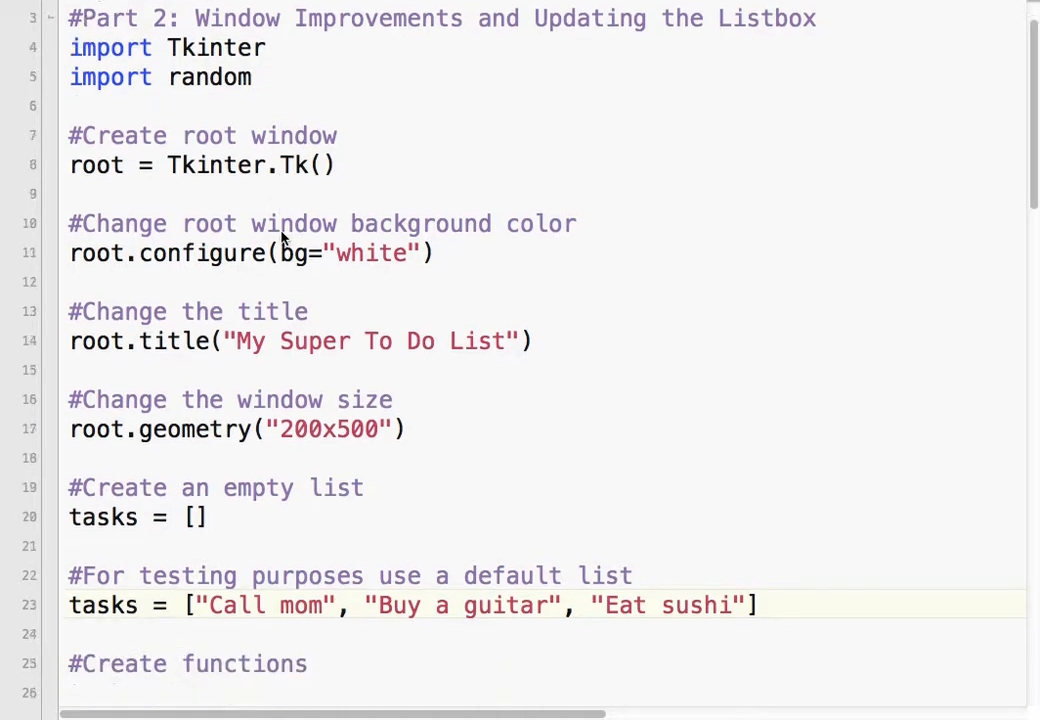
# Define def update_listbox(): with a #Populate the listbox comment.
pyautogui.scroll(-3)
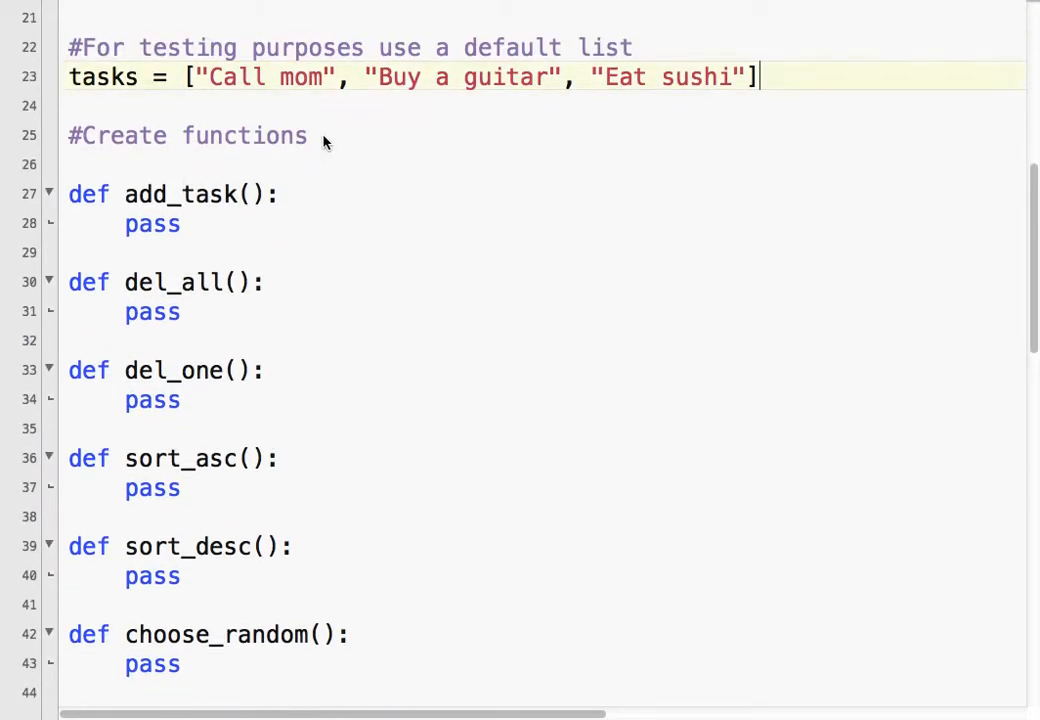
pyautogui.write('de')
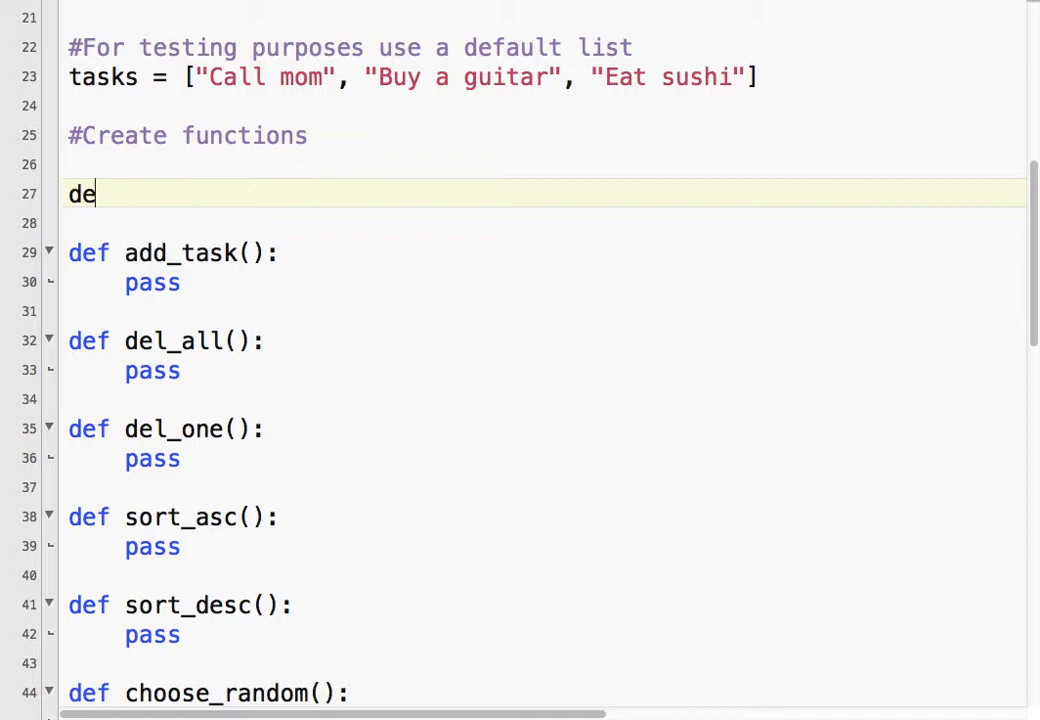
pyautogui.write('f update_')
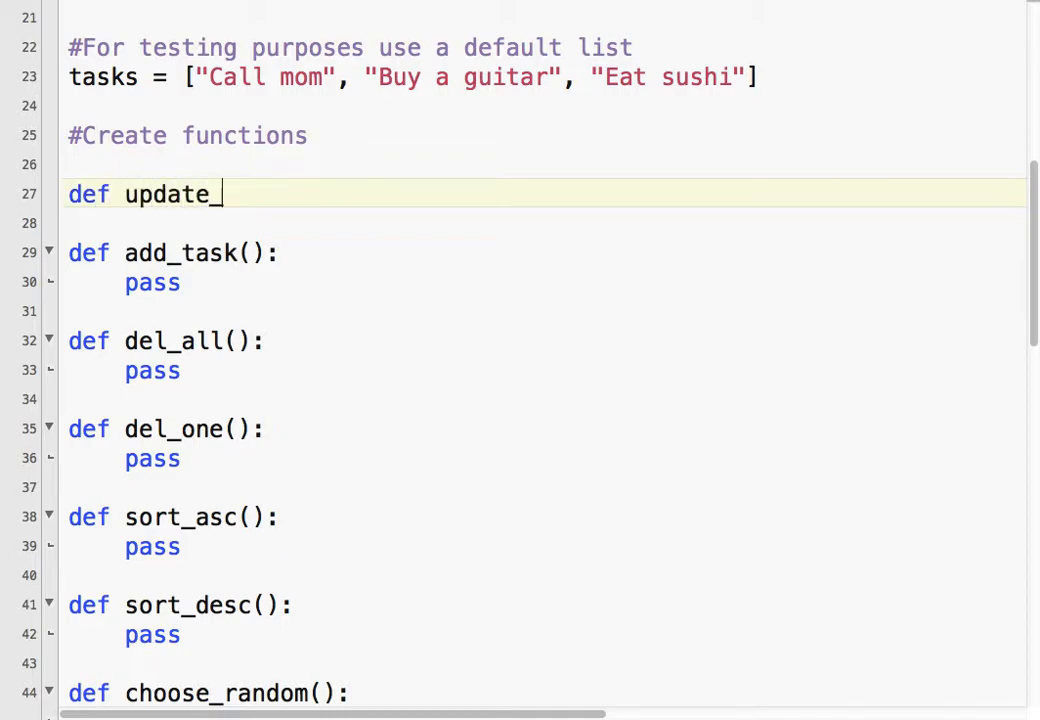
pyautogui.write('listbox')
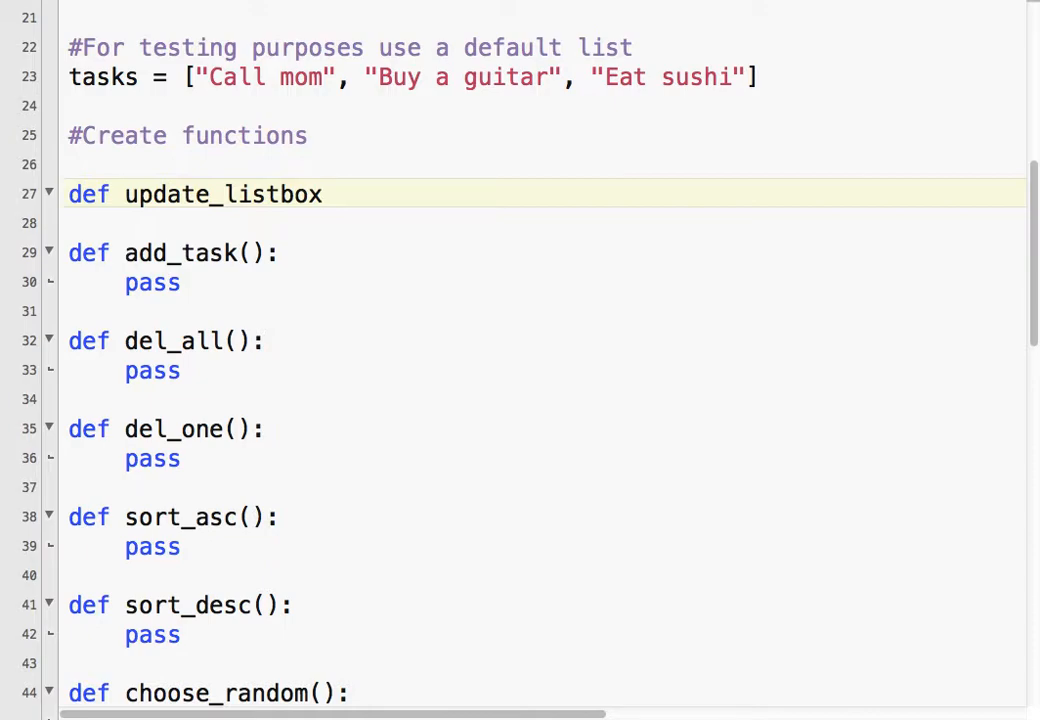
pyautogui.click(322, 194)
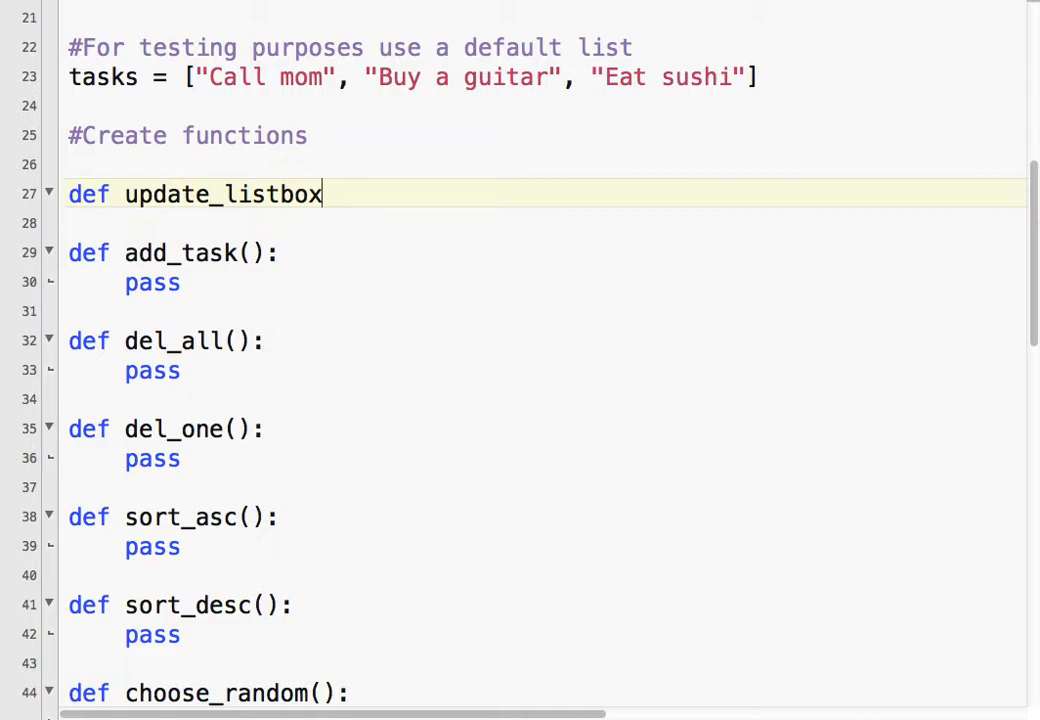
pyautogui.write('():')
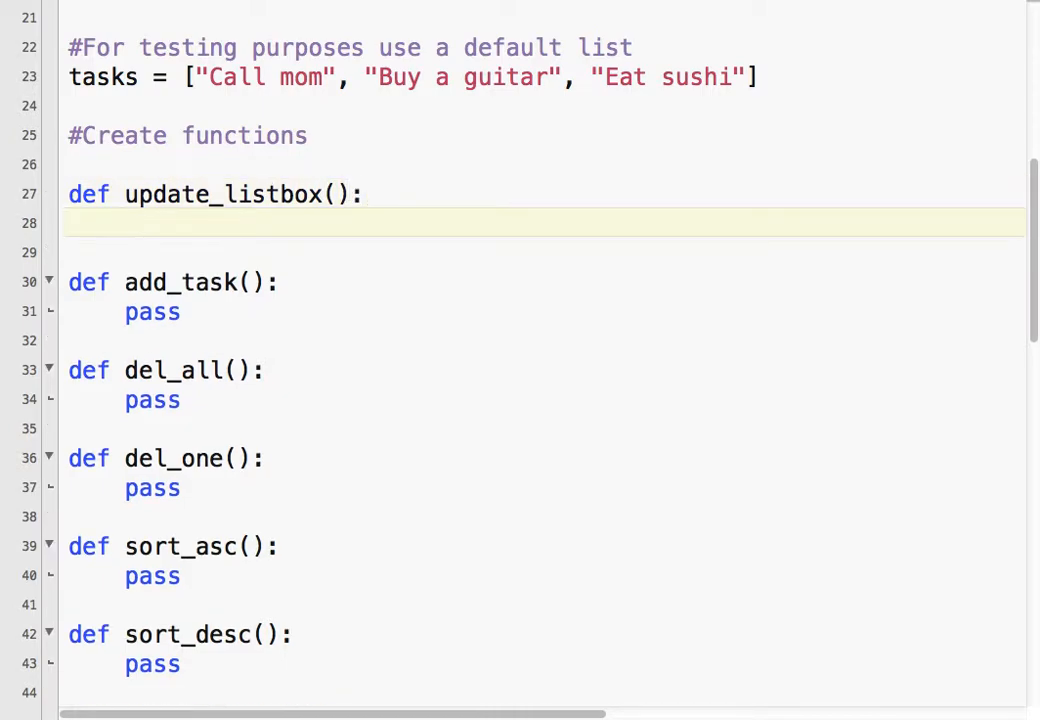
pyautogui.write('#')
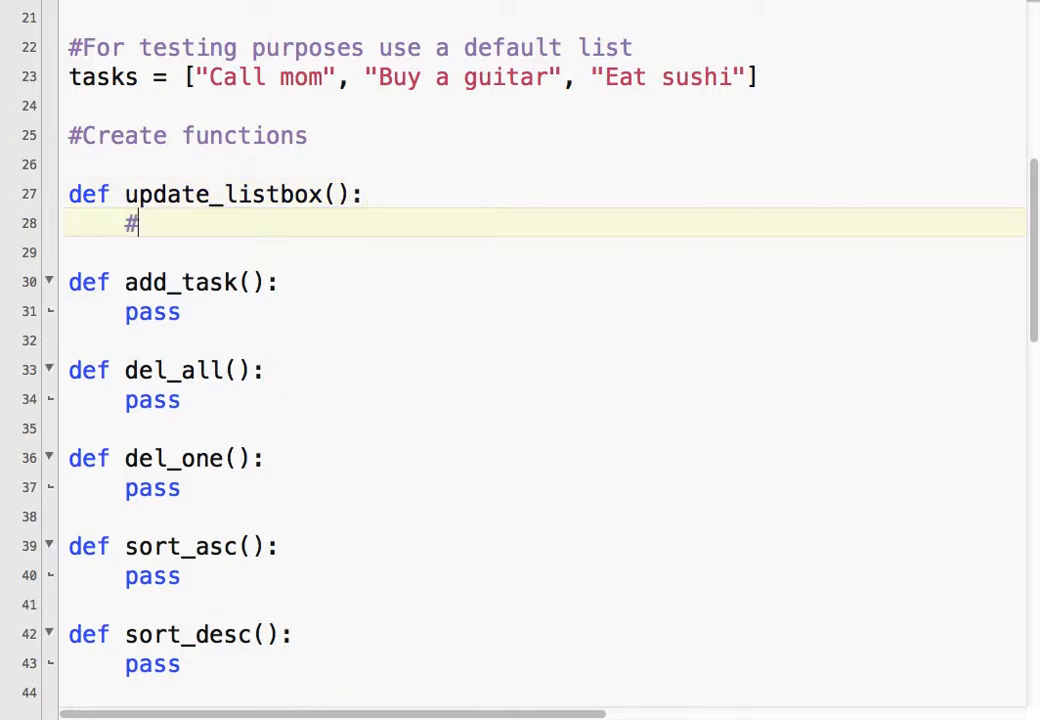
pyautogui.write('Polu')
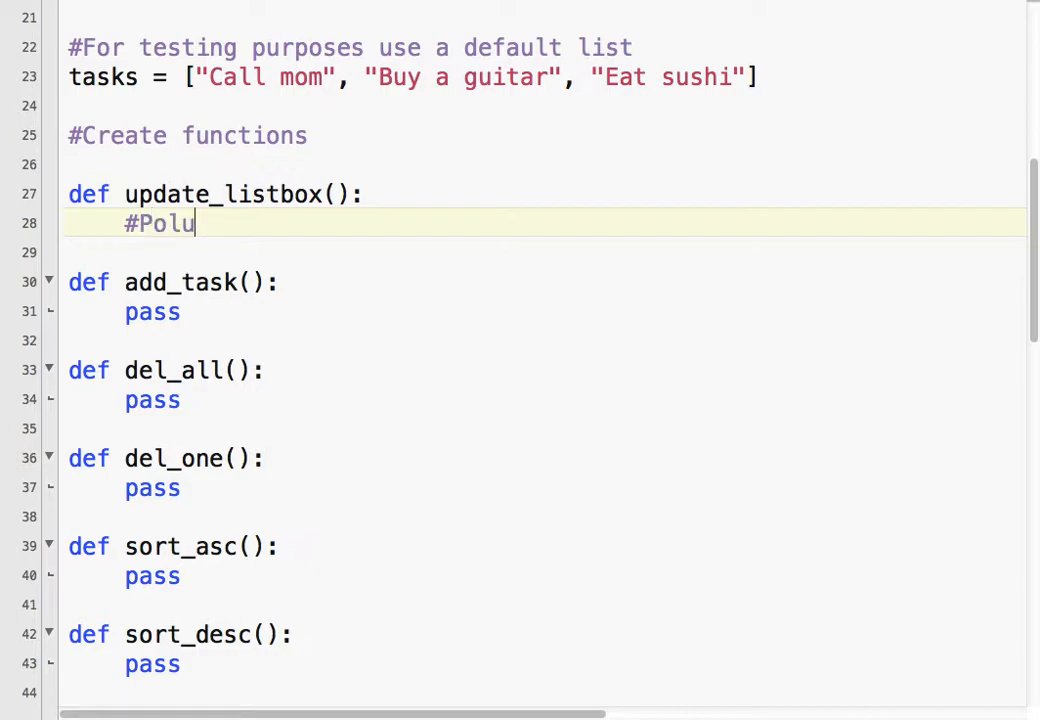
pyautogui.write('pulate the listbox')
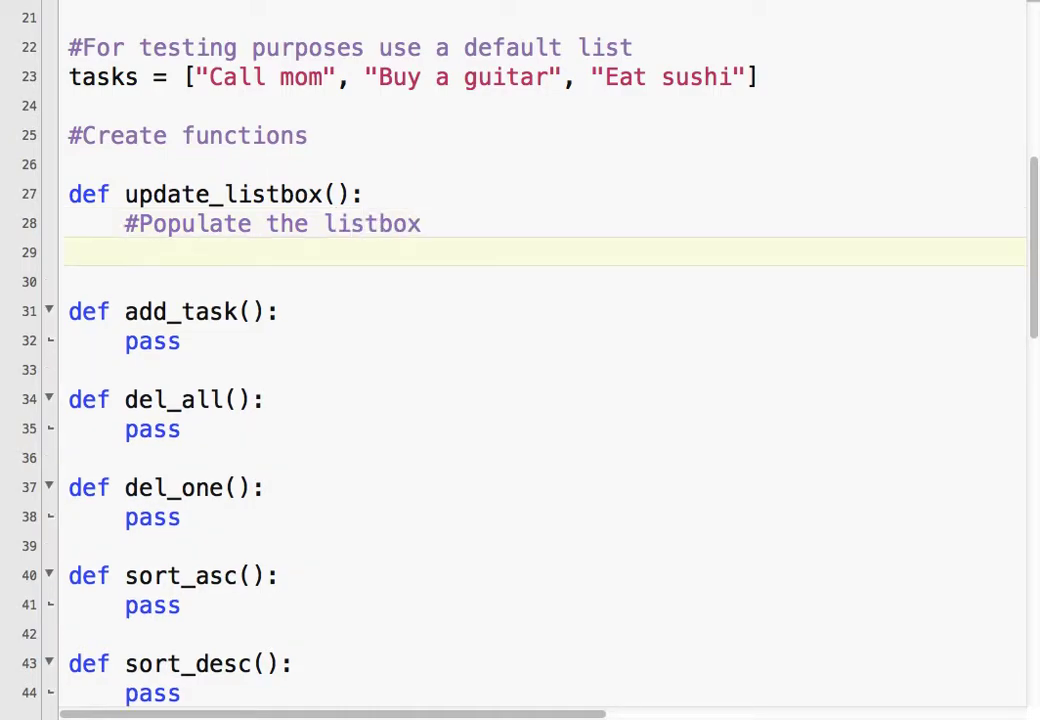
pyautogui.moveTo(68, 84)
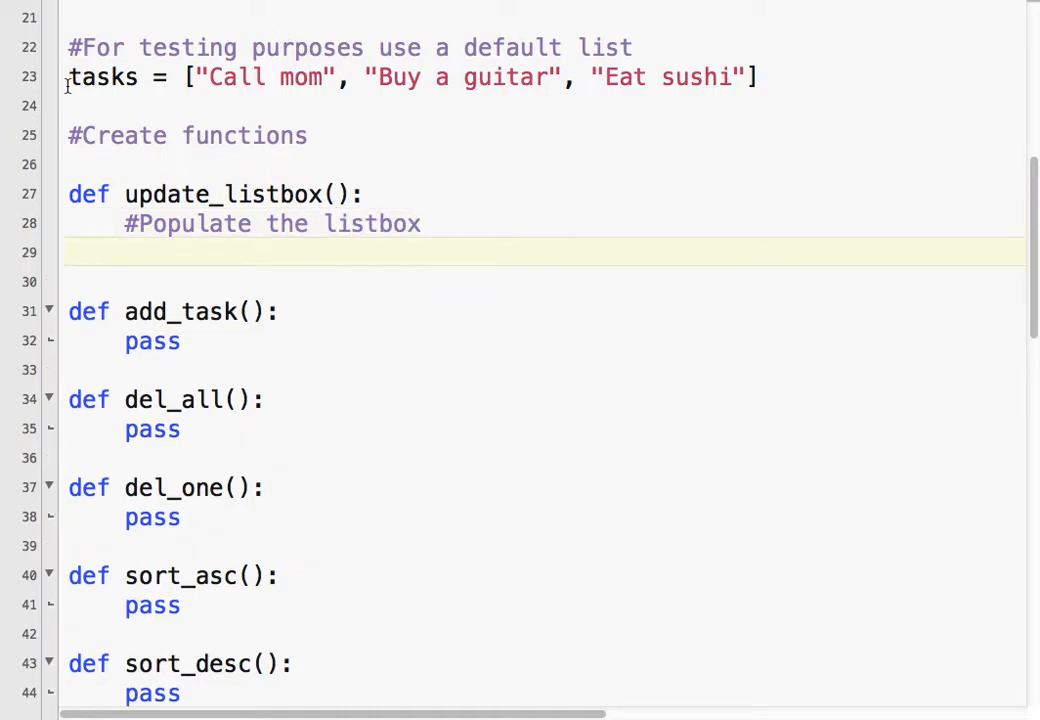
# Write a for task in tasks loop calling lb_tasks.insert("end", task).
pyautogui.write('f')
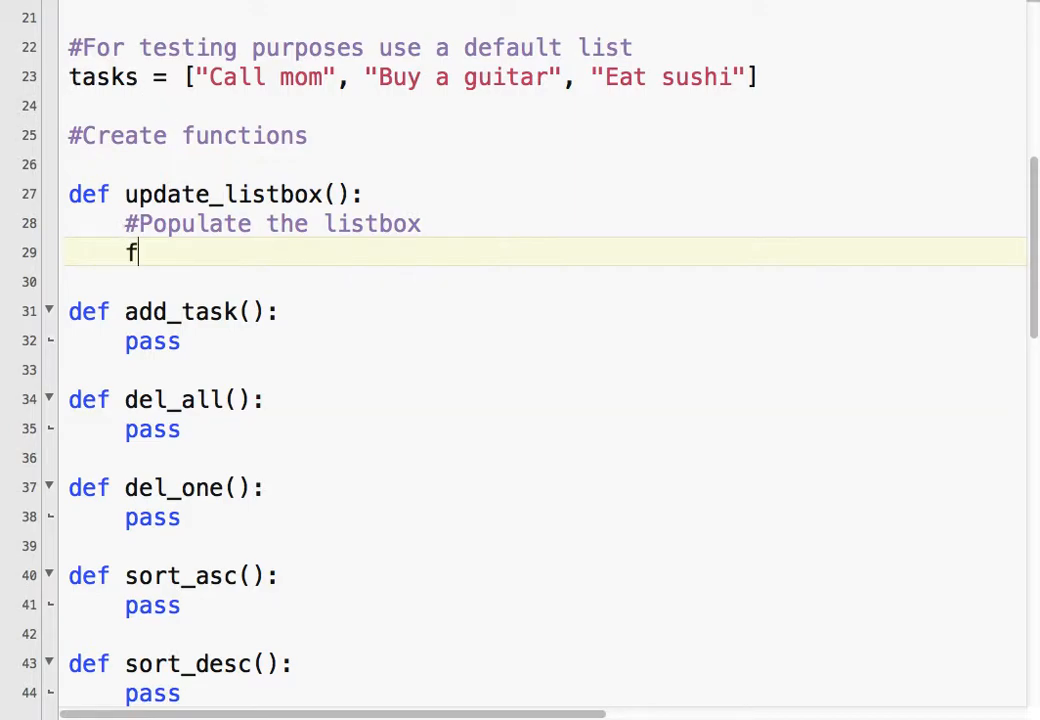
pyautogui.write('or tas')
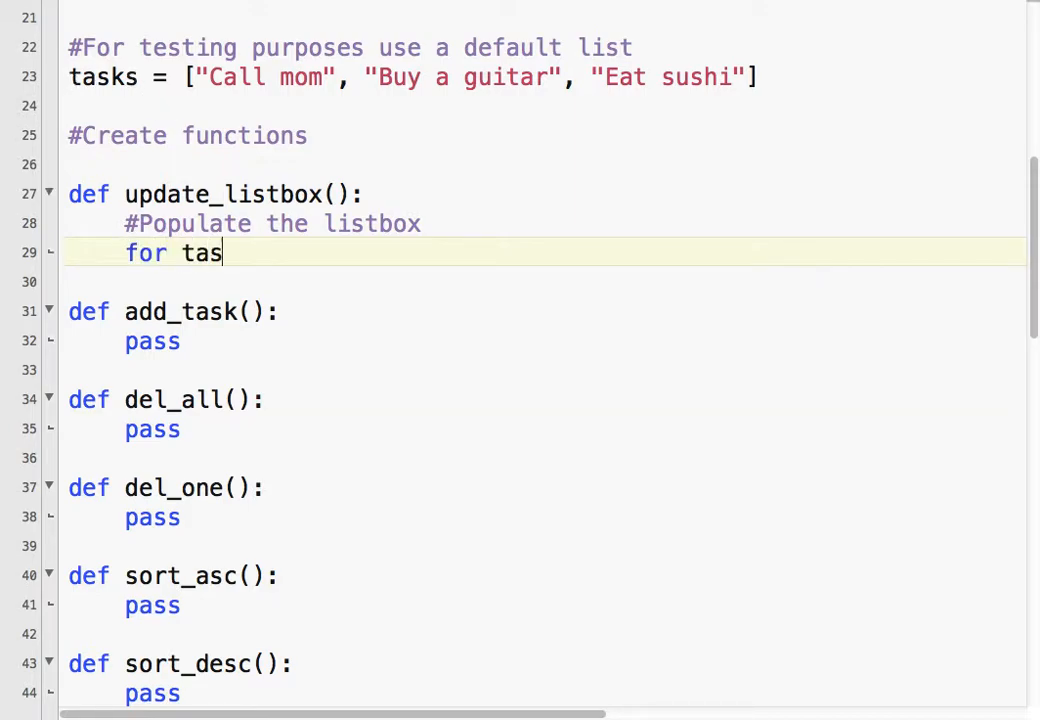
pyautogui.write('k in tak')
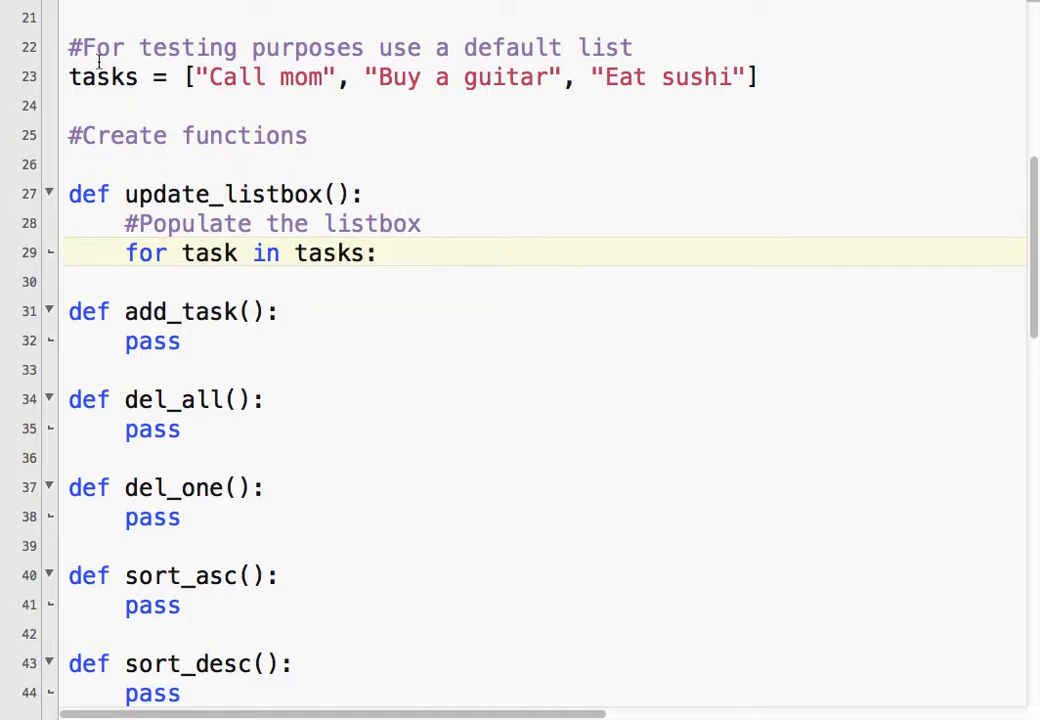
pyautogui.click(376, 252)
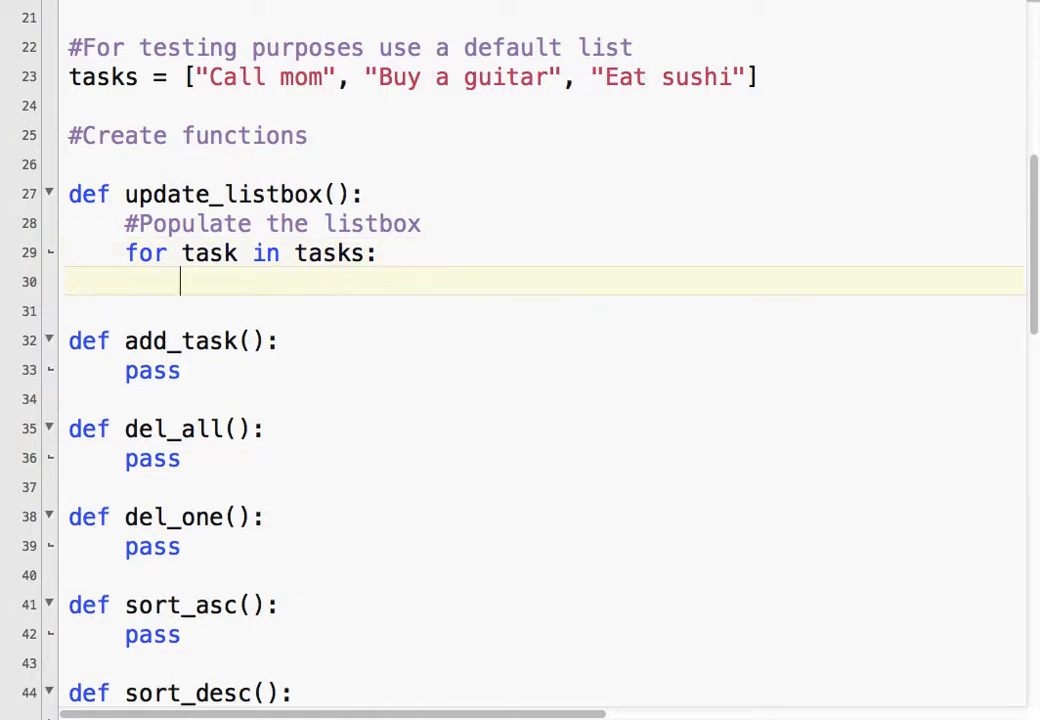
pyautogui.write('lb')
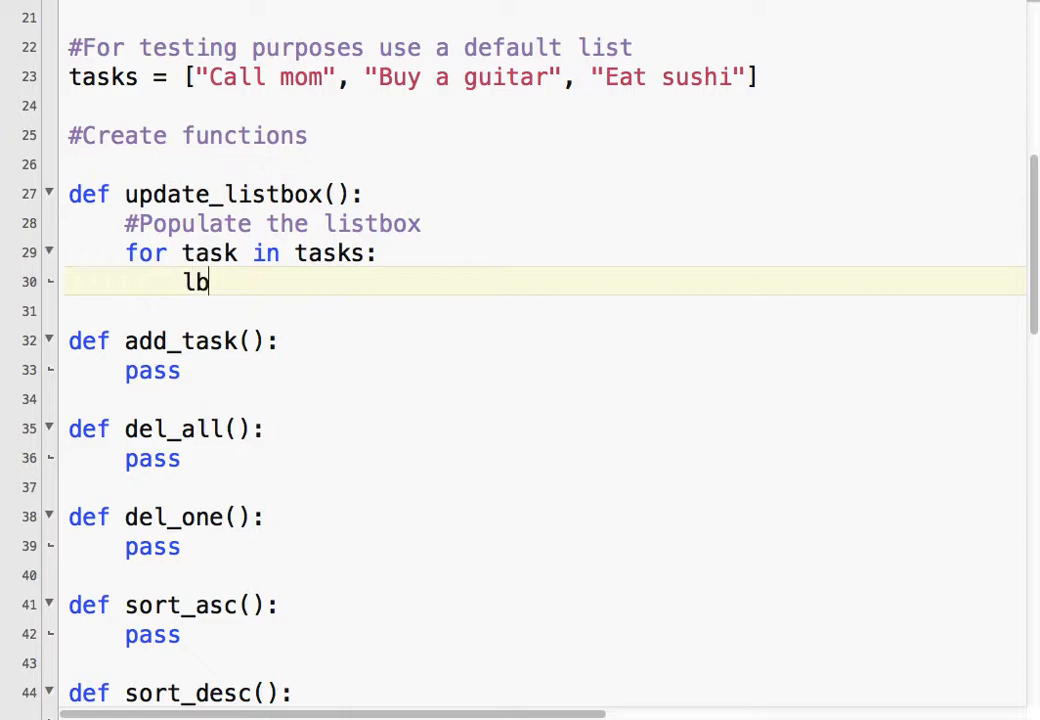
pyautogui.write('_tasks')
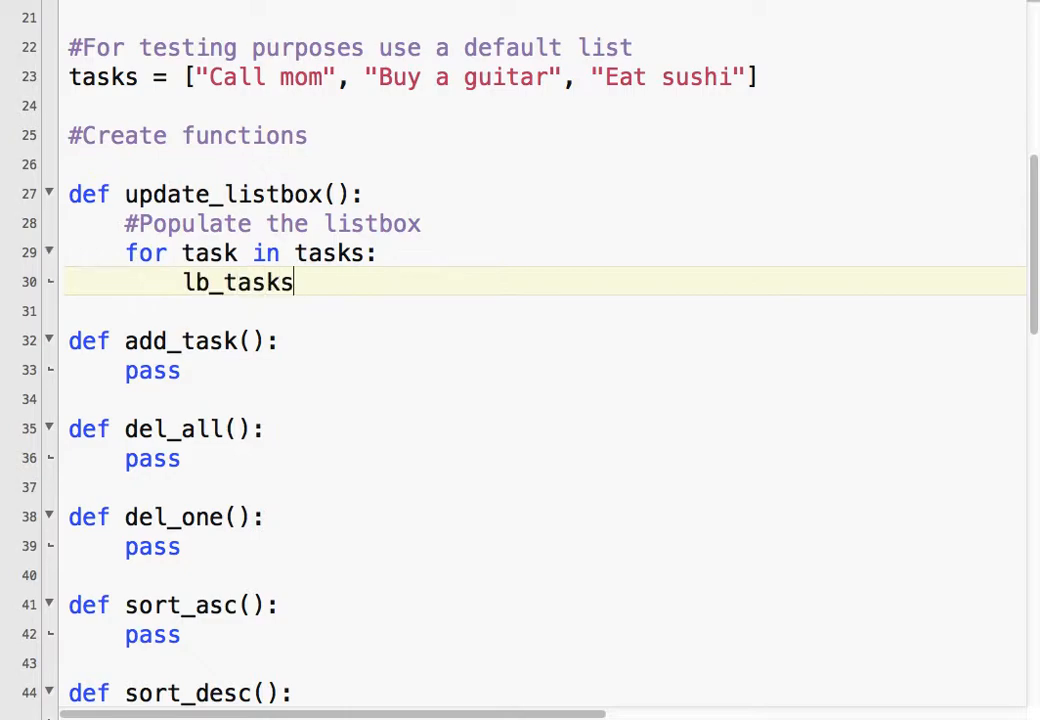
pyautogui.write('.')
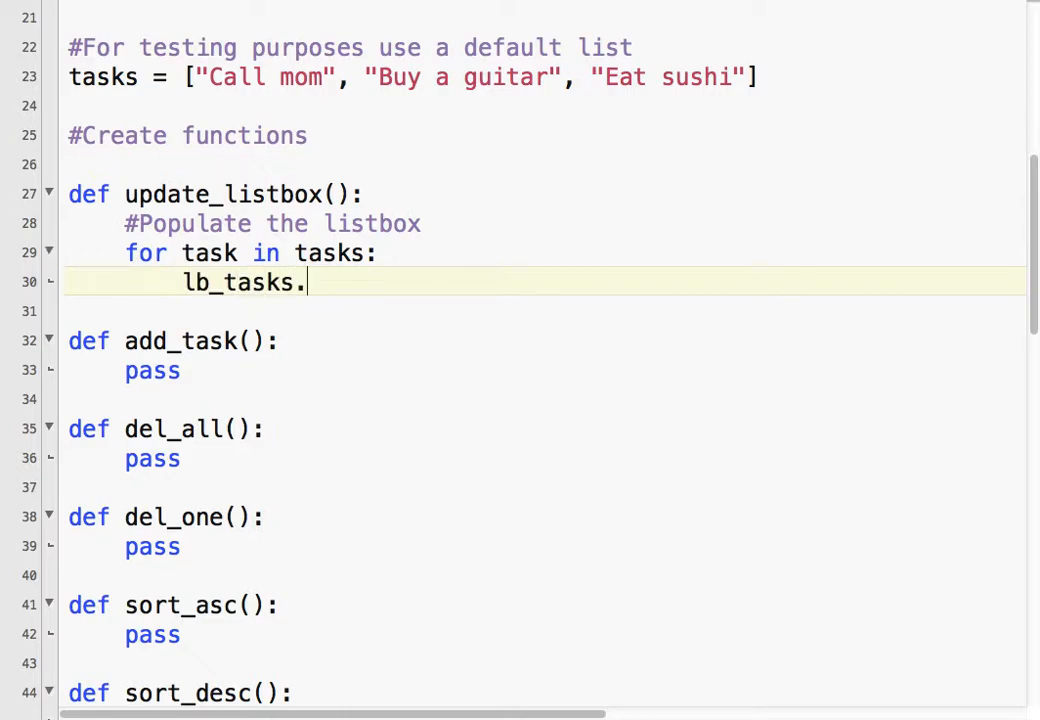
pyautogui.write('insert')
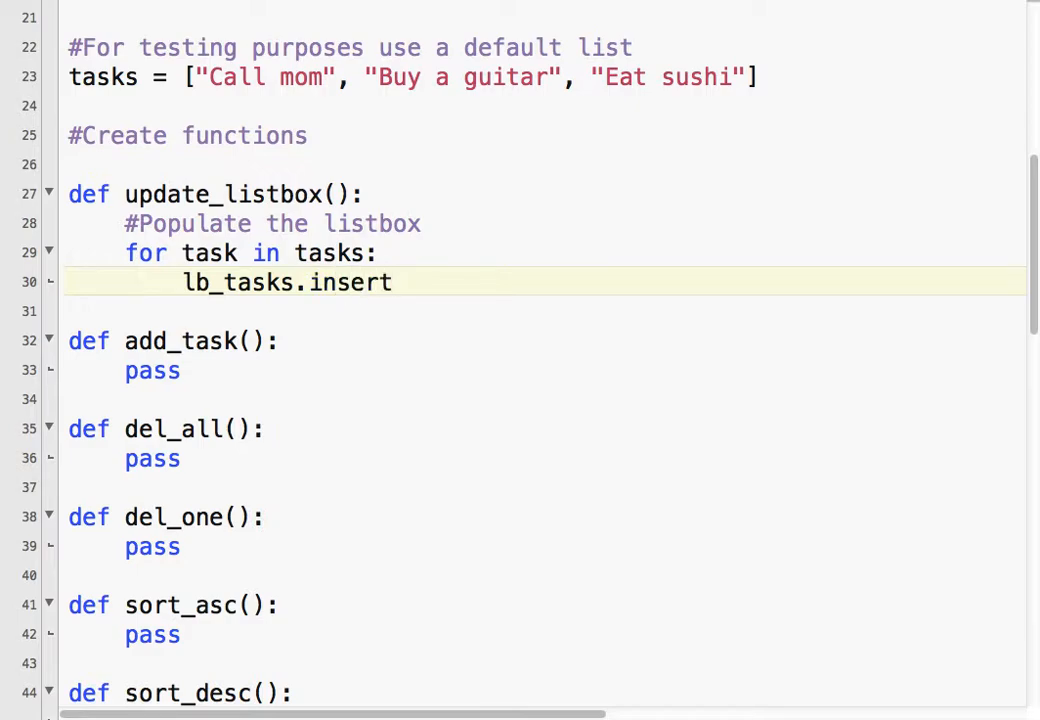
pyautogui.write('("')
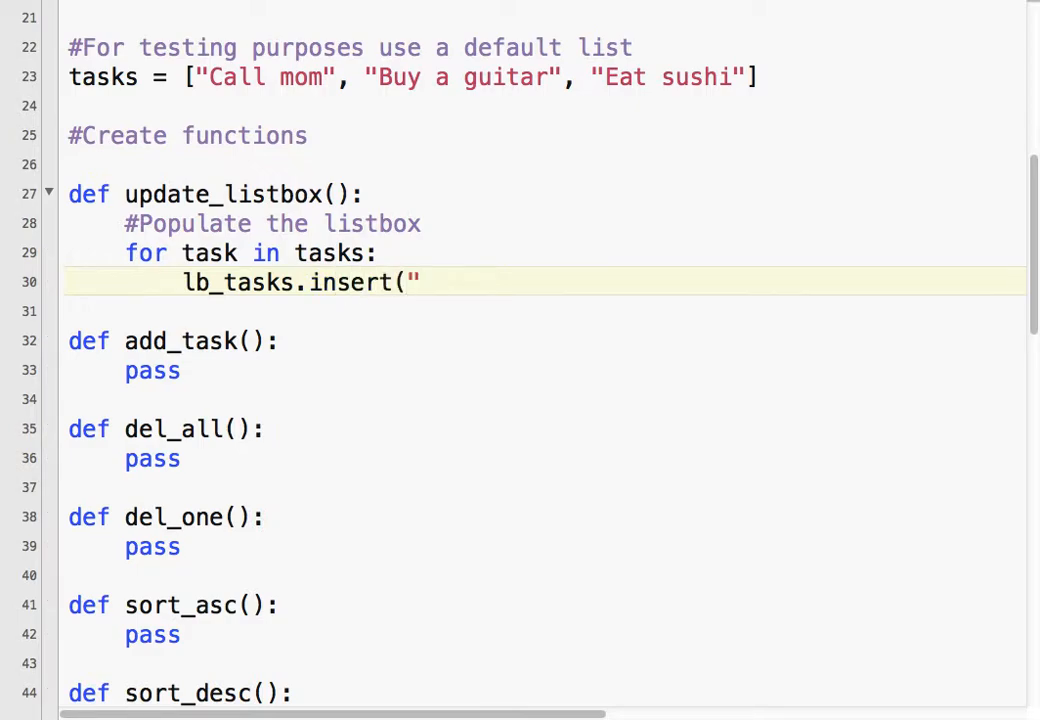
pyautogui.write('e')
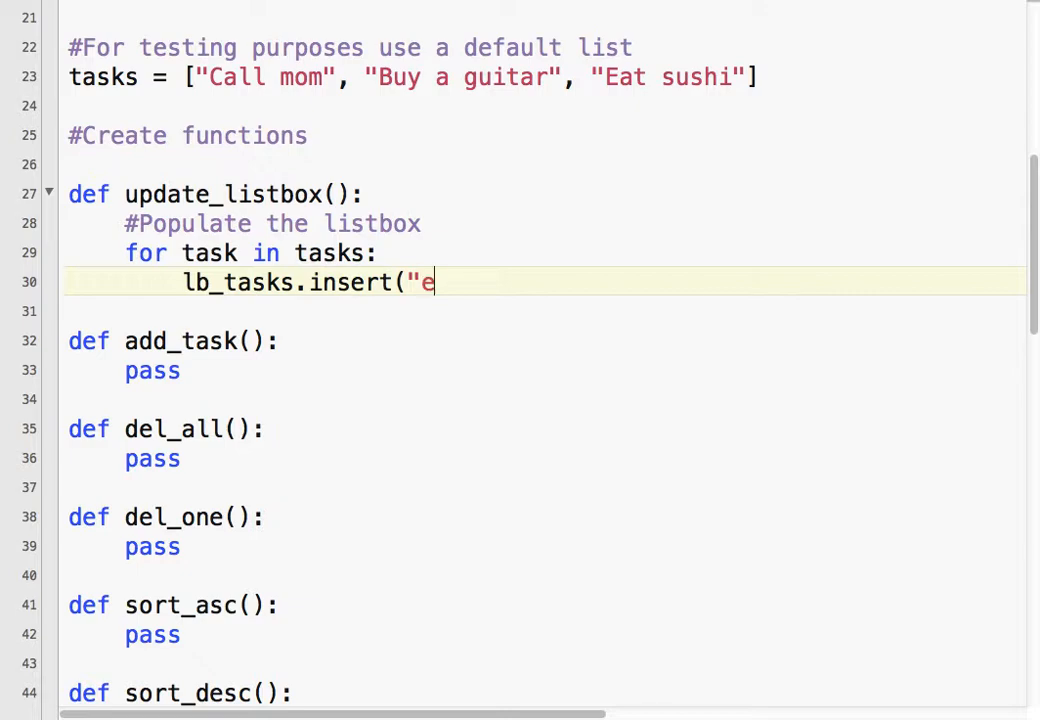
pyautogui.write('nd"')
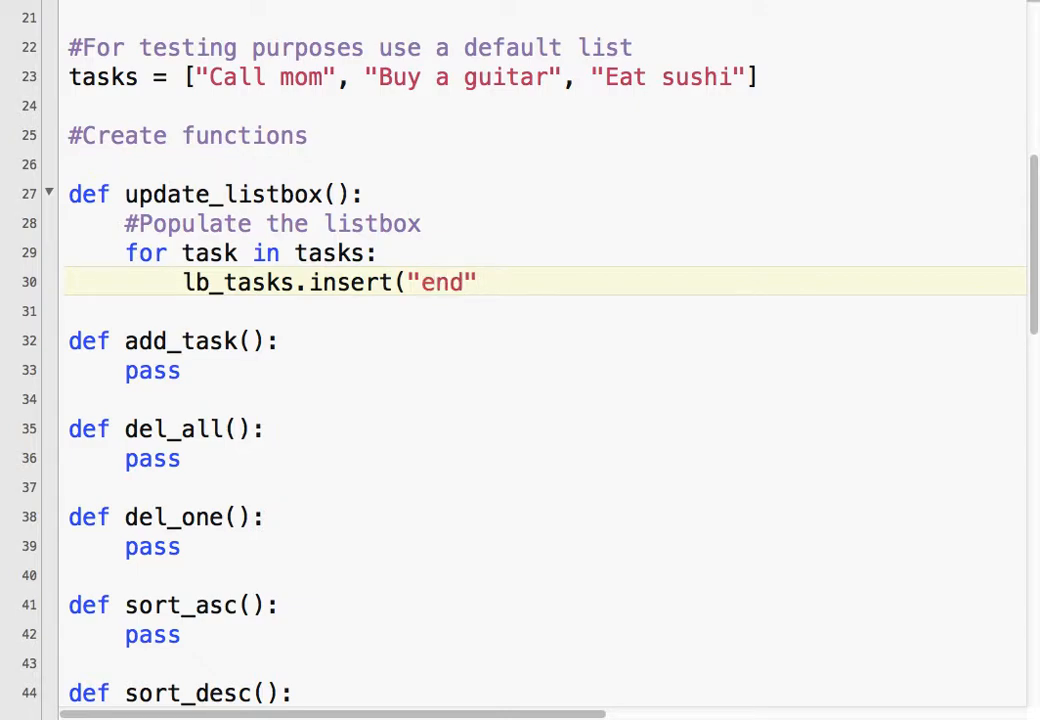
pyautogui.write(', task)')
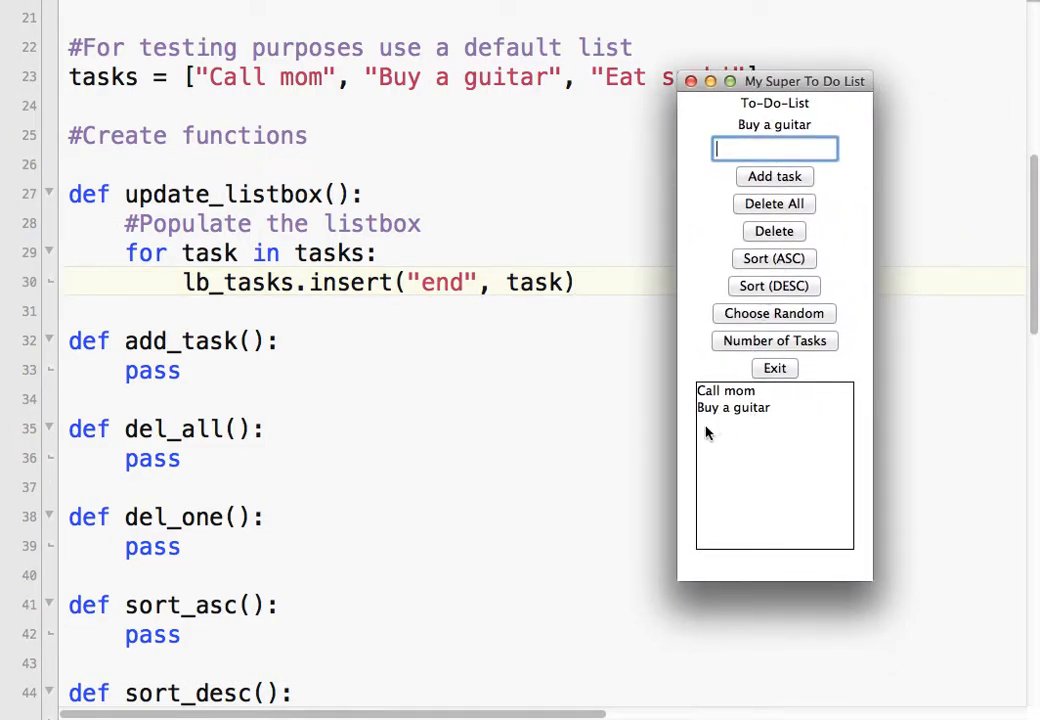
pyautogui.moveTo(714, 428)
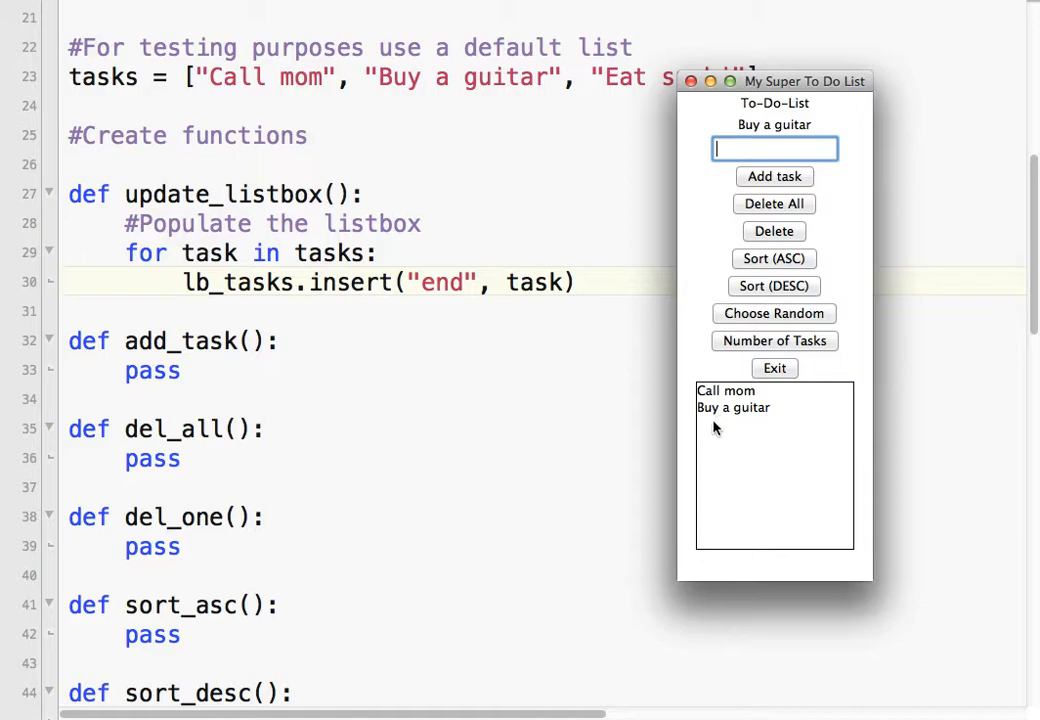
pyautogui.moveTo(764, 172)
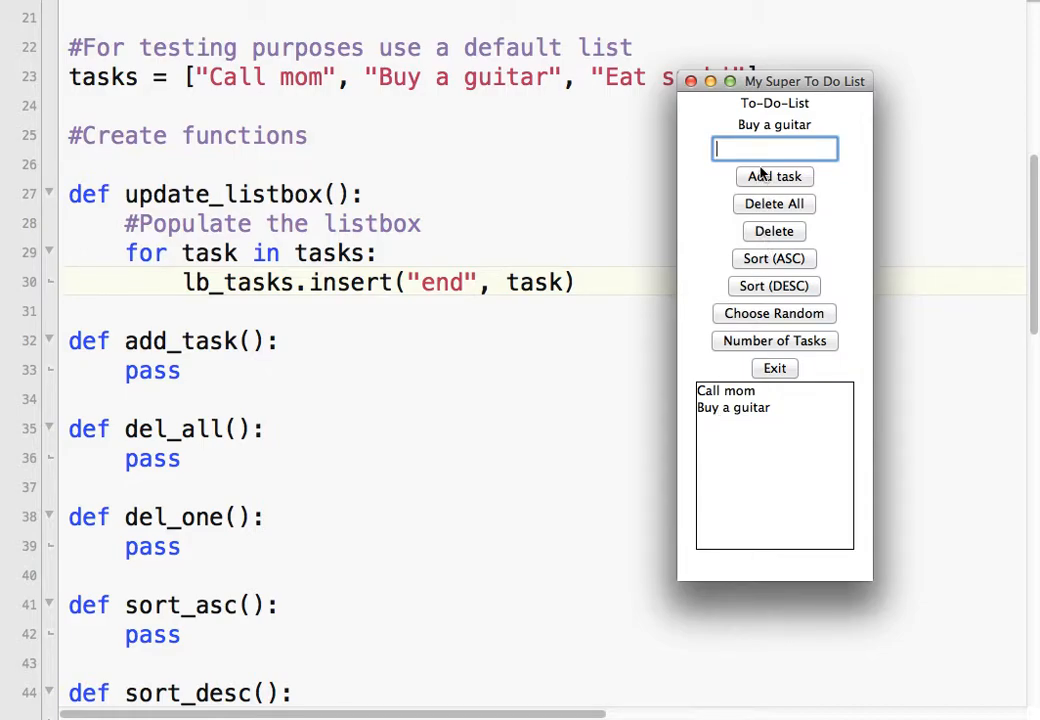
# Enter Eat sushi in the running app's entry field and add it as a new task.
pyautogui.write('E')
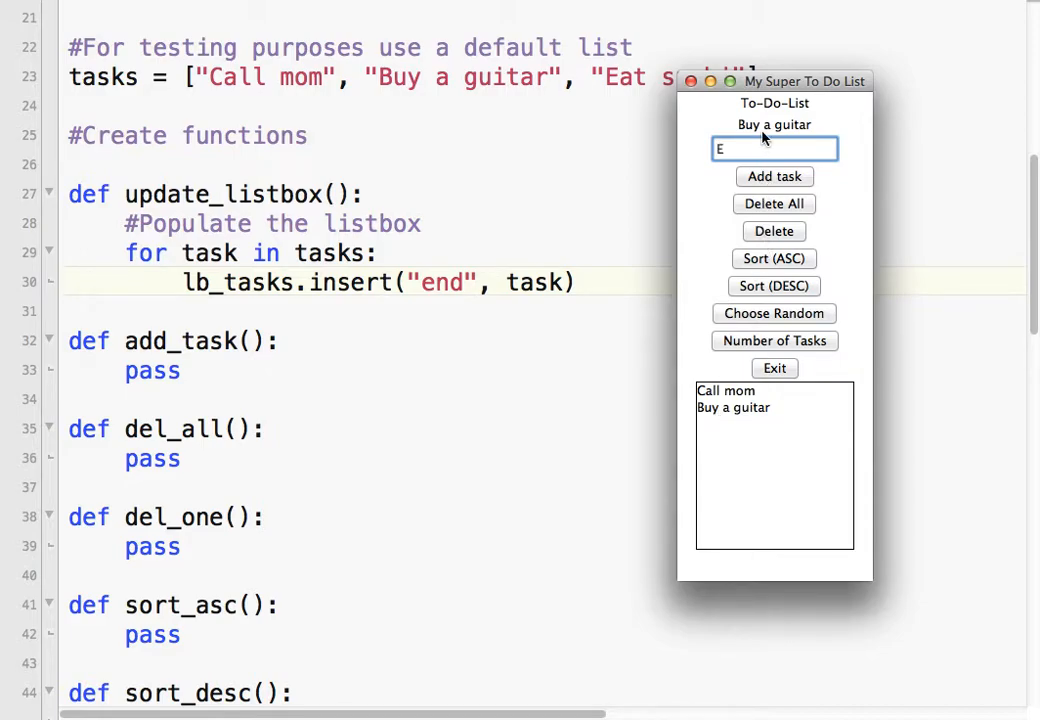
pyautogui.write('at u')
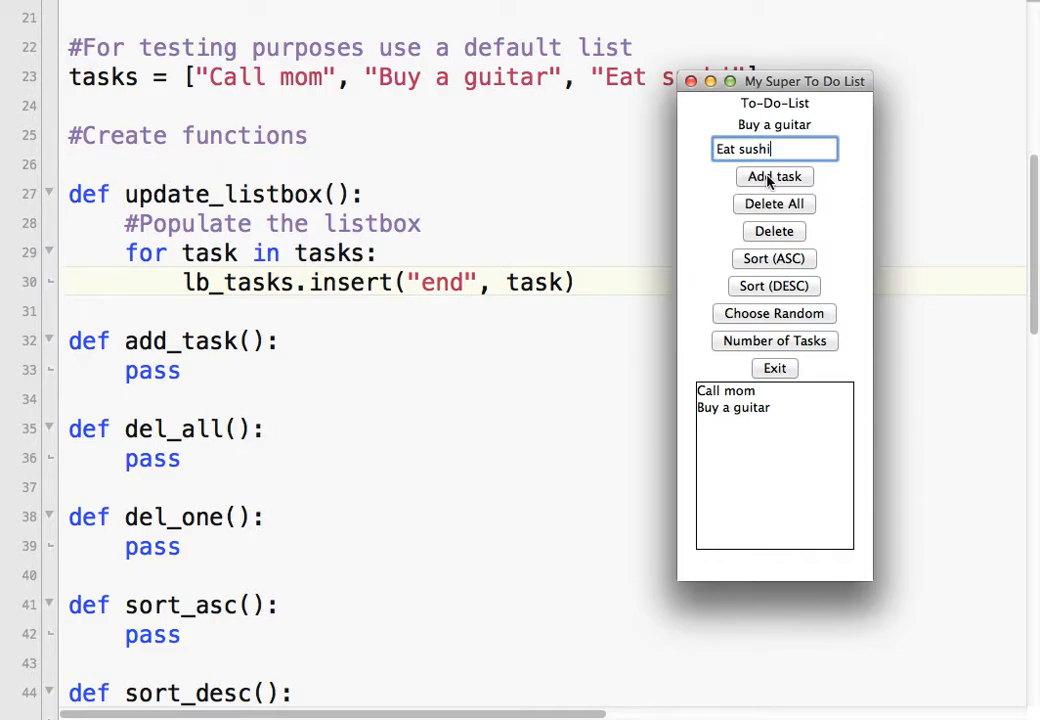
pyautogui.click(774, 176)
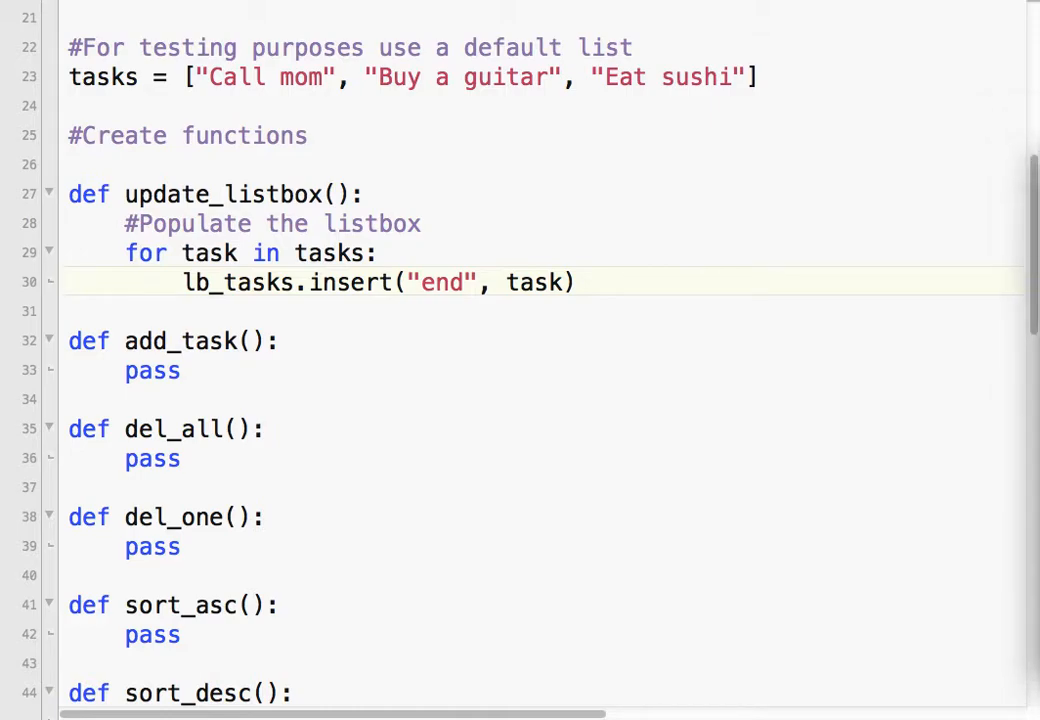
pyautogui.moveTo(336, 76)
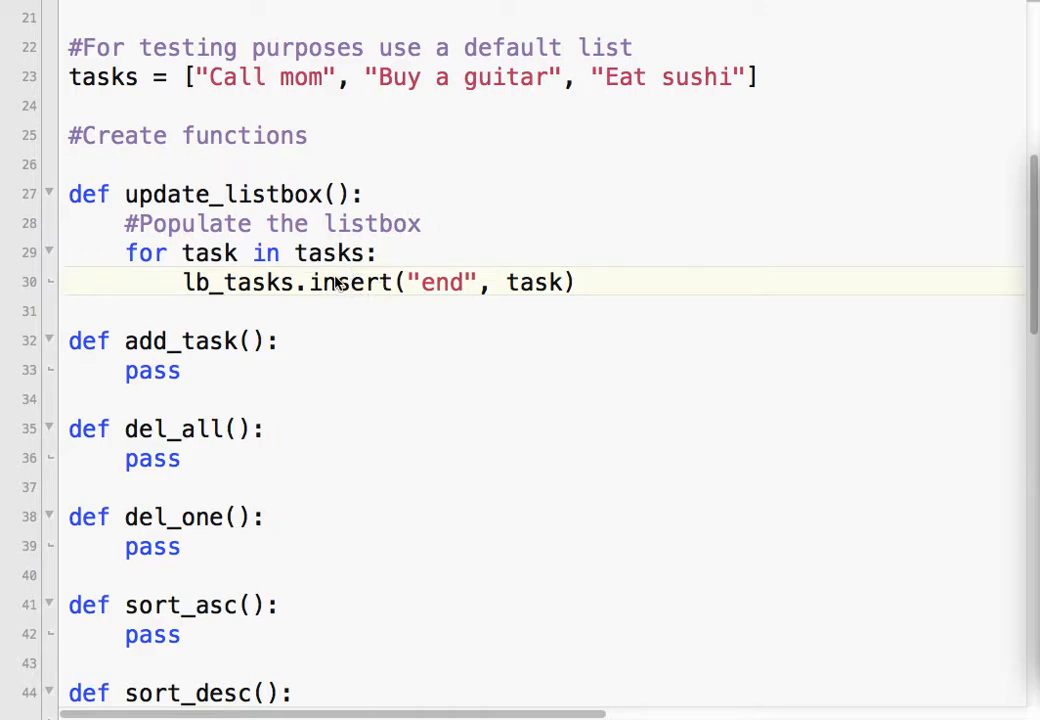
# Replace the pass placeholder in add_task with a call to update_listbox().
pyautogui.click(574, 282)
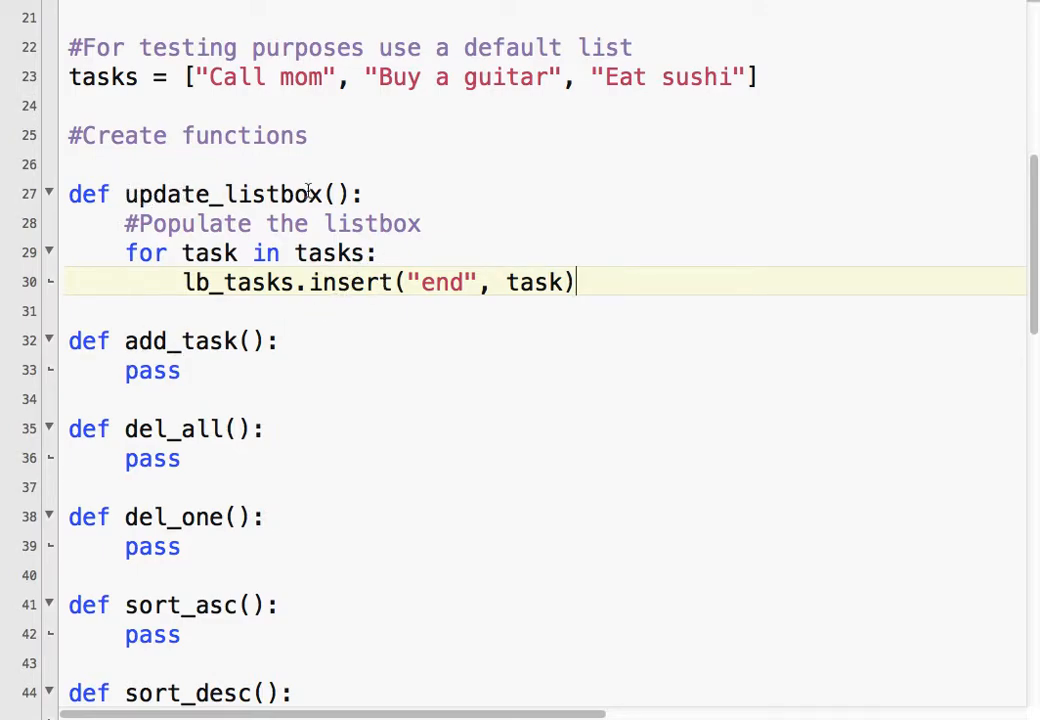
pyautogui.doubleClick(152, 370)
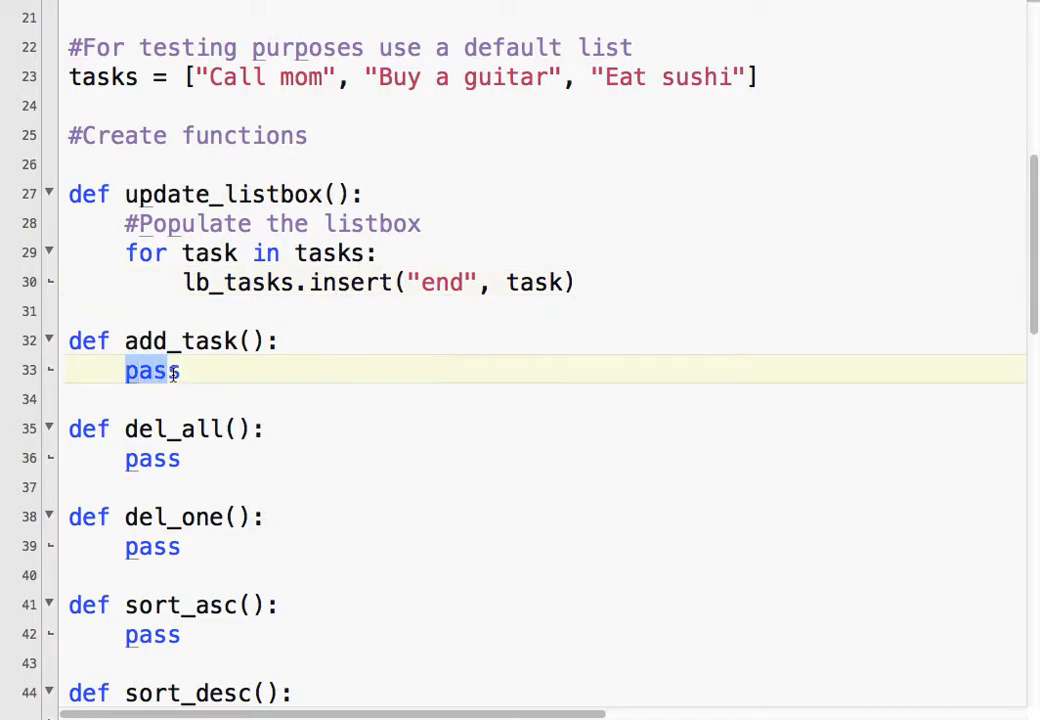
pyautogui.write('up')
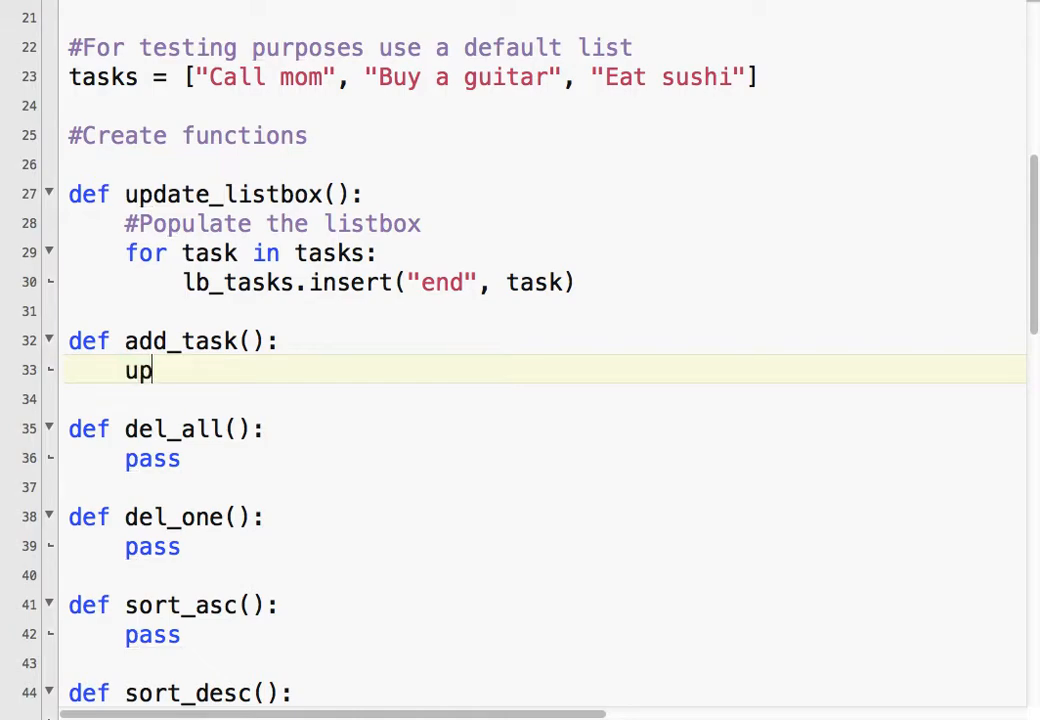
pyautogui.write('date_listbo')
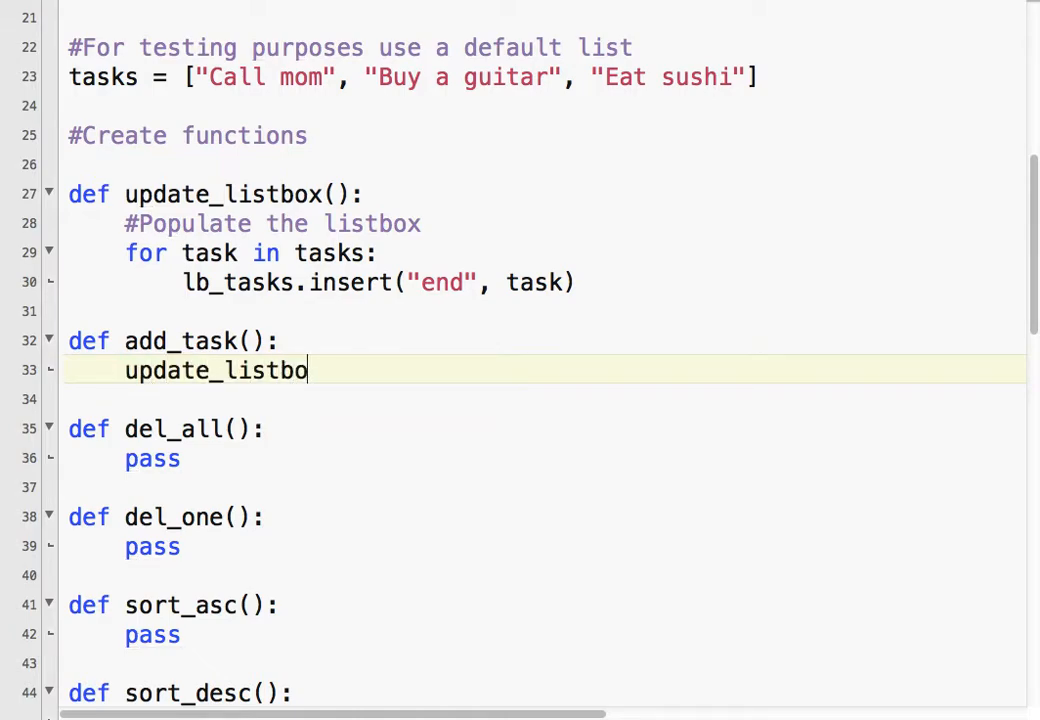
pyautogui.write('x()')
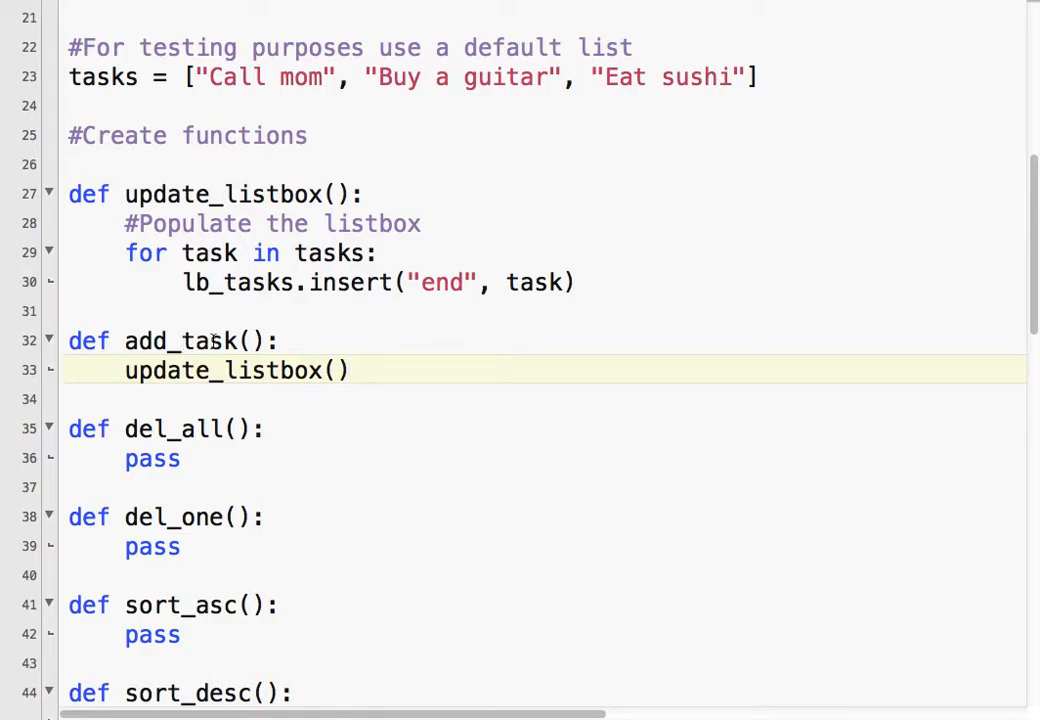
pyautogui.scroll(3)
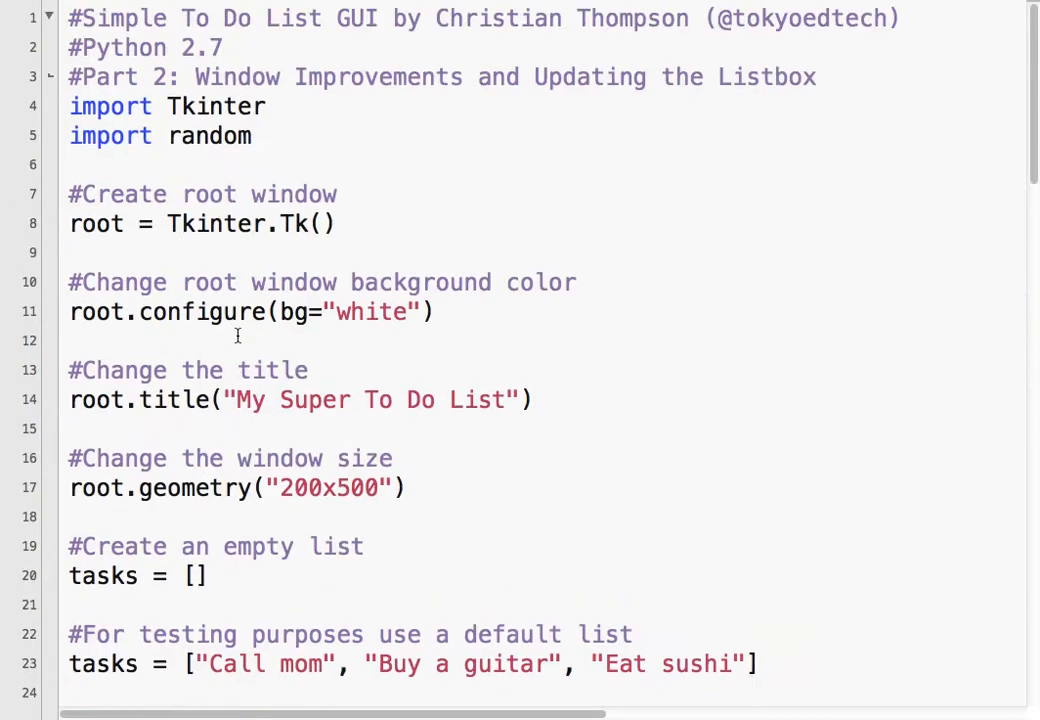
pyautogui.scroll(-3)
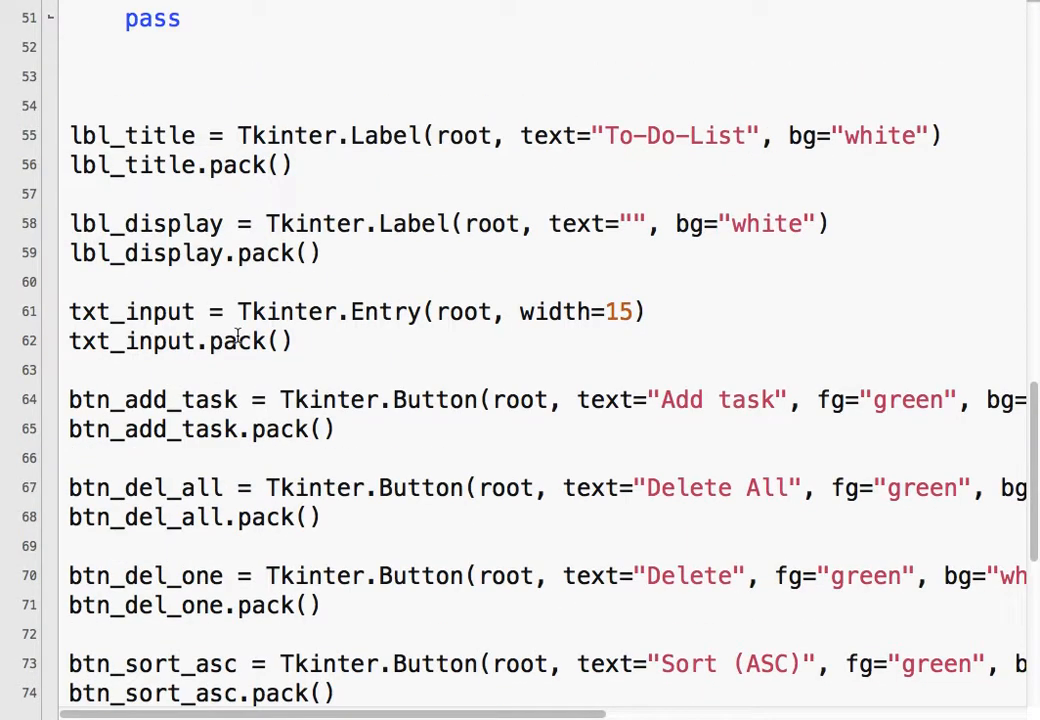
pyautogui.moveTo(180, 404)
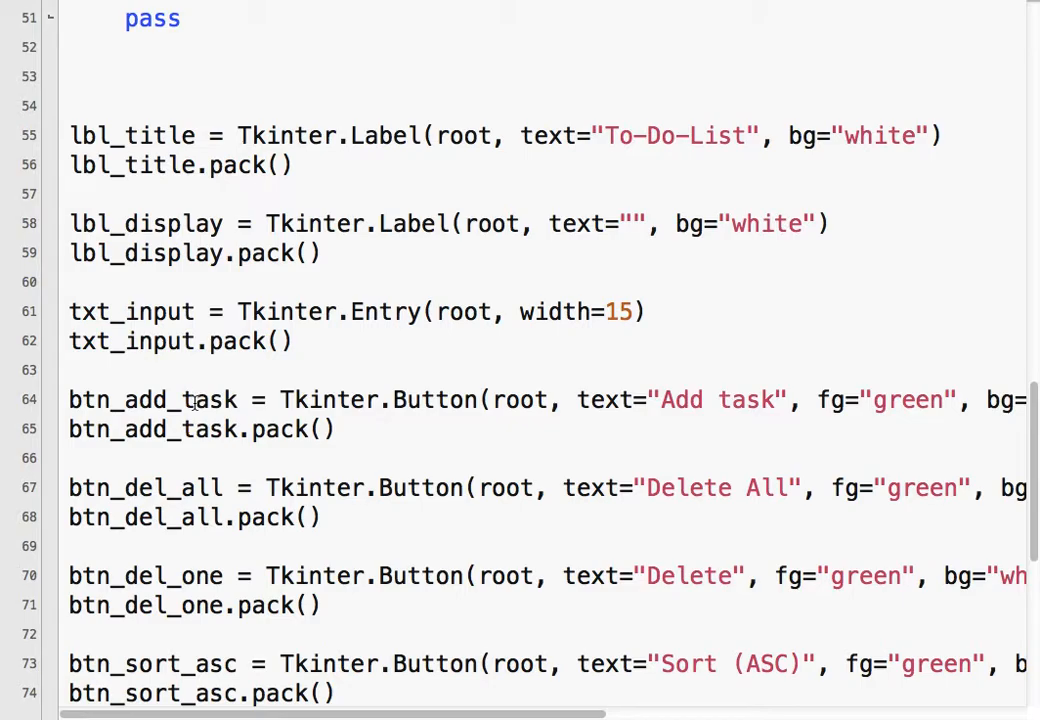
pyautogui.hscroll(3)
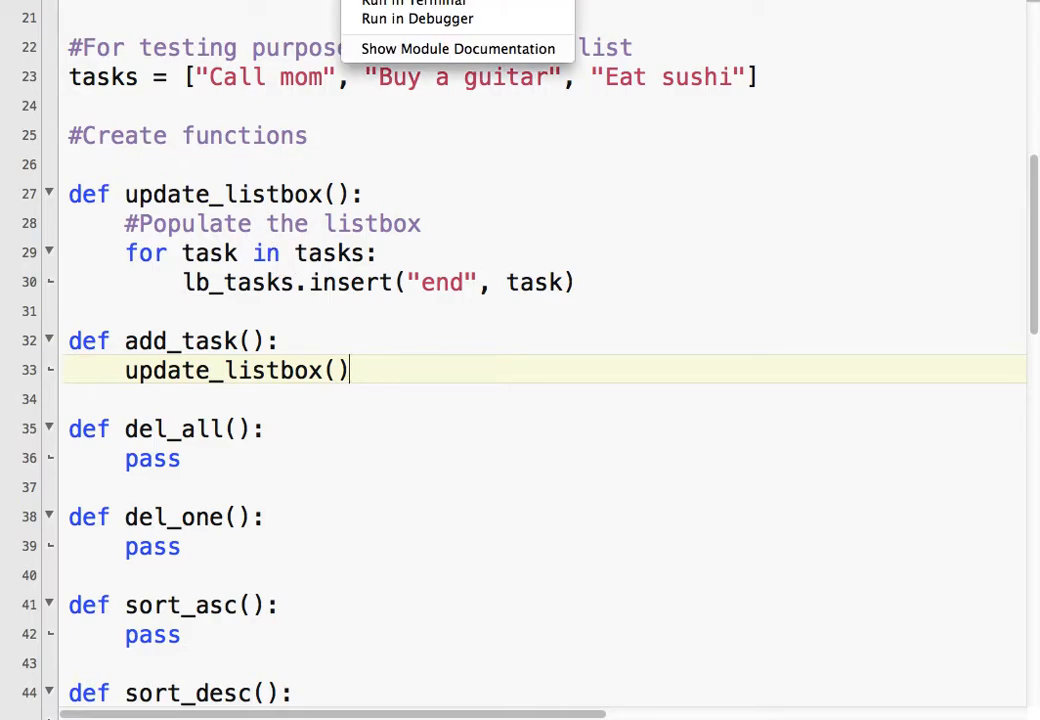
# Run the script in Terminal and press Add task, observing the duplicated default entries.
pyautogui.click(412, 4)
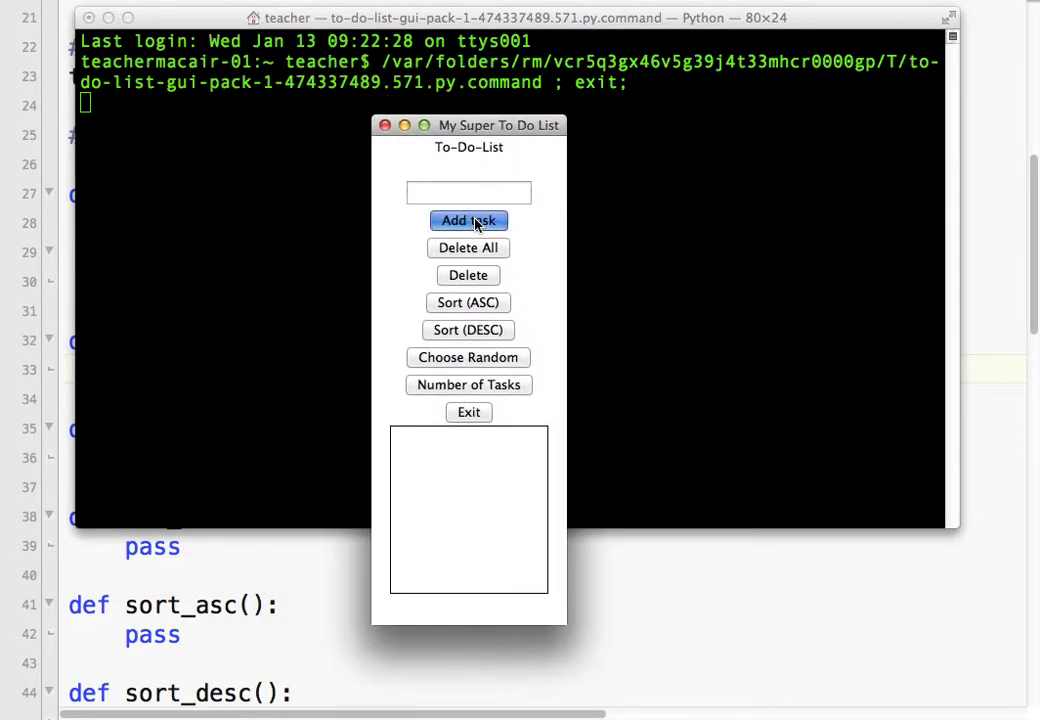
pyautogui.click(468, 220)
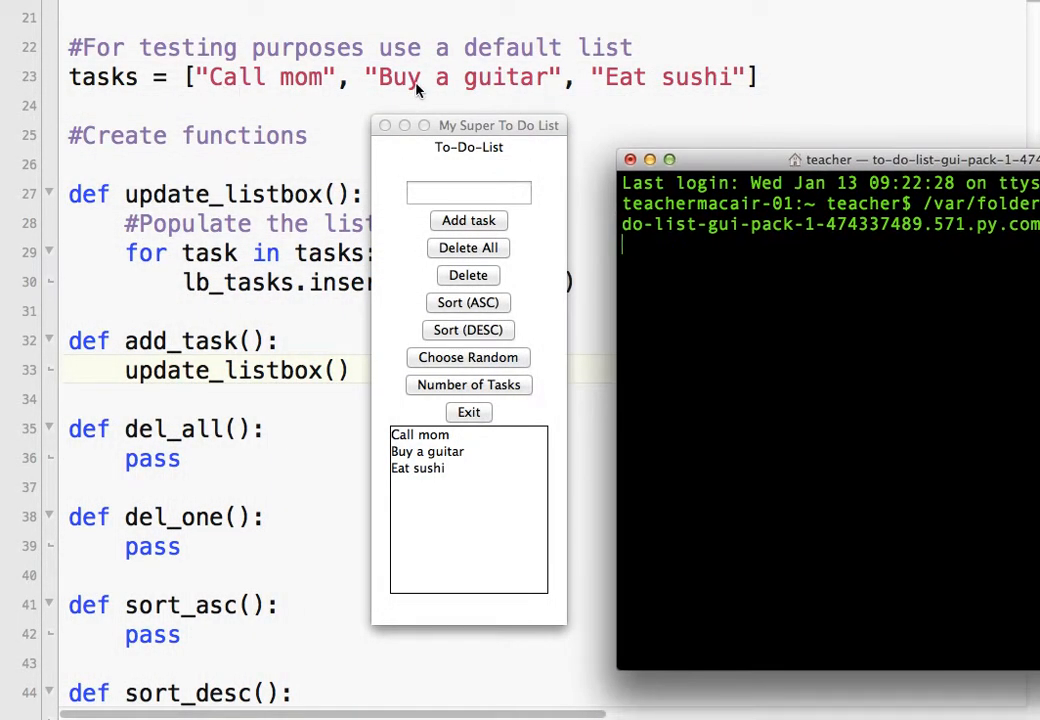
pyautogui.moveTo(412, 156)
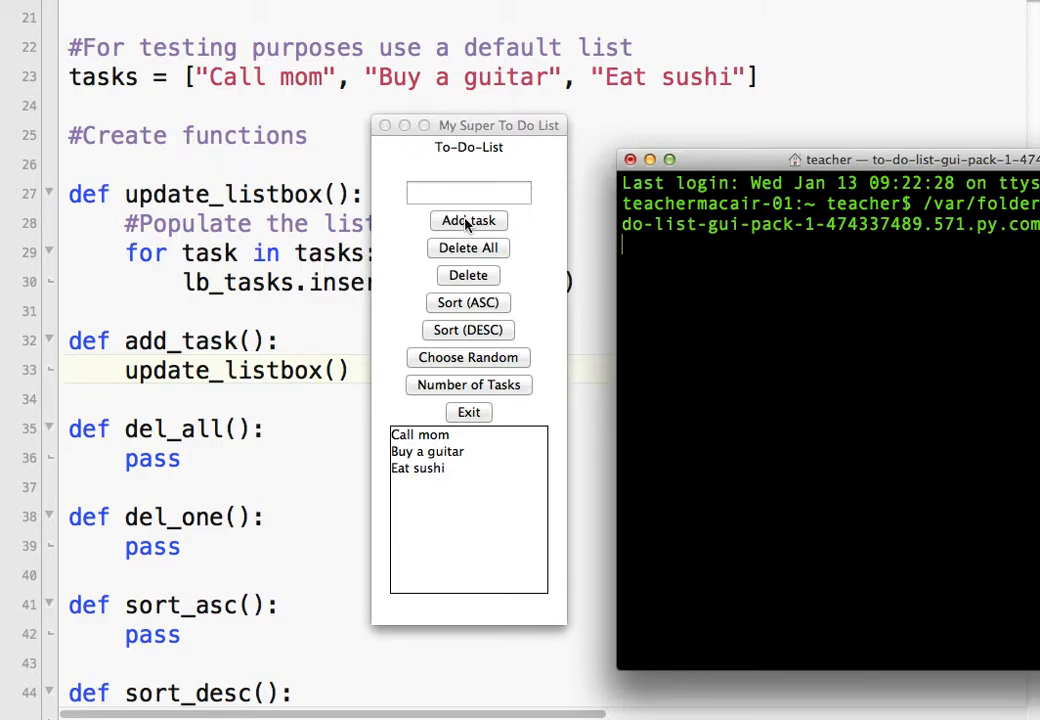
pyautogui.click(468, 220)
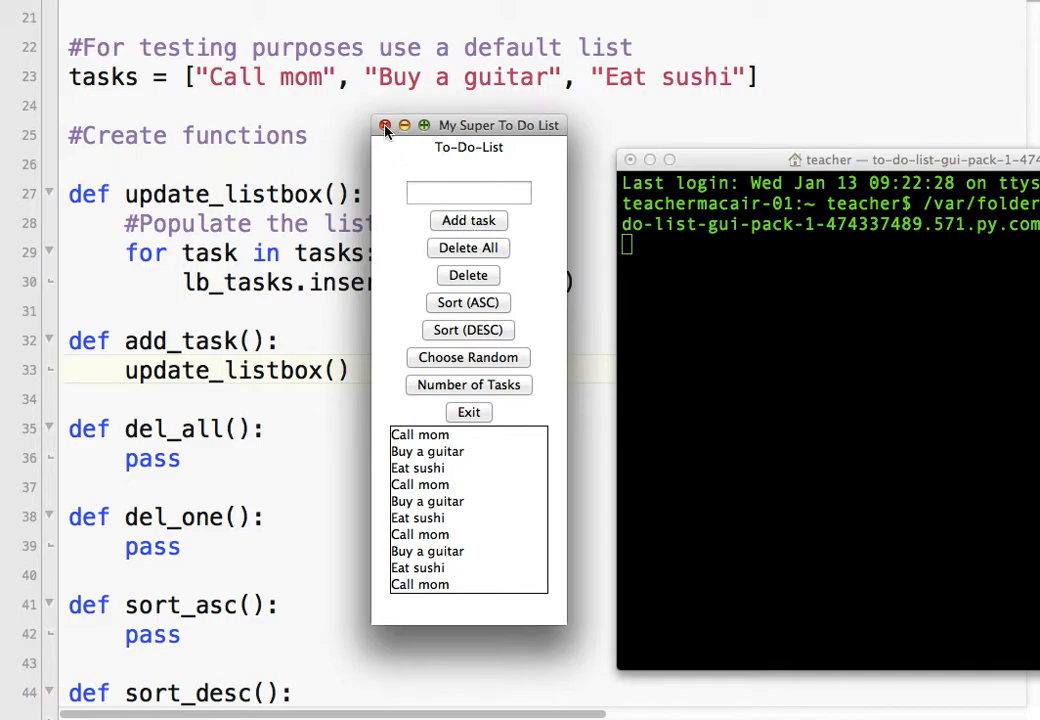
pyautogui.moveTo(418, 480)
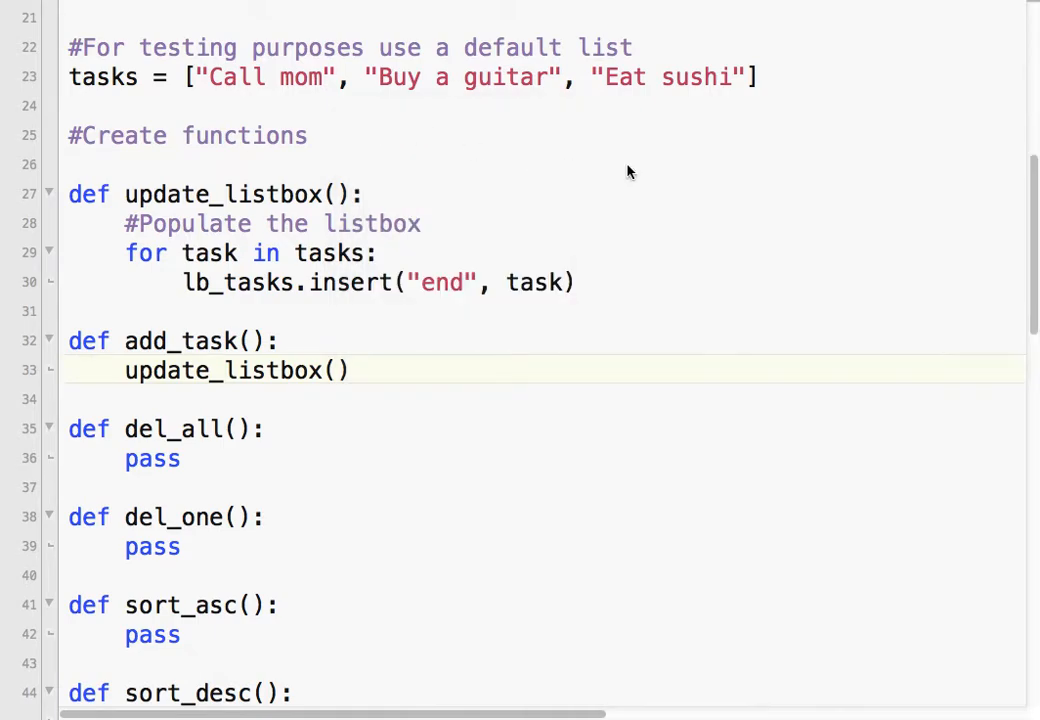
# Define def clear_listbox(): calling lb_tasks.delete(0, "end") below update_listbox.
pyautogui.click(348, 370)
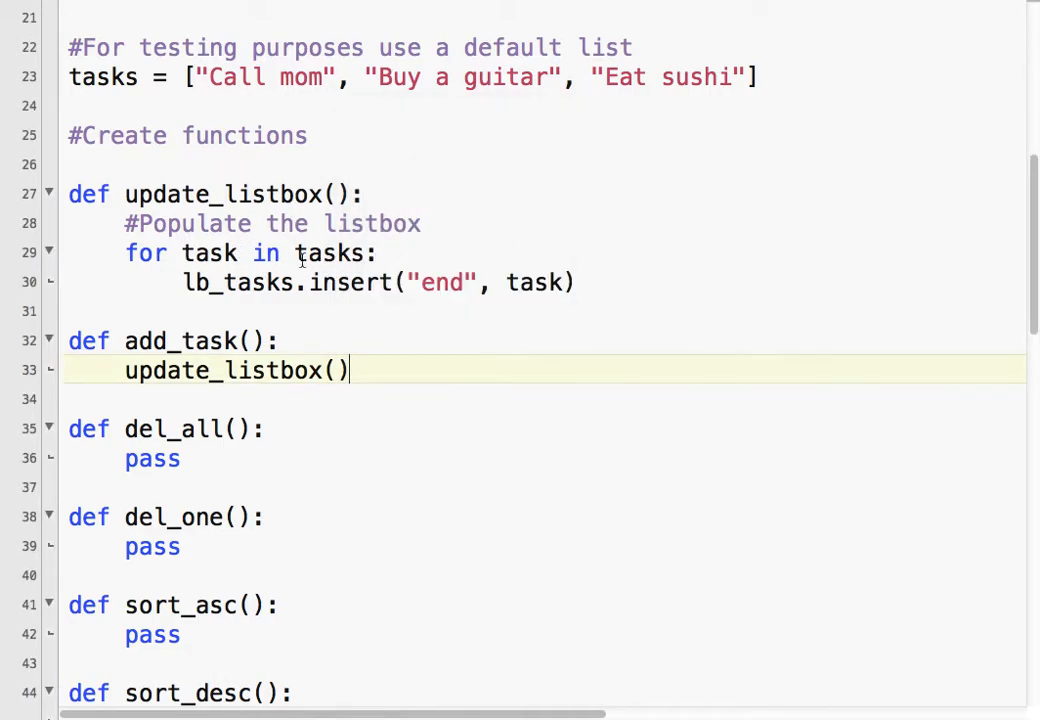
pyautogui.moveTo(476, 290)
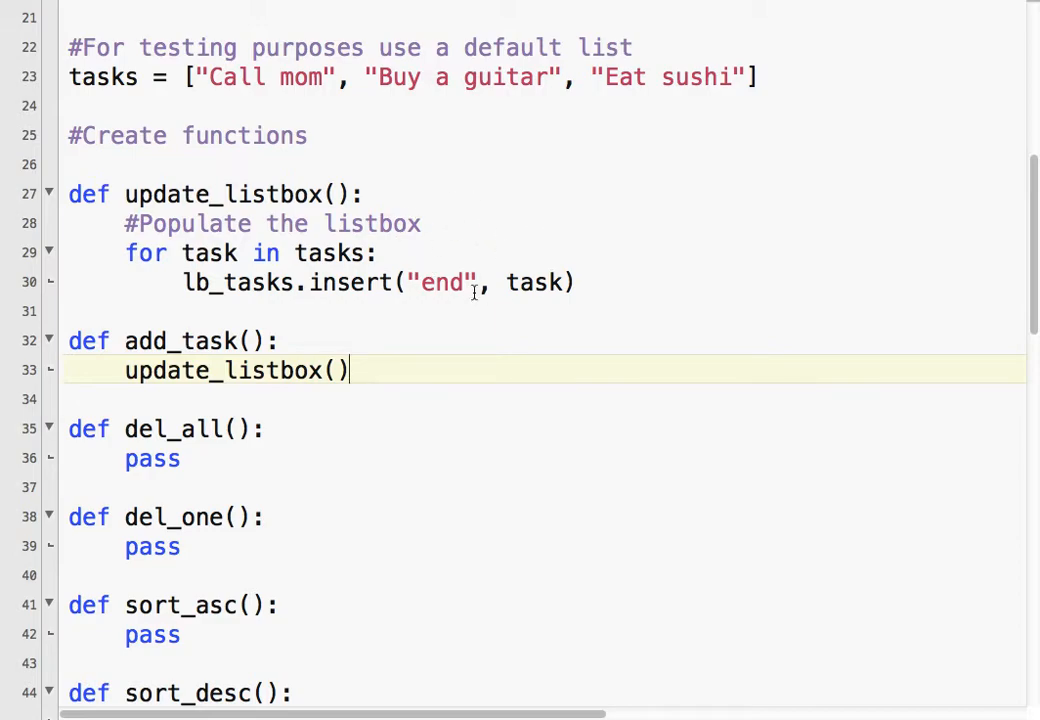
pyautogui.press('Enter')
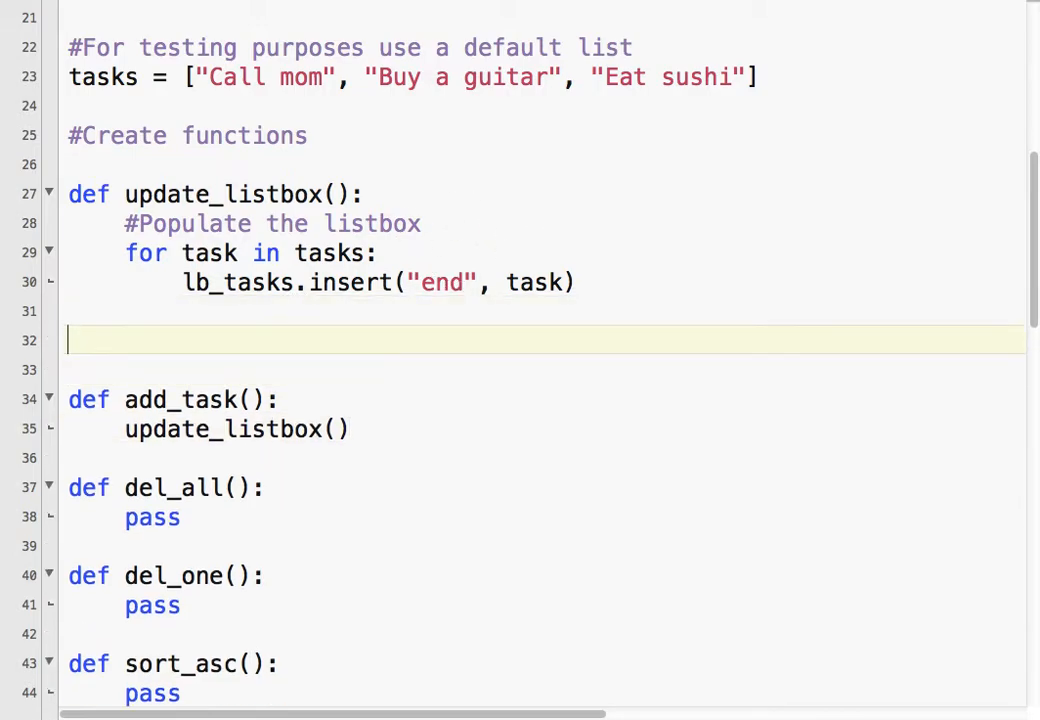
pyautogui.write('def clear_')
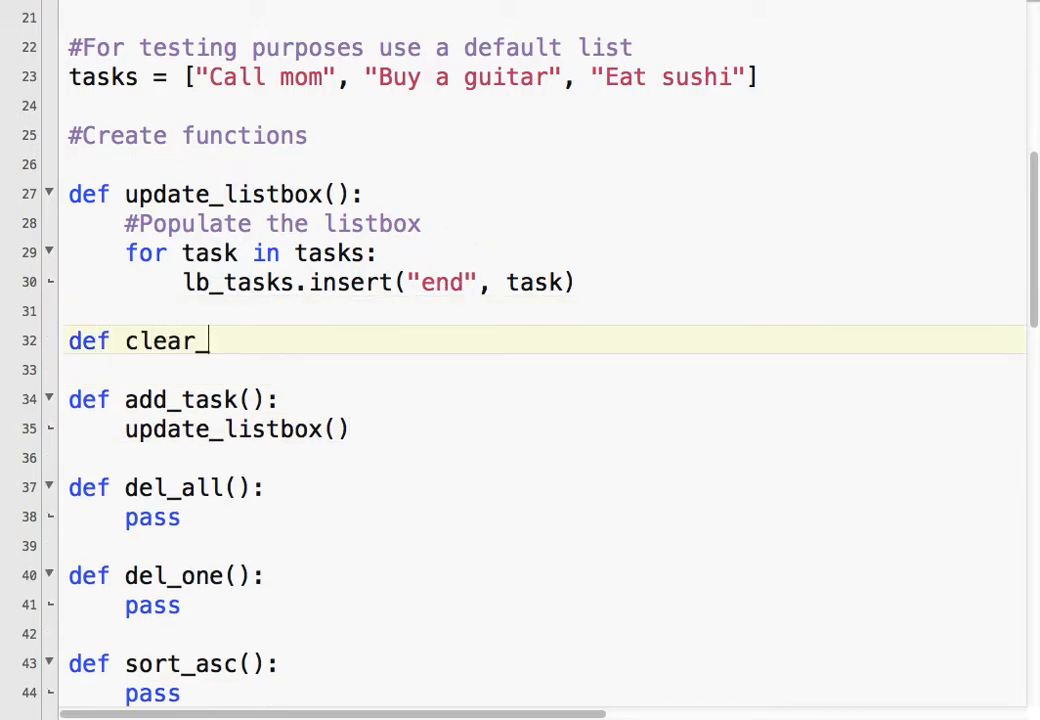
pyautogui.write('listbox():')
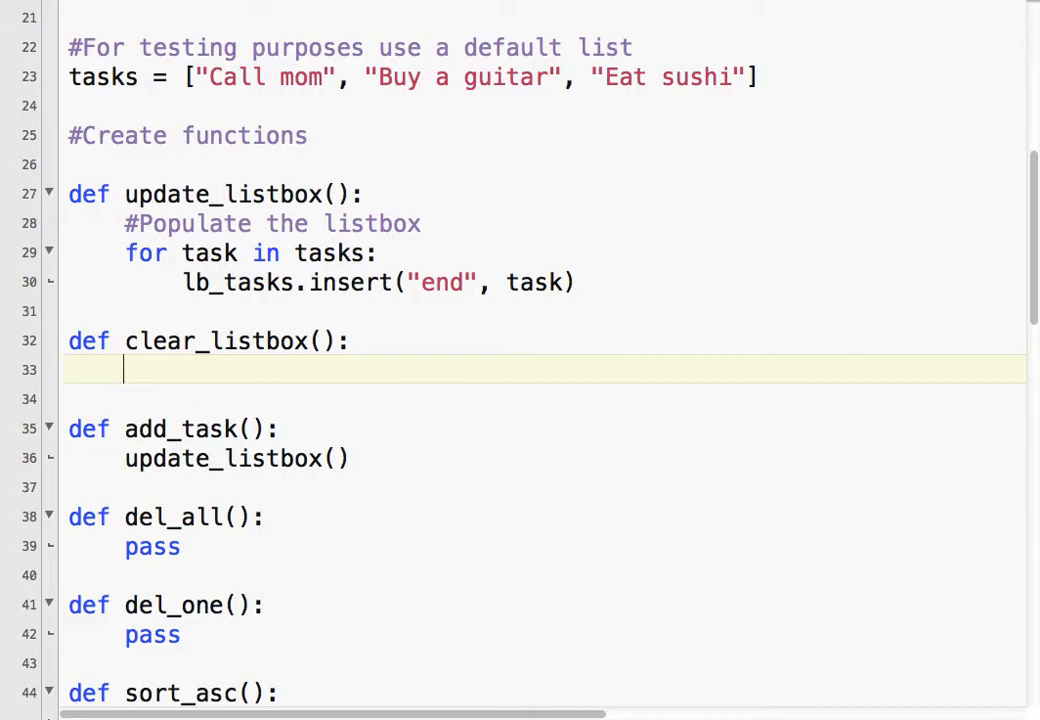
pyautogui.write('lb')
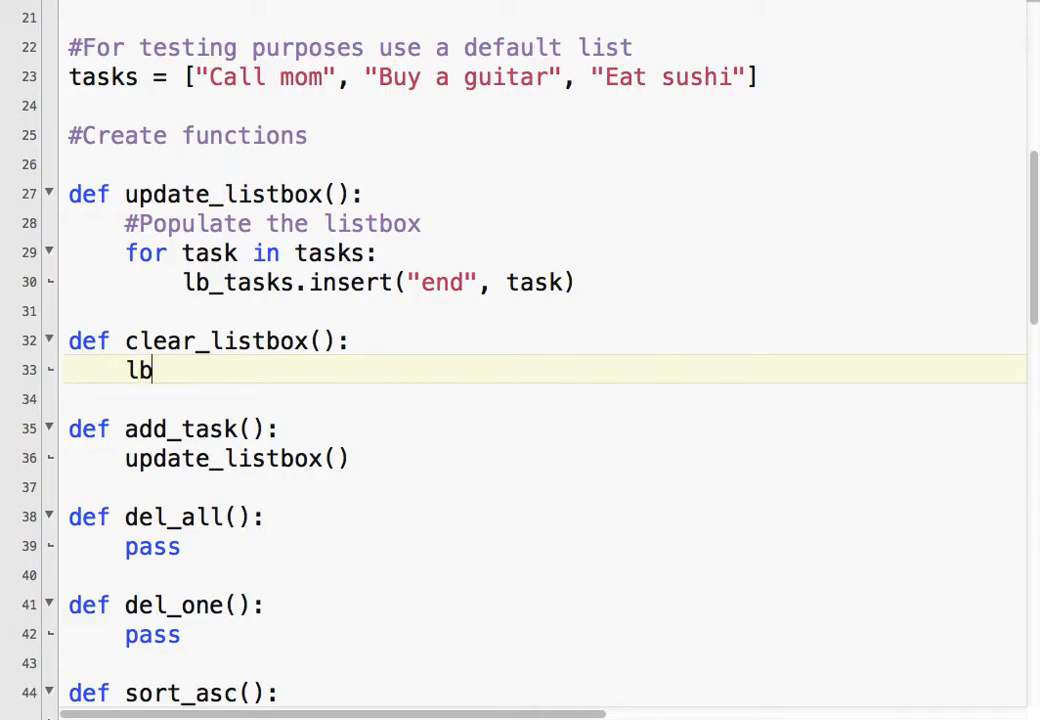
pyautogui.write('_tasks')
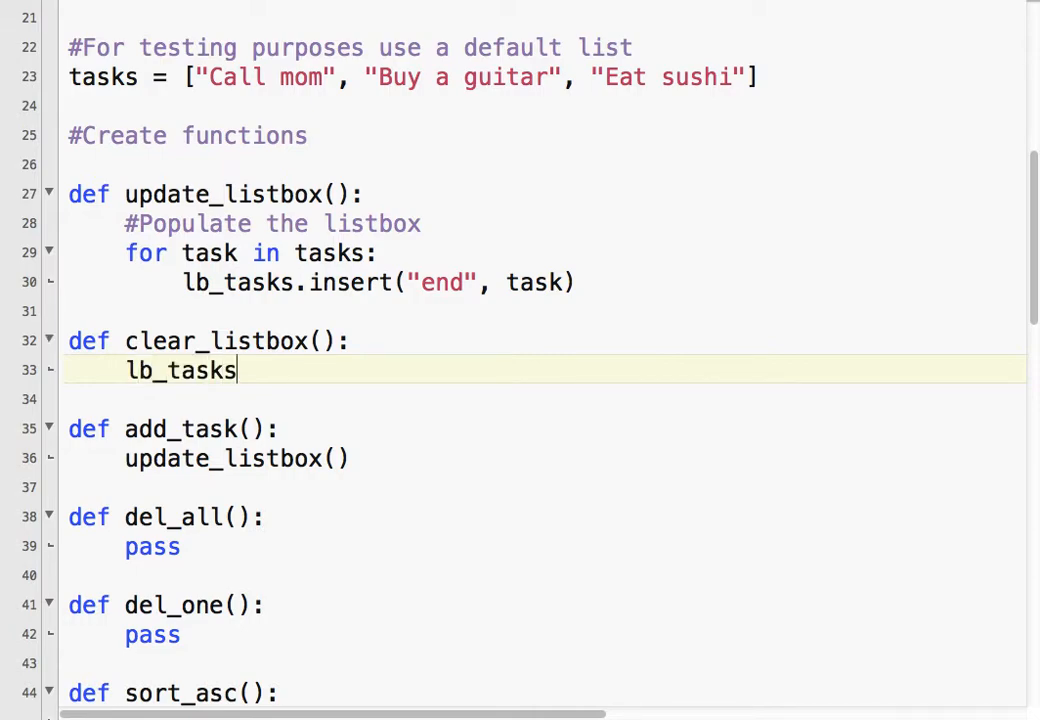
pyautogui.write('.dele')
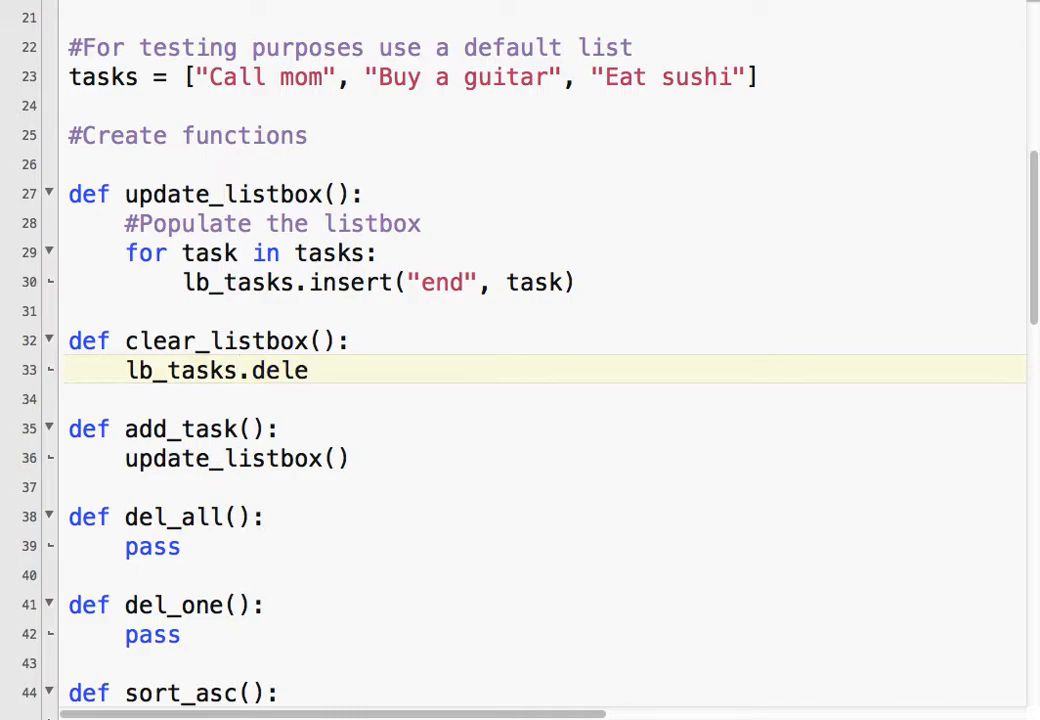
pyautogui.write('te')
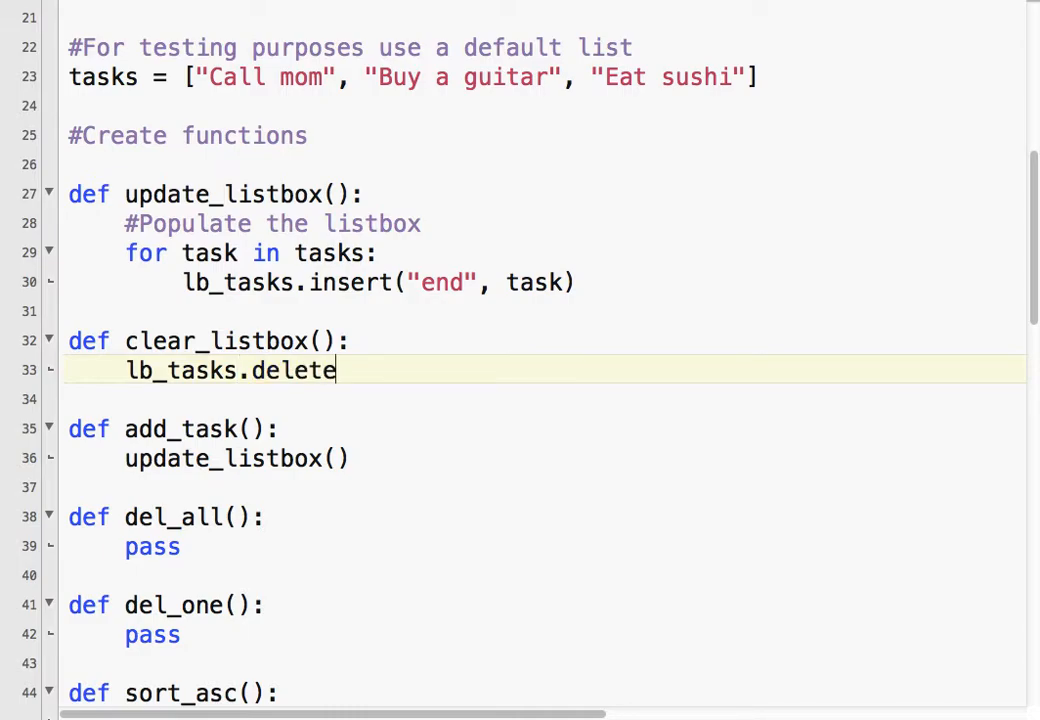
pyautogui.write('(0, "end')
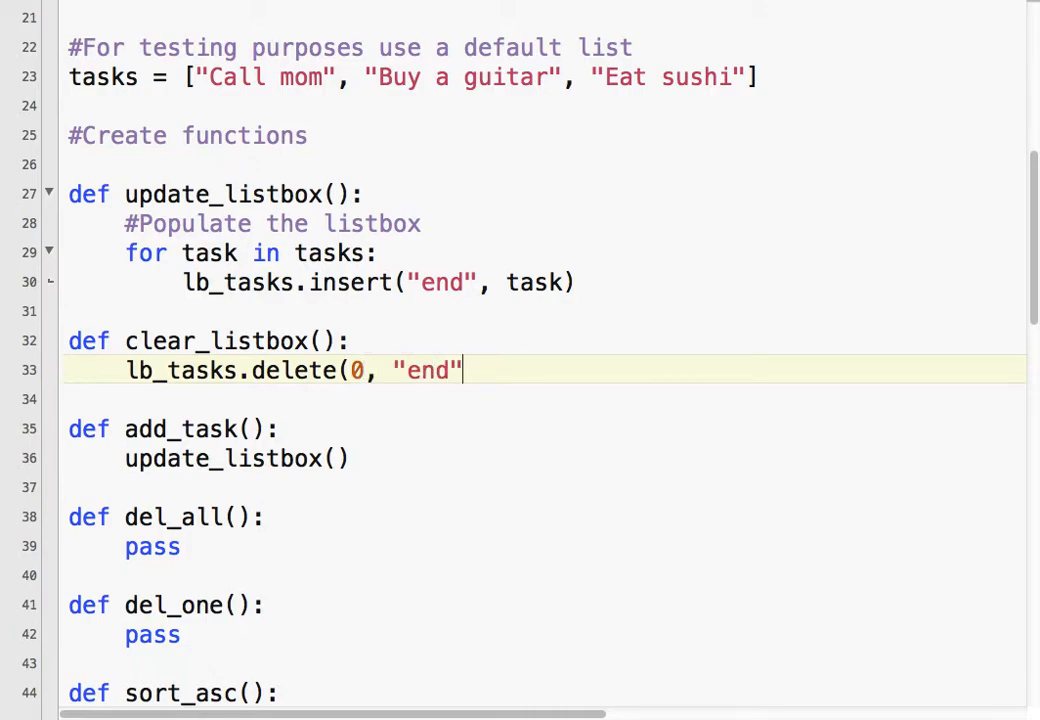
pyautogui.write(')')
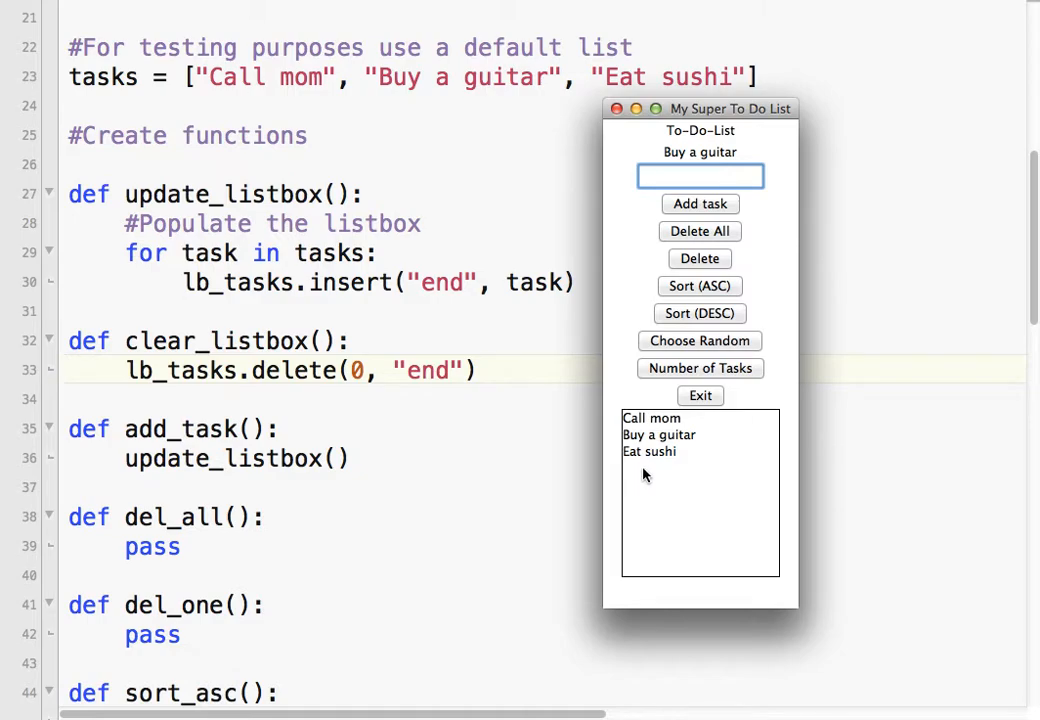
pyautogui.moveTo(684, 60)
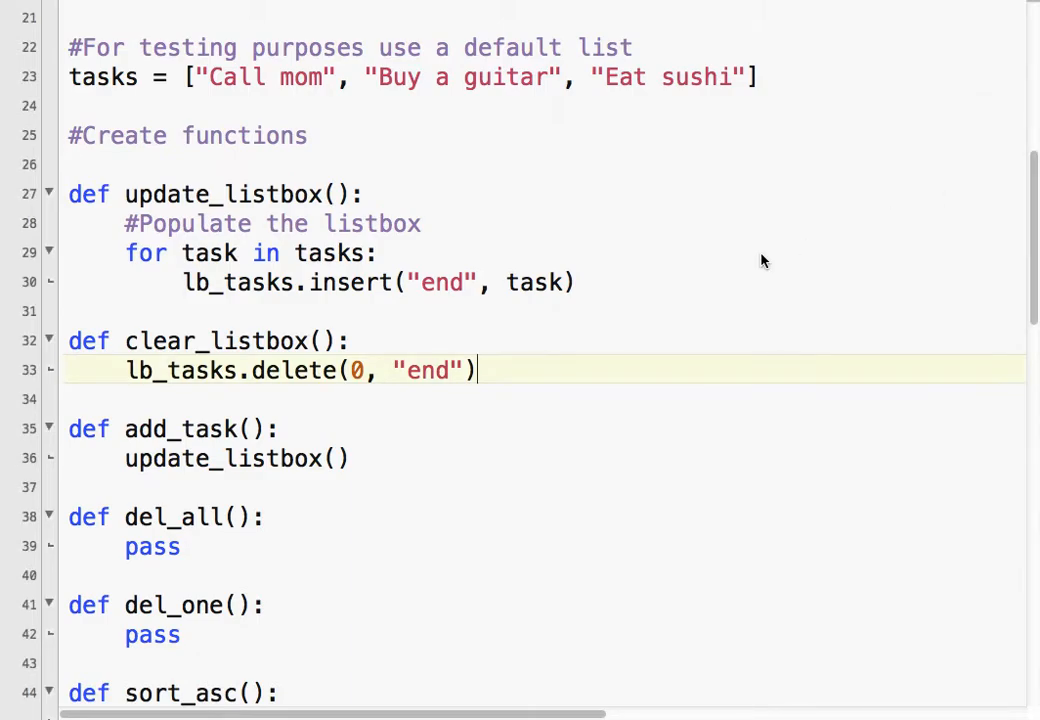
pyautogui.moveTo(394, 196)
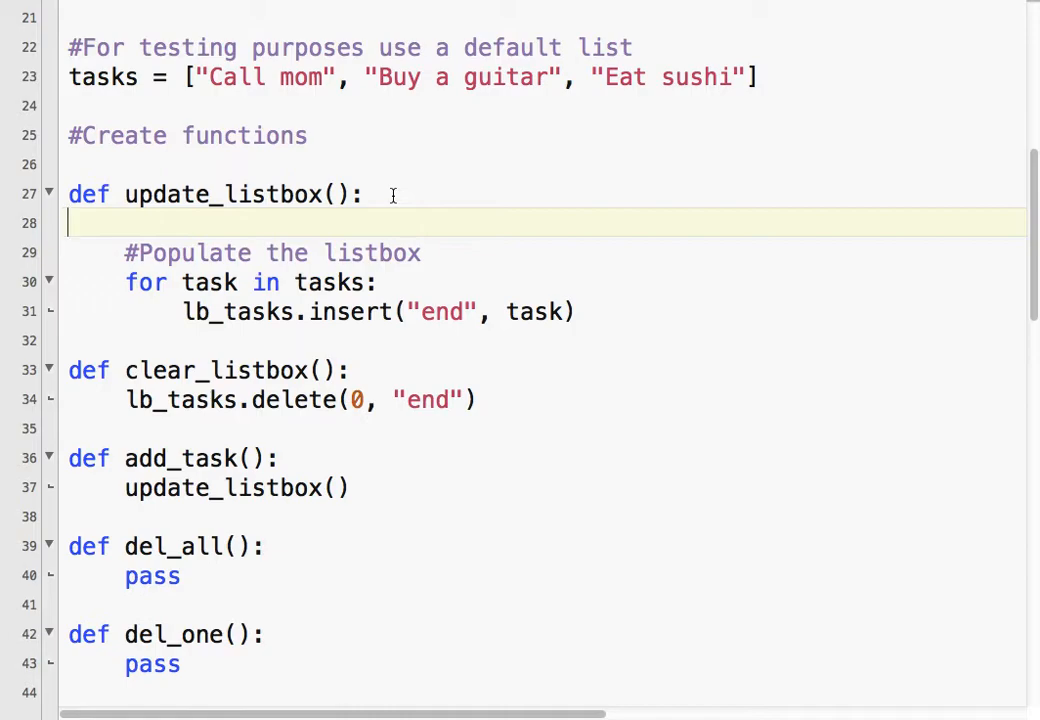
# Begin update_listbox with a #Clear the current list comment and a clear_listbox() call.
pyautogui.write('#cCl    #Populate the listbox')
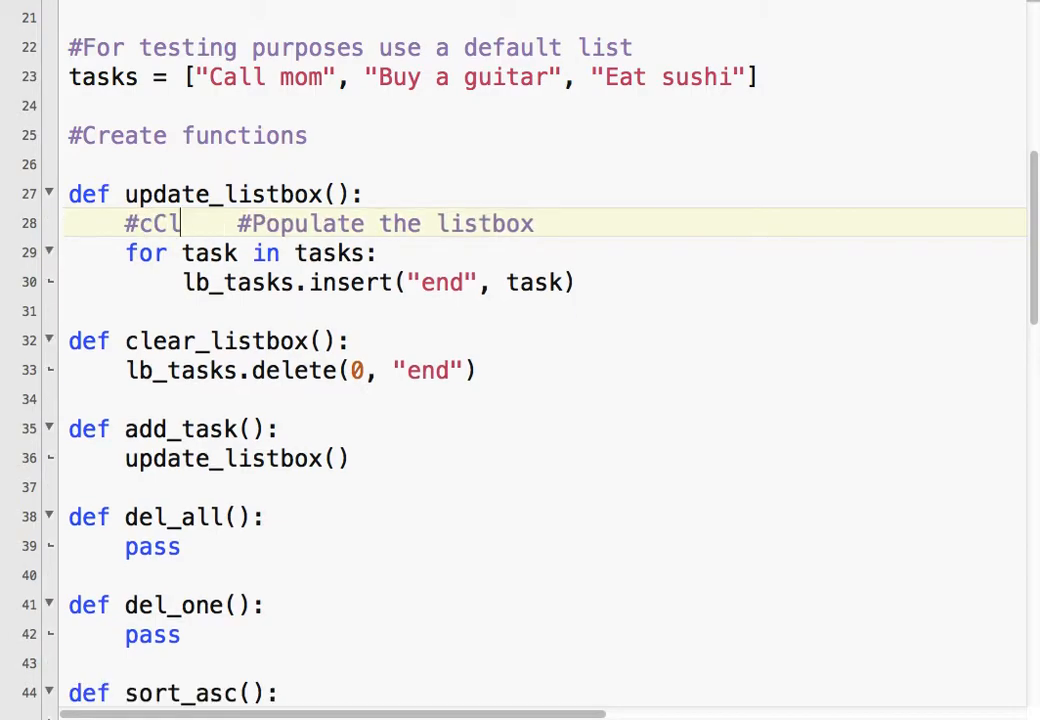
pyautogui.write('Clear teh c')
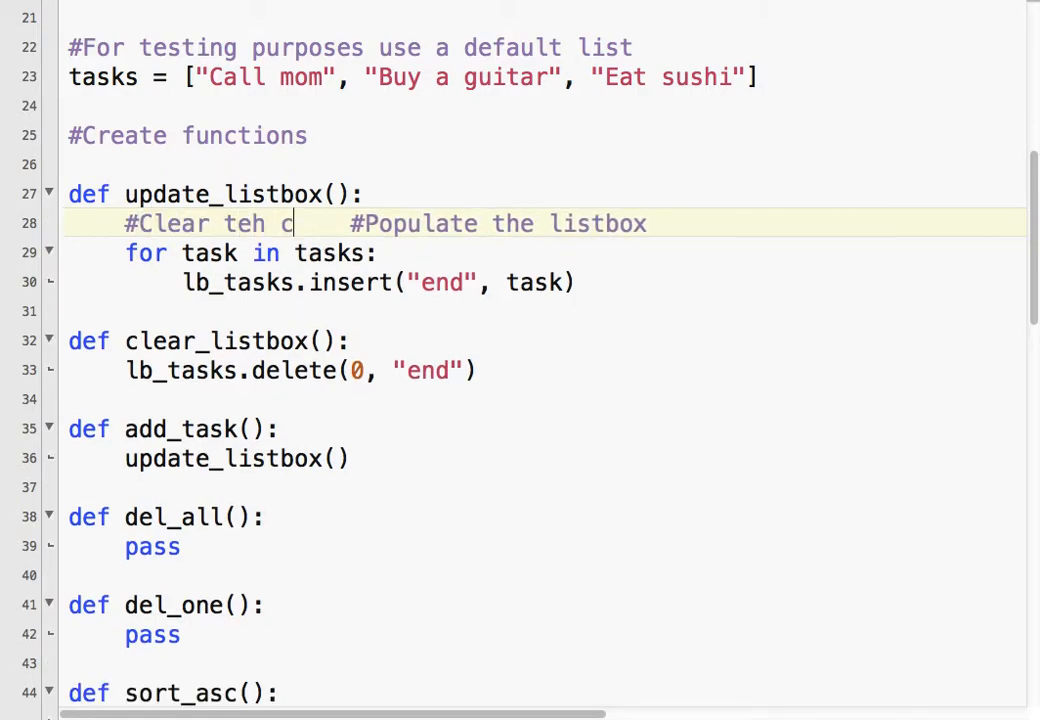
pyautogui.write('he cur')
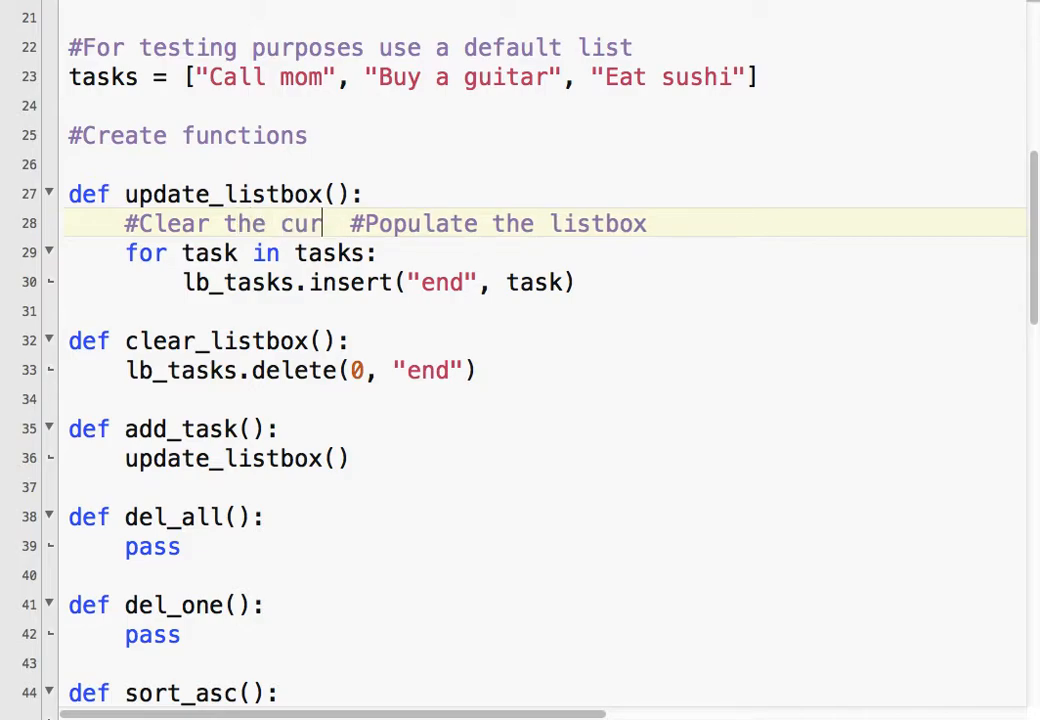
pyautogui.press('enter')
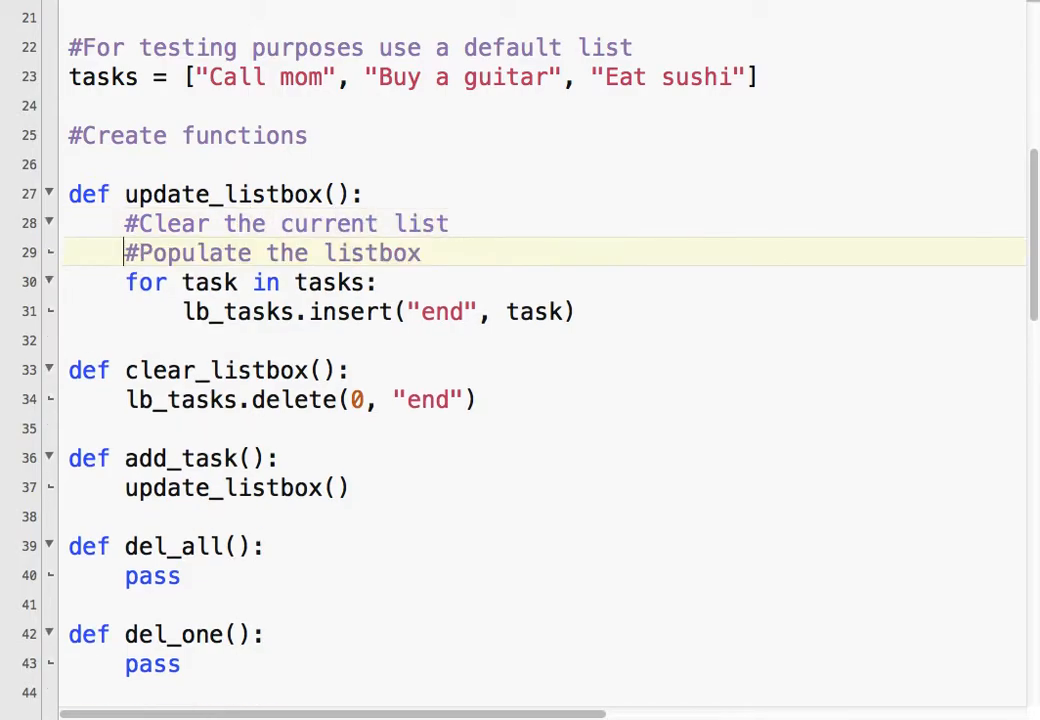
pyautogui.write('cle')
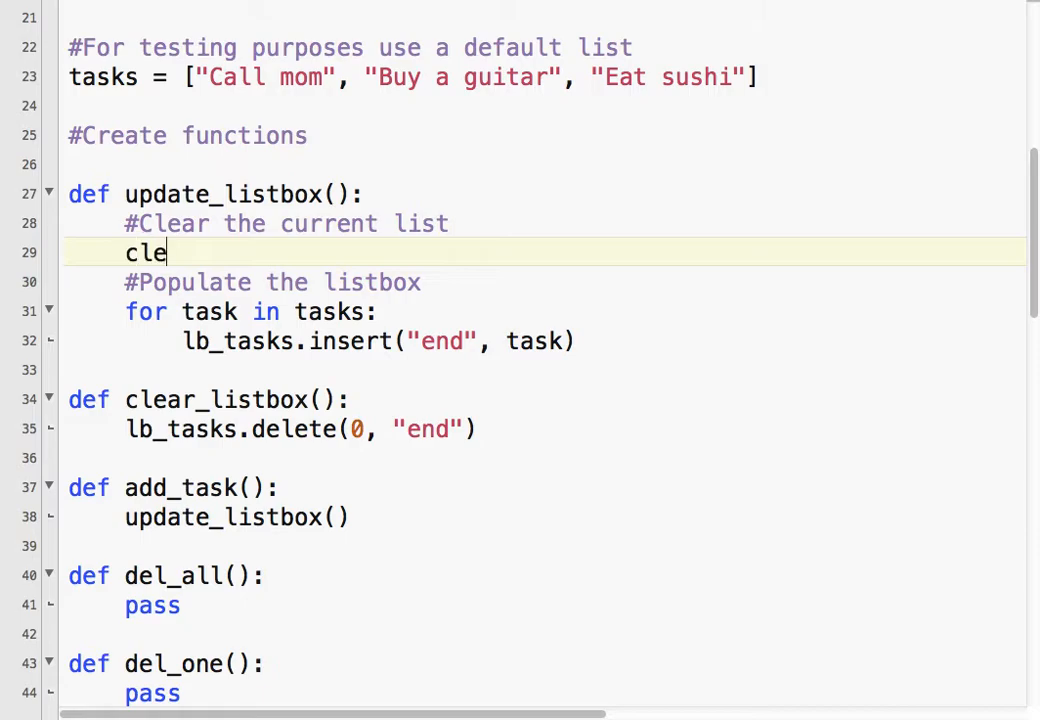
pyautogui.write('ar_listb')
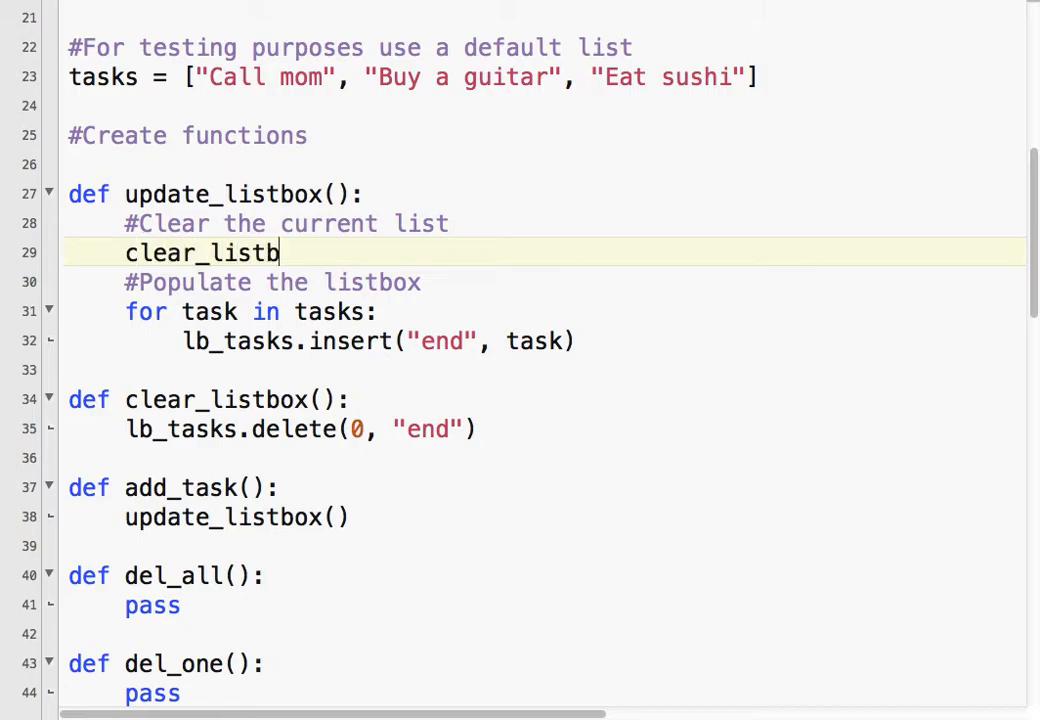
pyautogui.write('ox()')
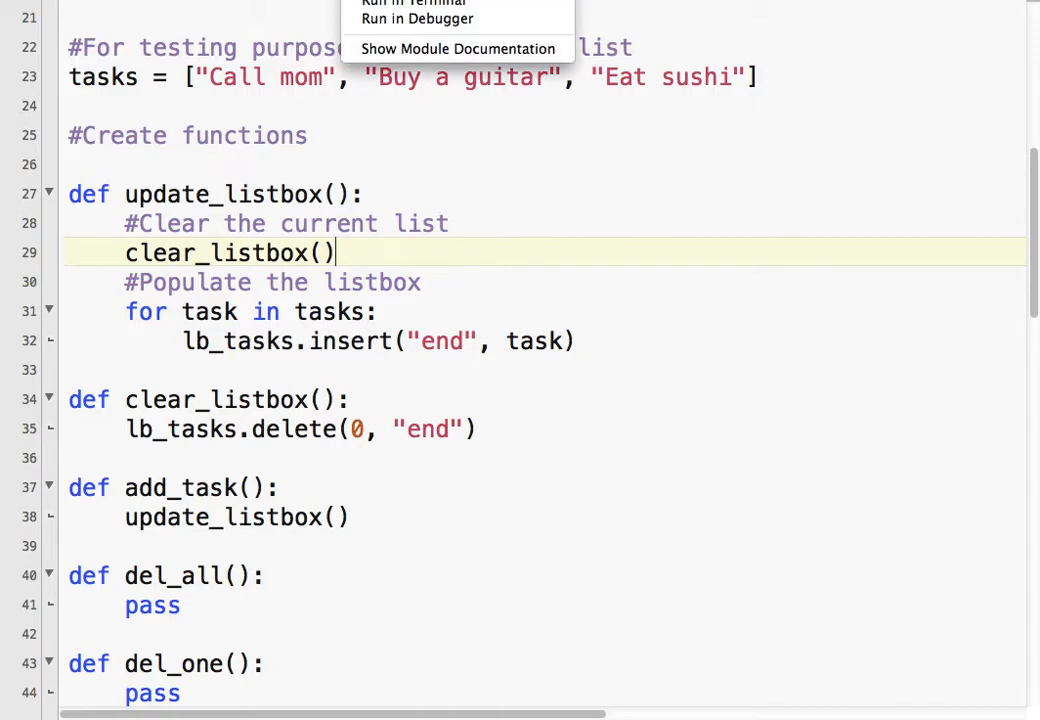
# Run the script in Terminal and add tasks twice to confirm the list shows each task once.
pyautogui.click(412, 4)
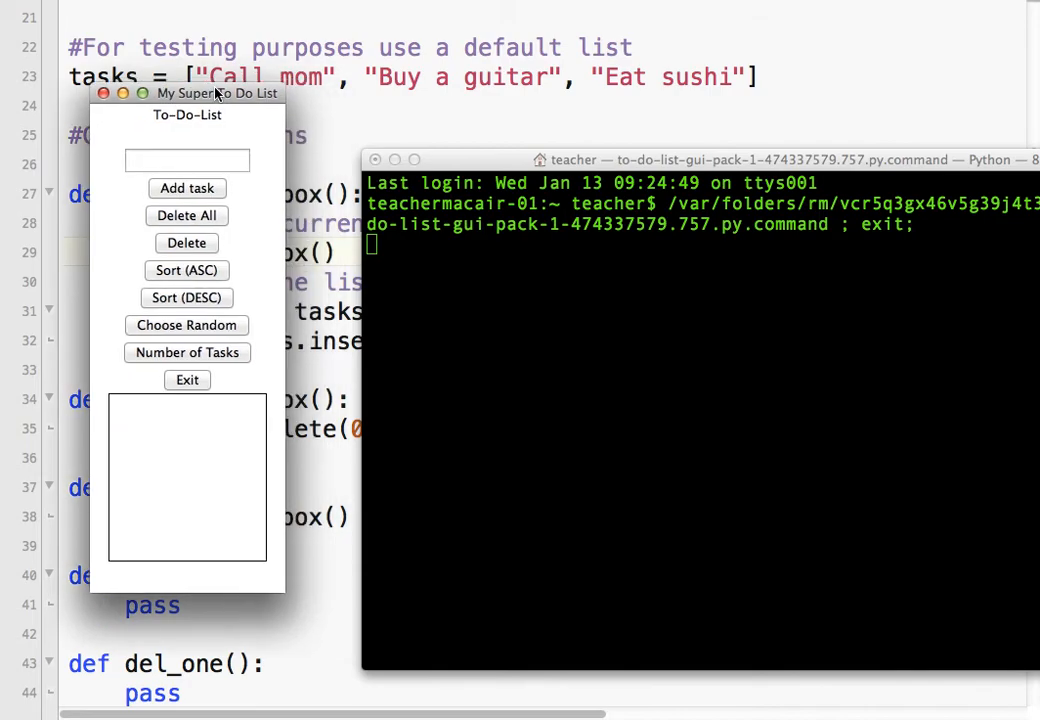
pyautogui.click(186, 188)
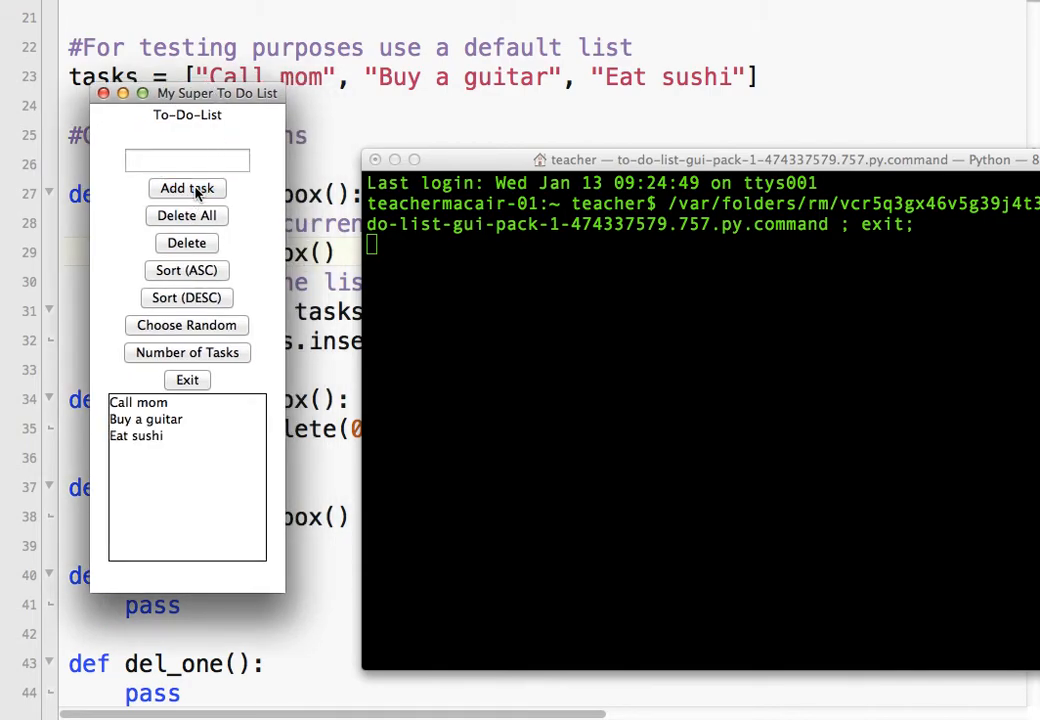
pyautogui.click(188, 188)
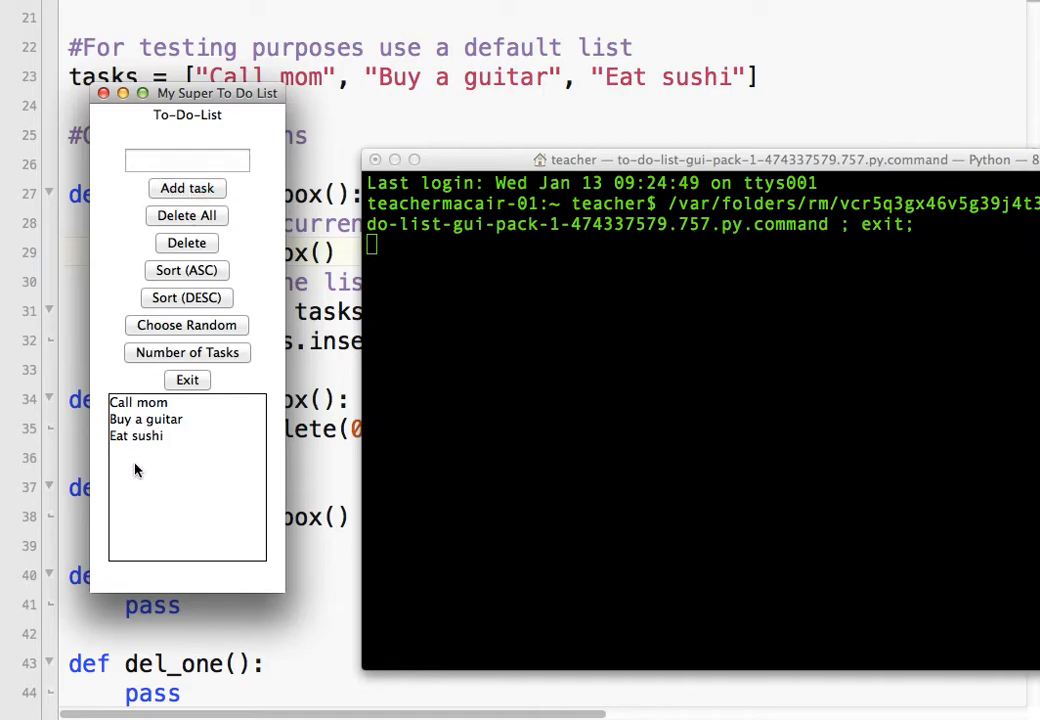
pyautogui.moveTo(90, 432)
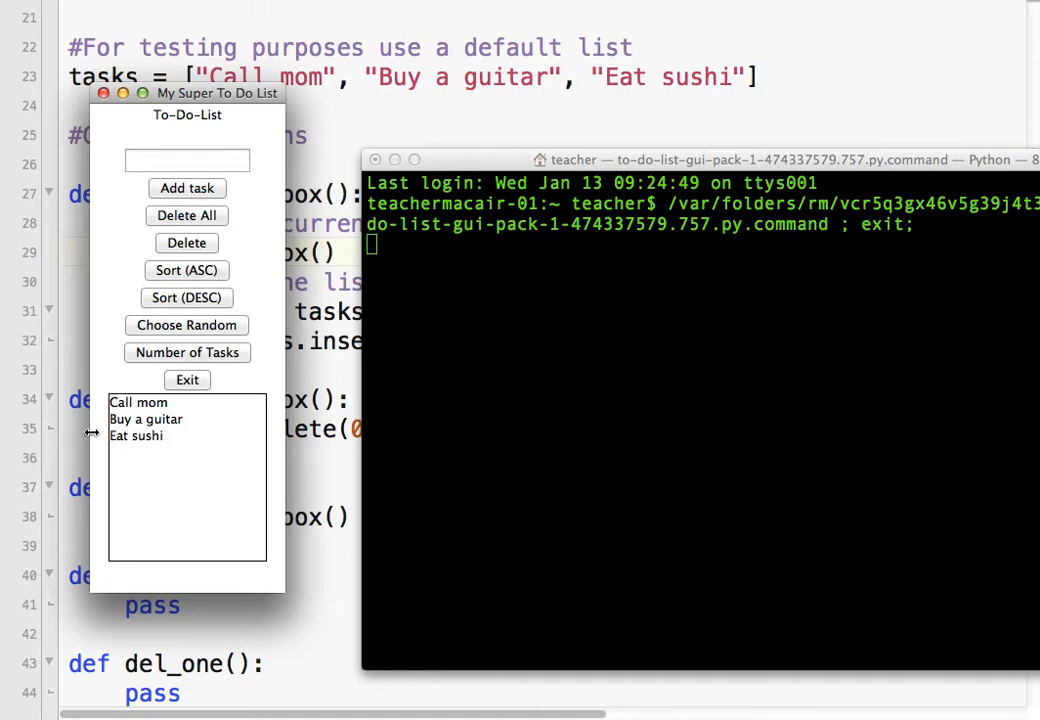
pyautogui.moveTo(168, 414)
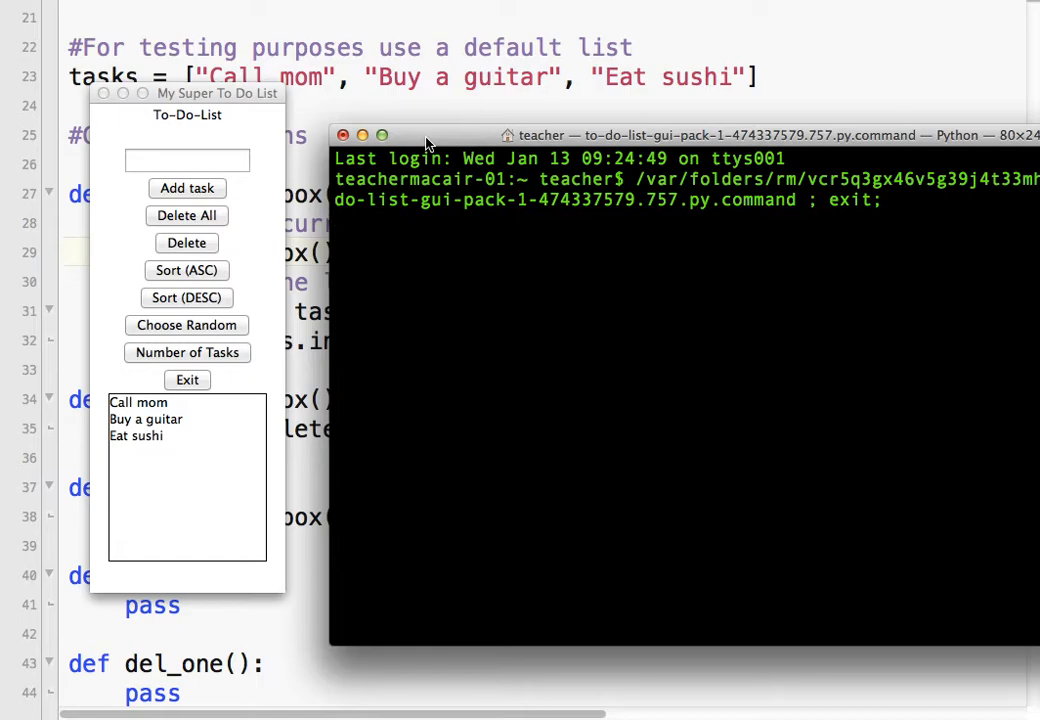
# Drag the to-do list window aside over the terminal to return to the editor.
pyautogui.scroll(3)
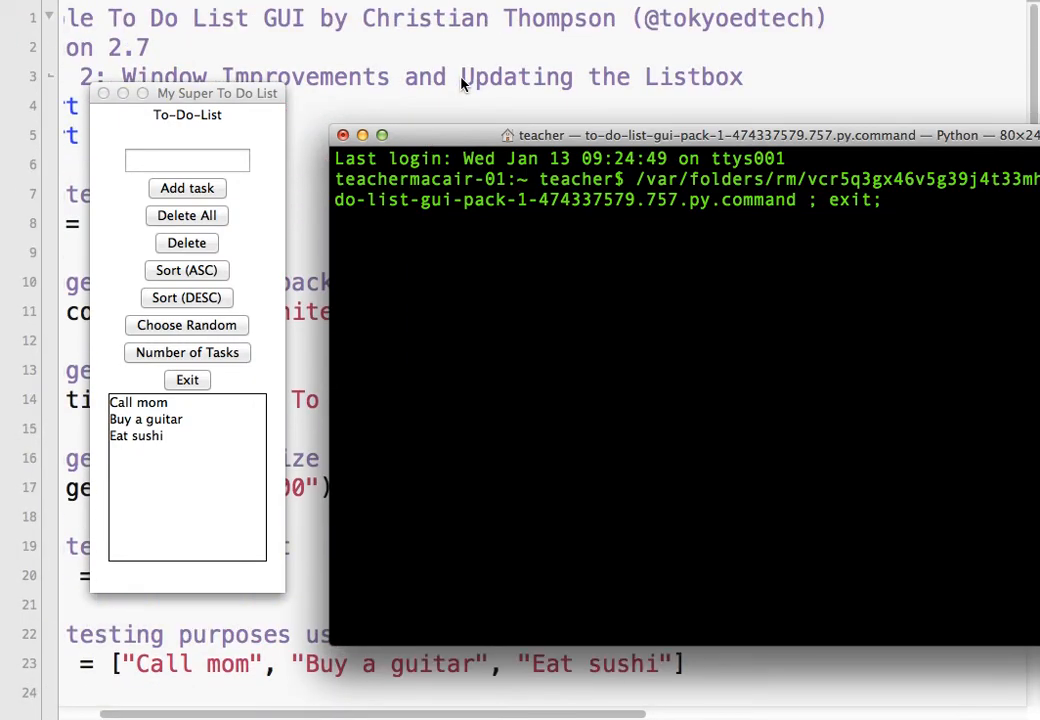
pyautogui.scroll(-3)
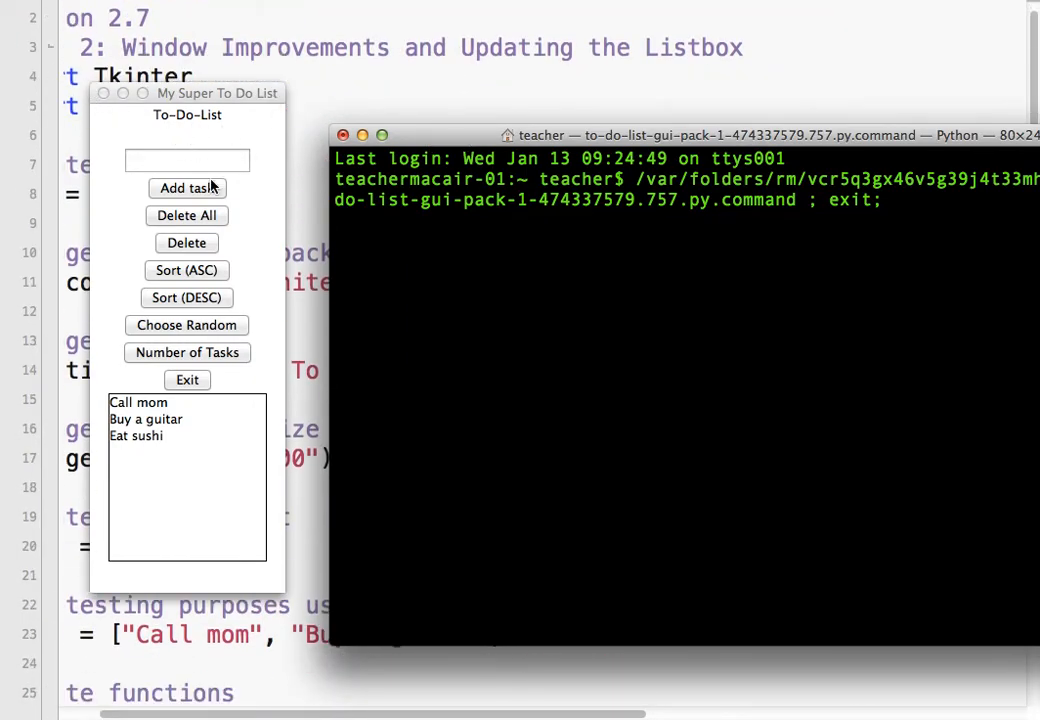
pyautogui.moveTo(164, 100)
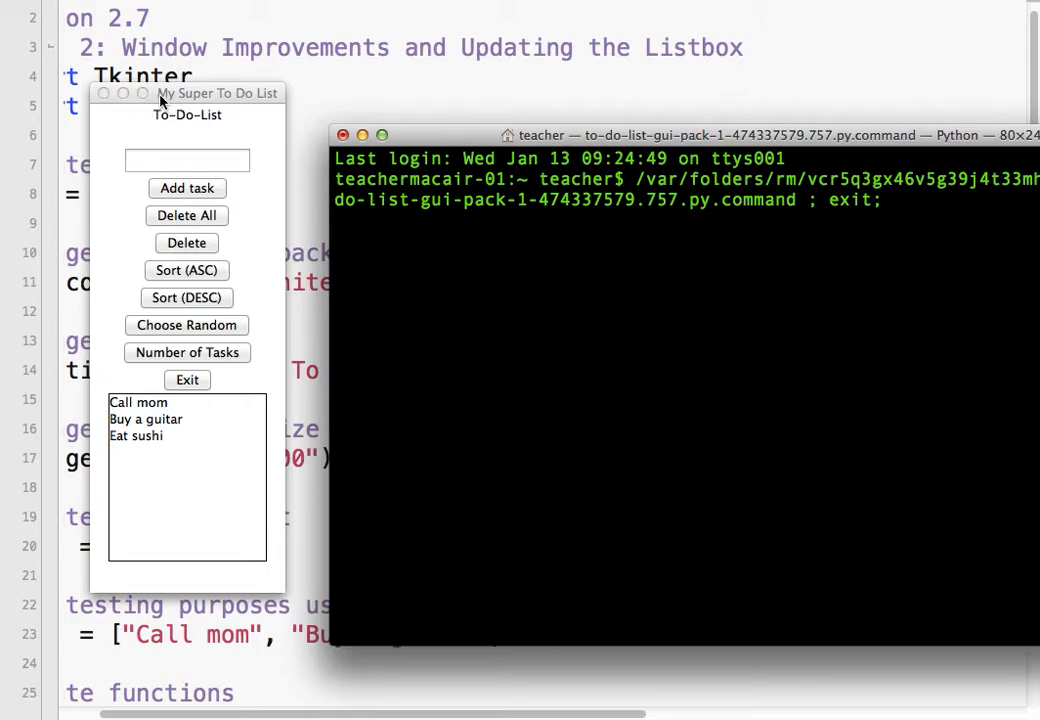
pyautogui.moveTo(262, 166)
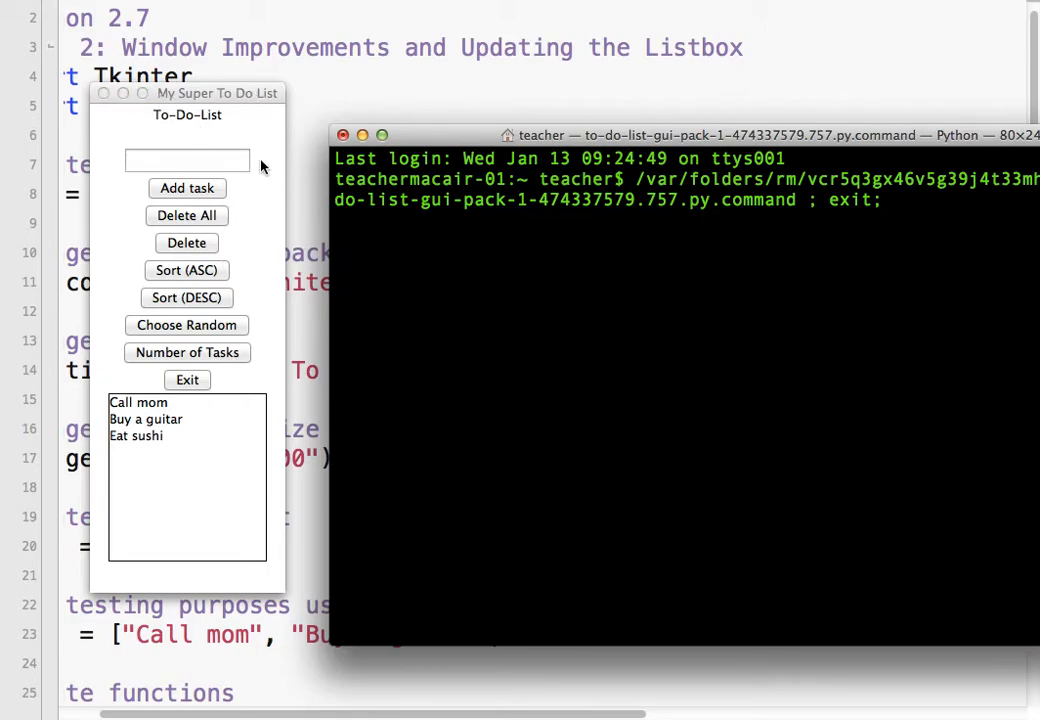
pyautogui.moveTo(176, 242)
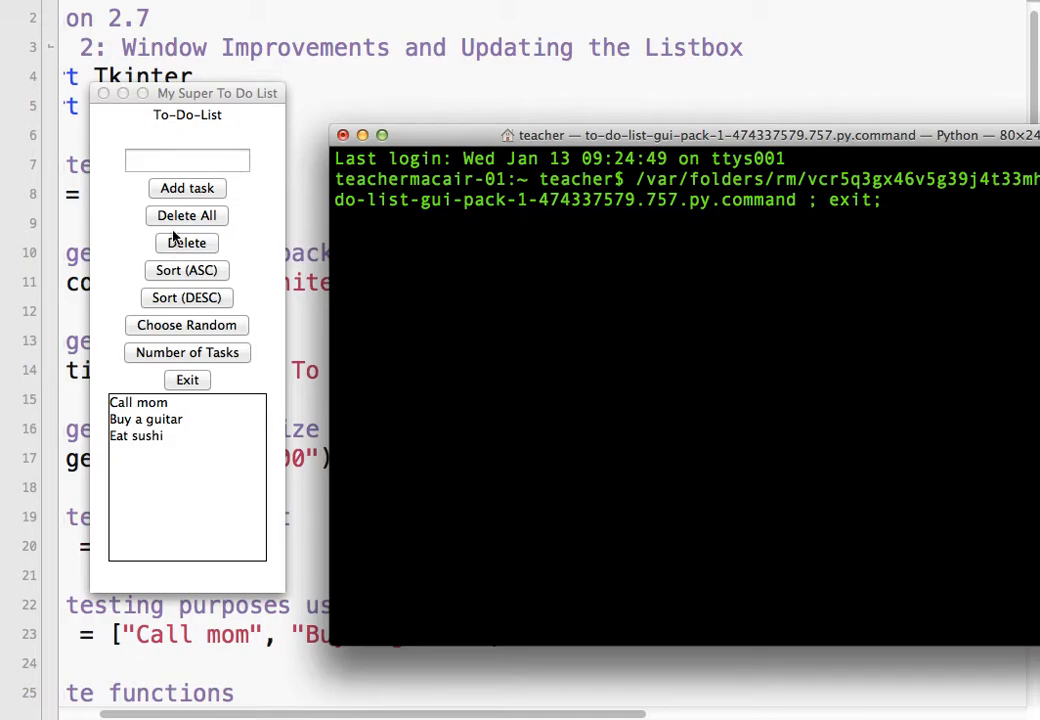
pyautogui.moveTo(144, 452)
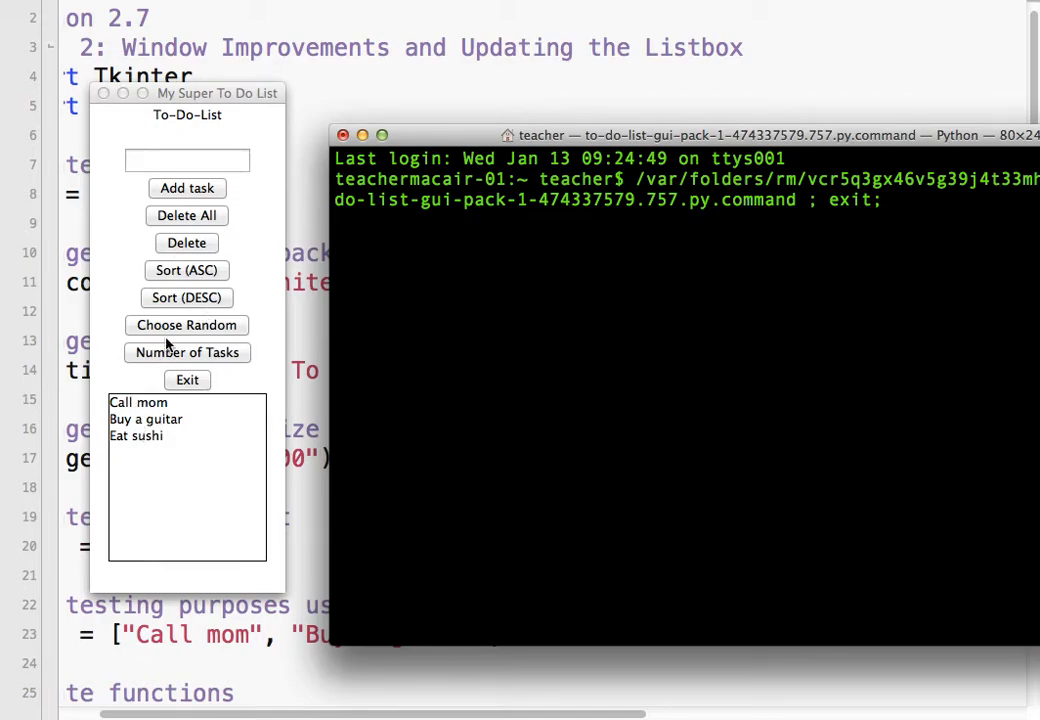
pyautogui.moveTo(216, 92); pyautogui.dragTo(476, 156)
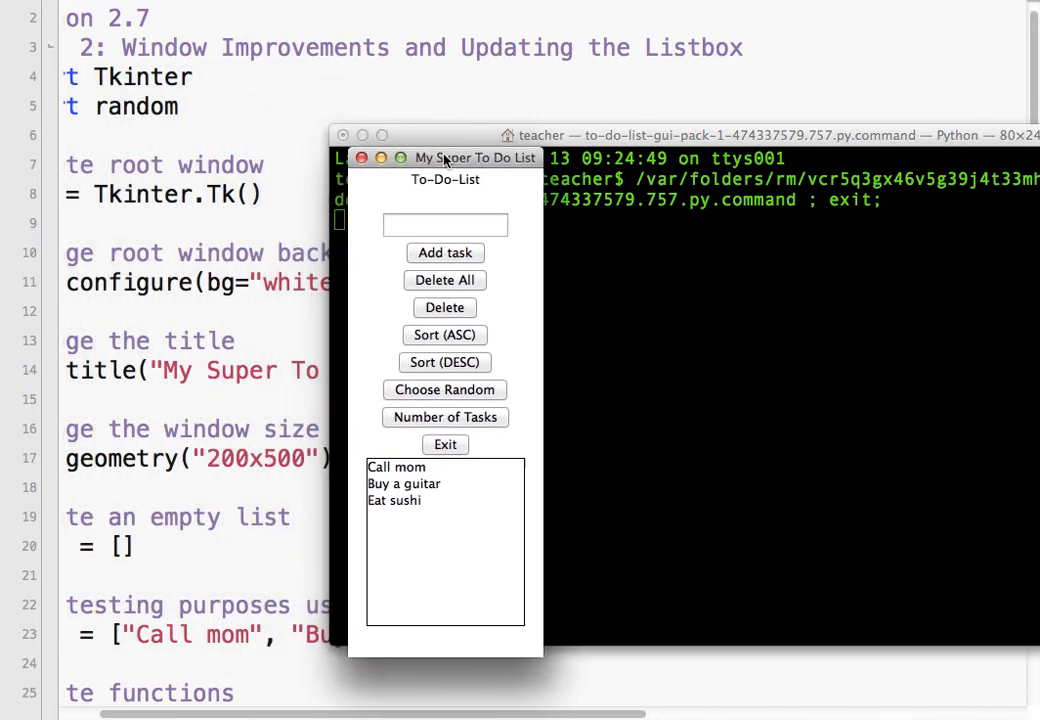
pyautogui.moveTo(444, 156); pyautogui.dragTo(700, 188)
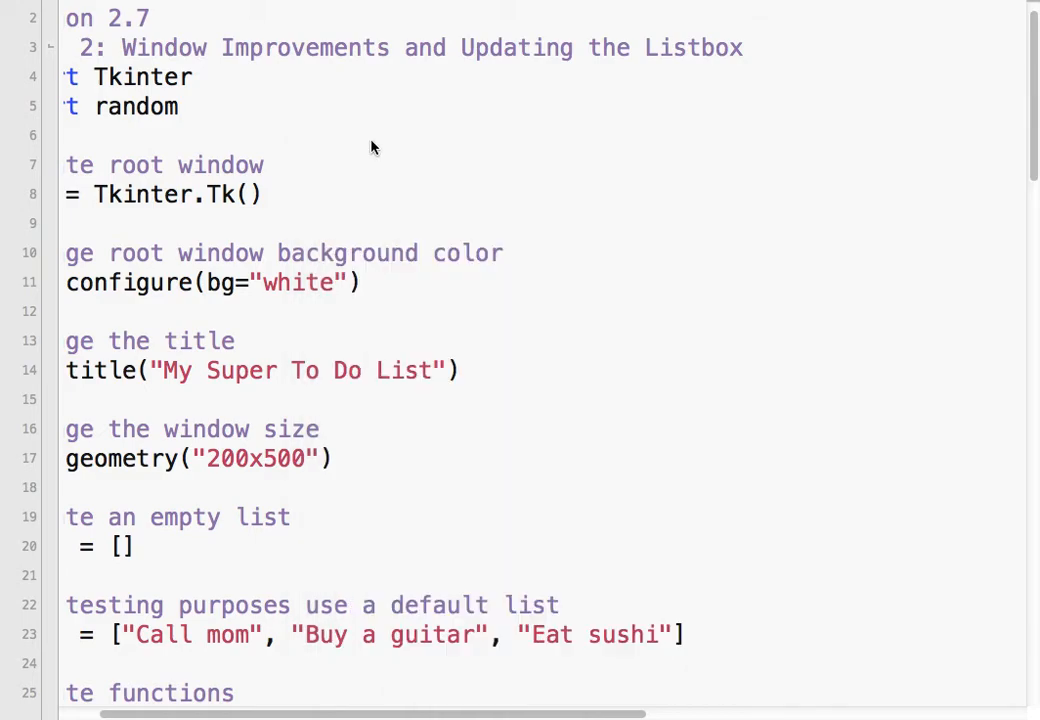
pyautogui.scroll(-3)
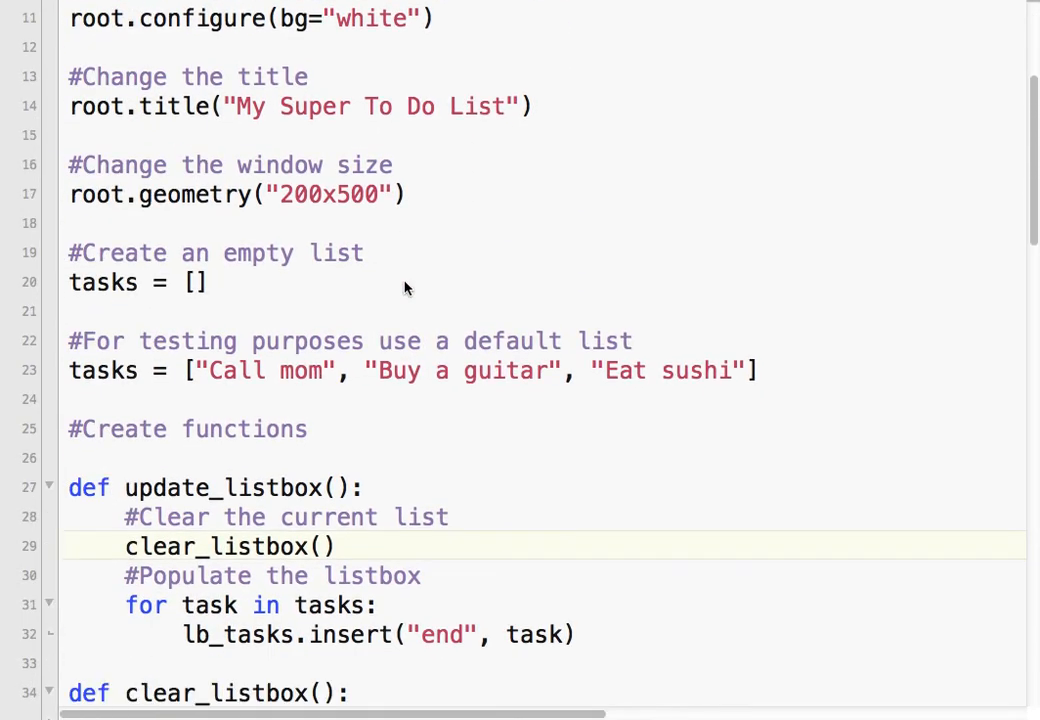
pyautogui.scroll(-3)
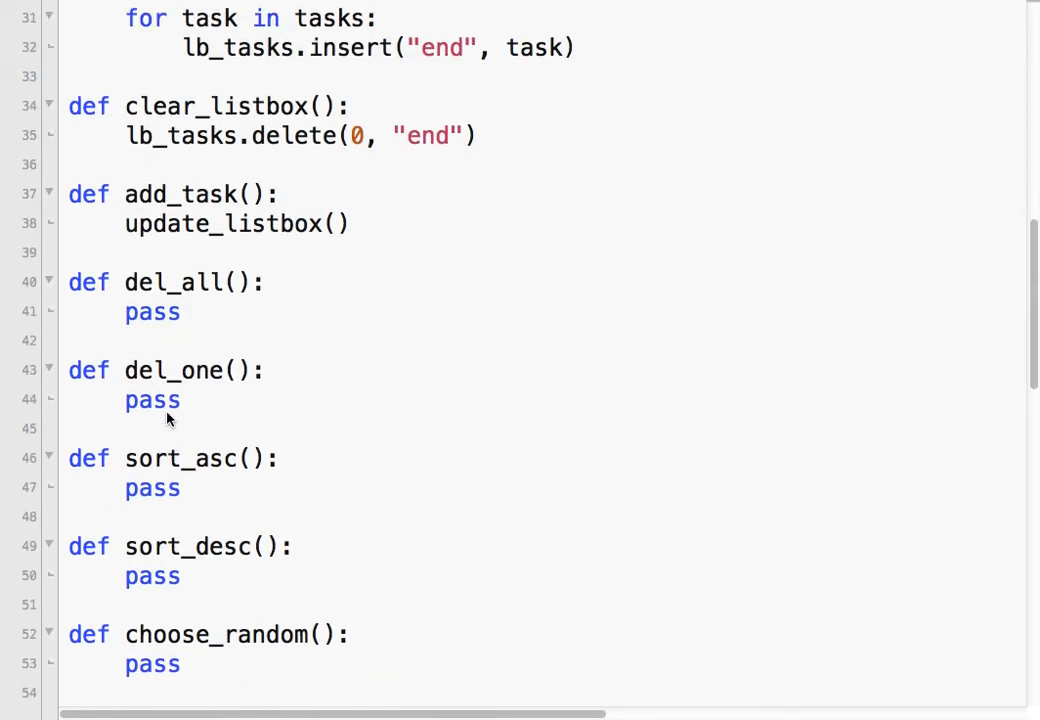
pyautogui.scroll(3)
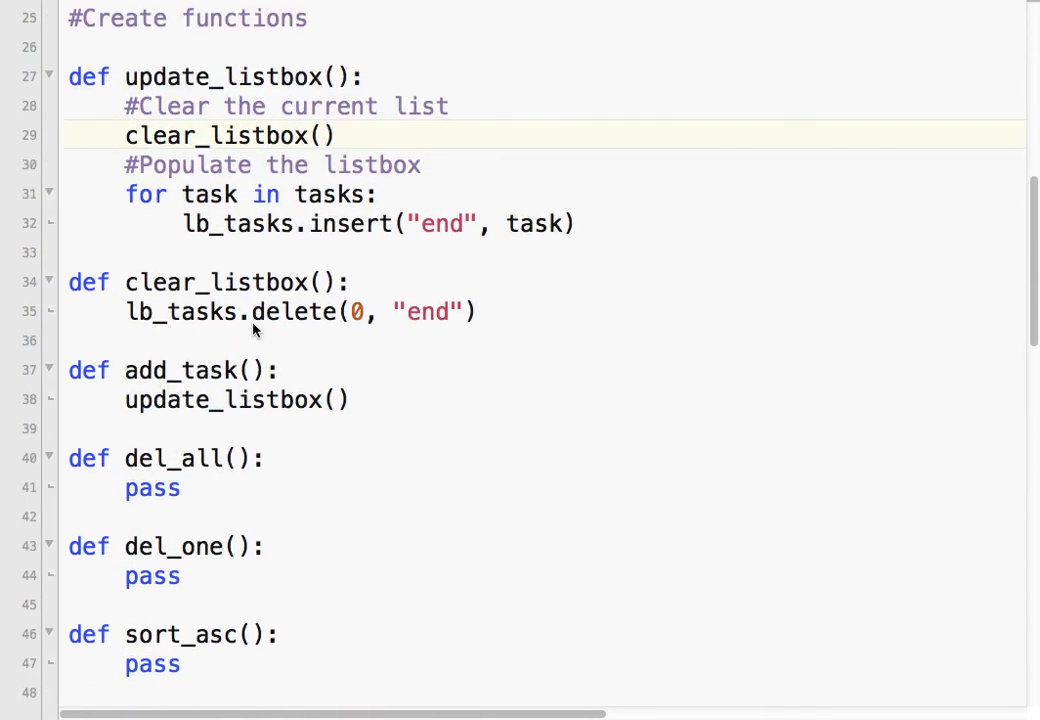
pyautogui.scroll(3)
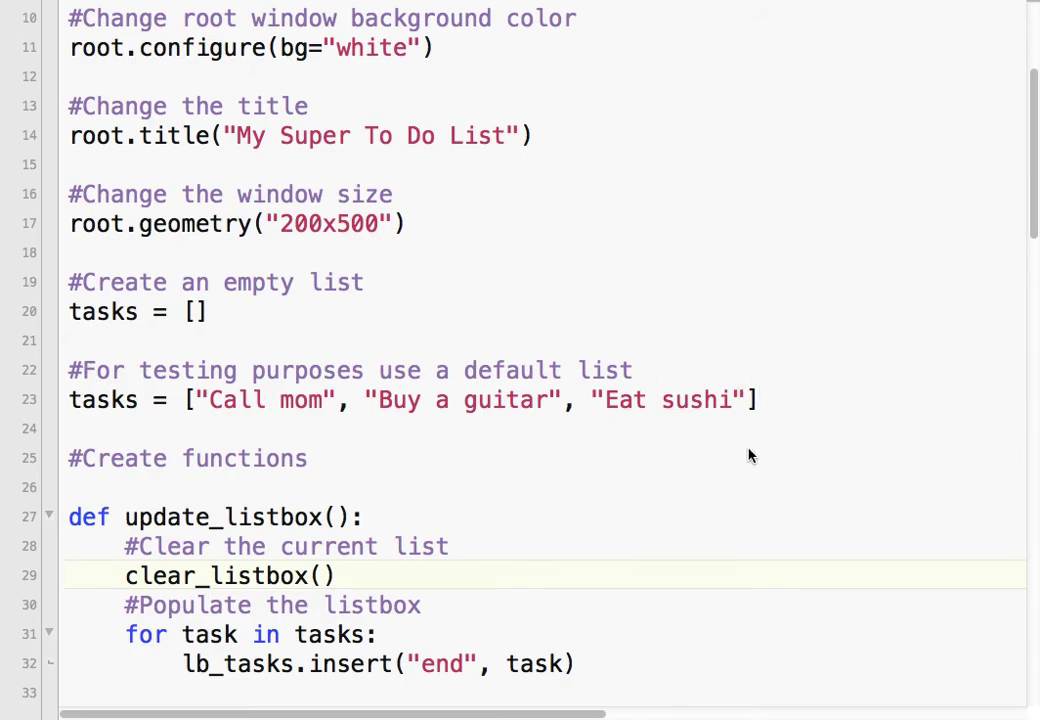
pyautogui.moveTo(96, 428)
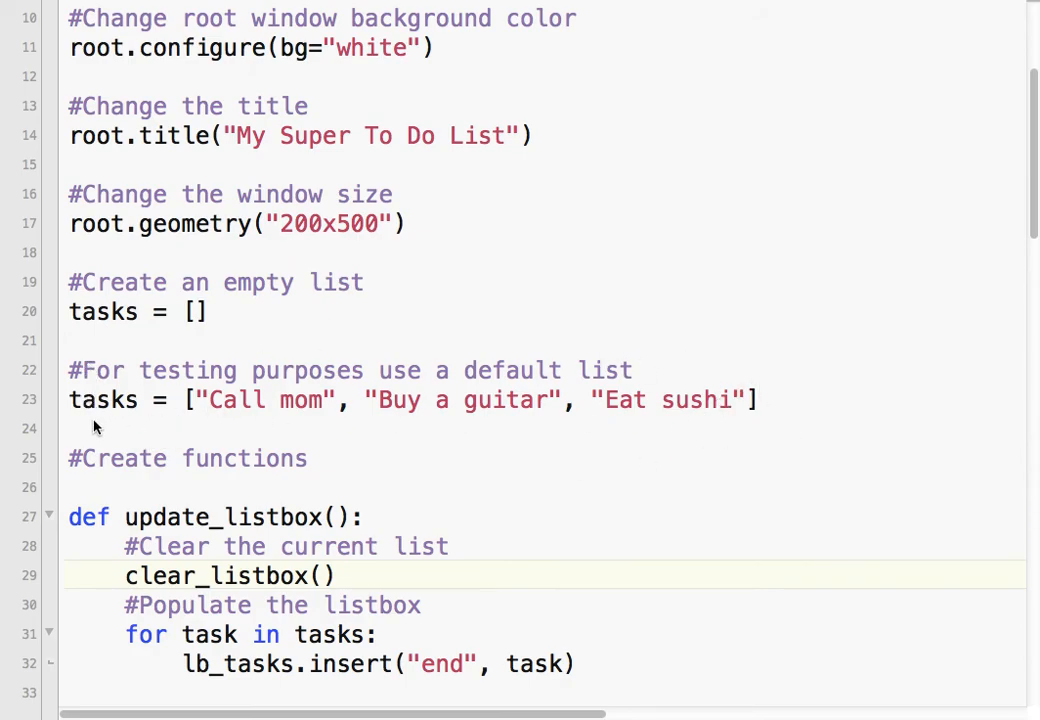
pyautogui.moveTo(80, 418)
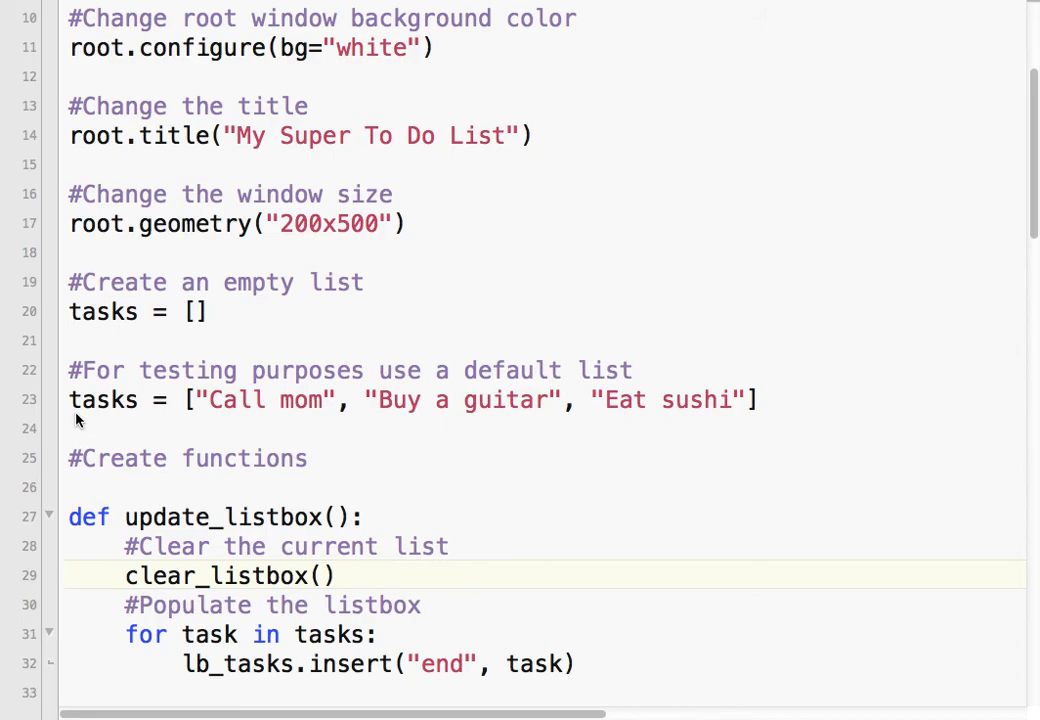
pyautogui.moveTo(836, 388)
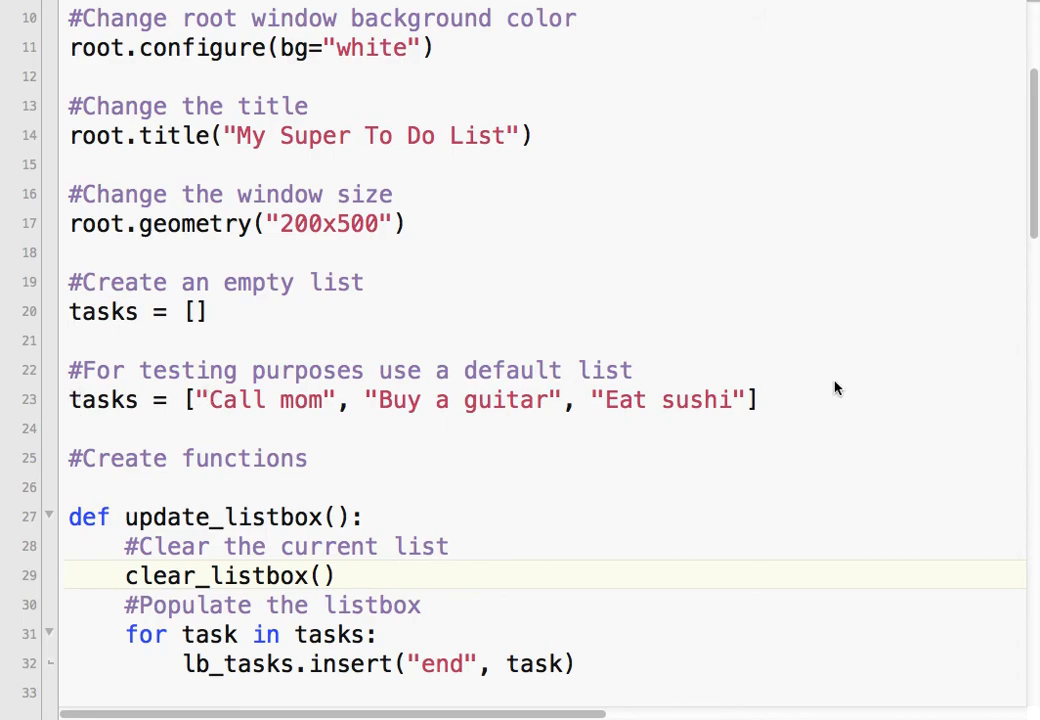
pyautogui.moveTo(260, 426)
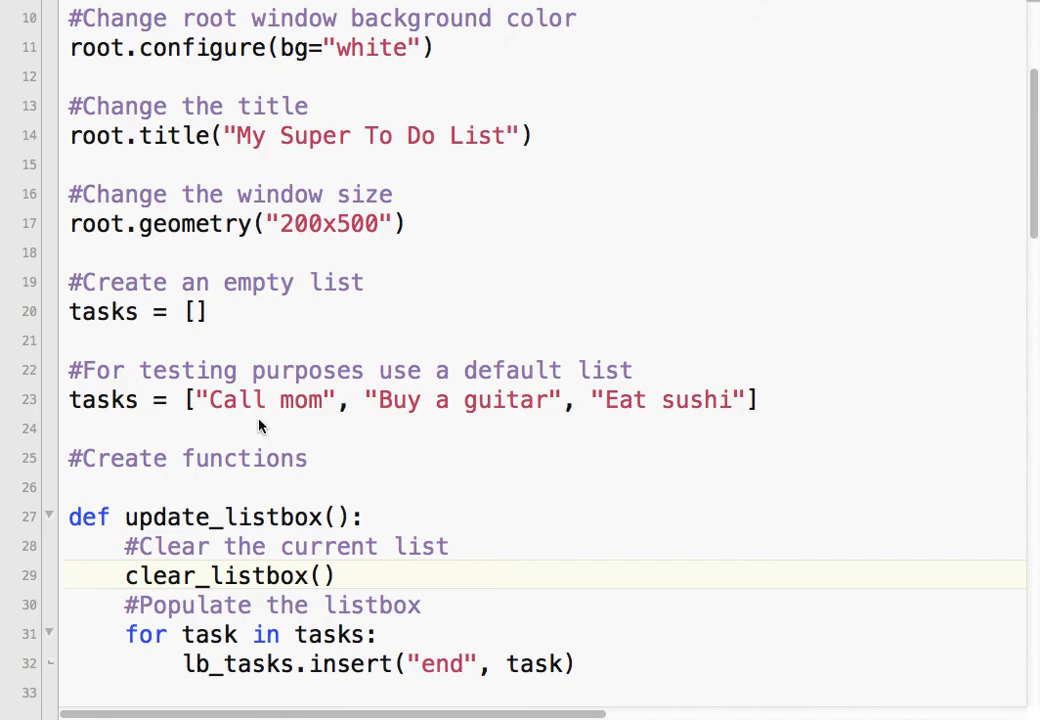
pyautogui.moveTo(504, 140)
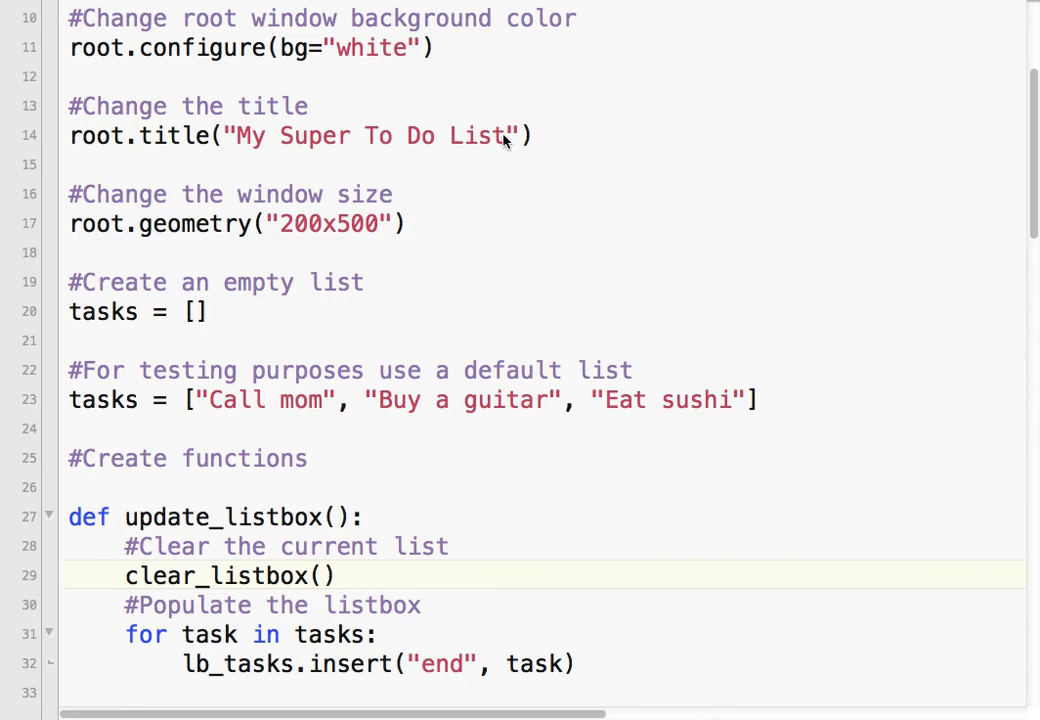
pyautogui.moveTo(548, 36)
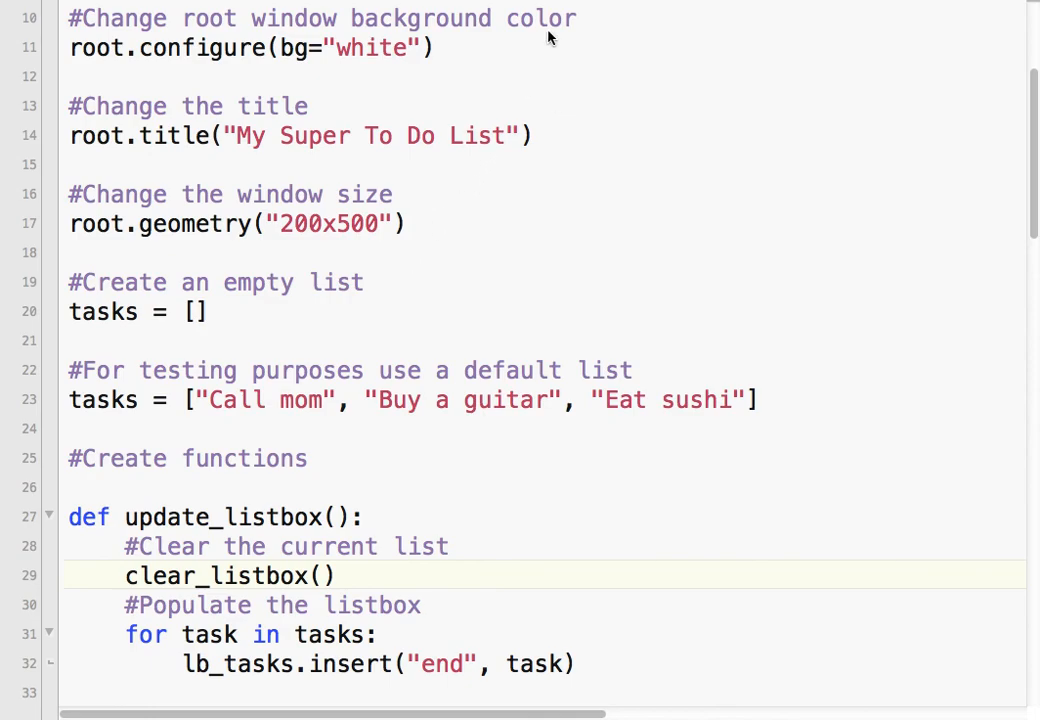